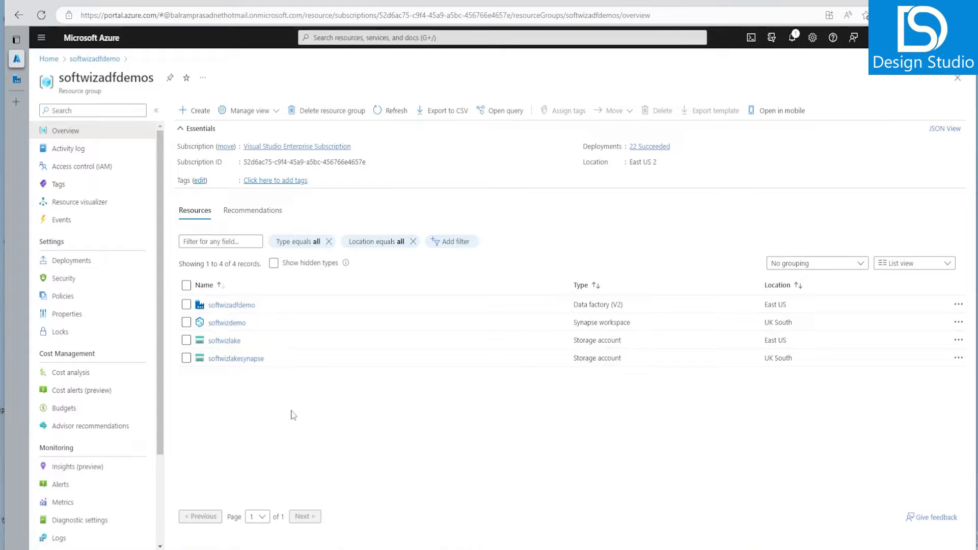
mouse_move(280, 323)
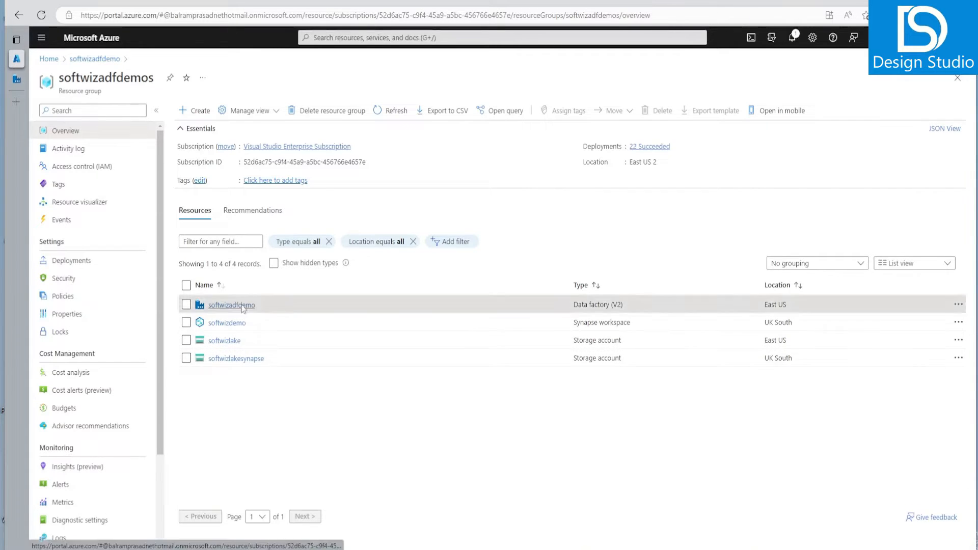
Open the softwizadfdemo Data Factory (V2) resource to launch its studio
left_click(231, 305)
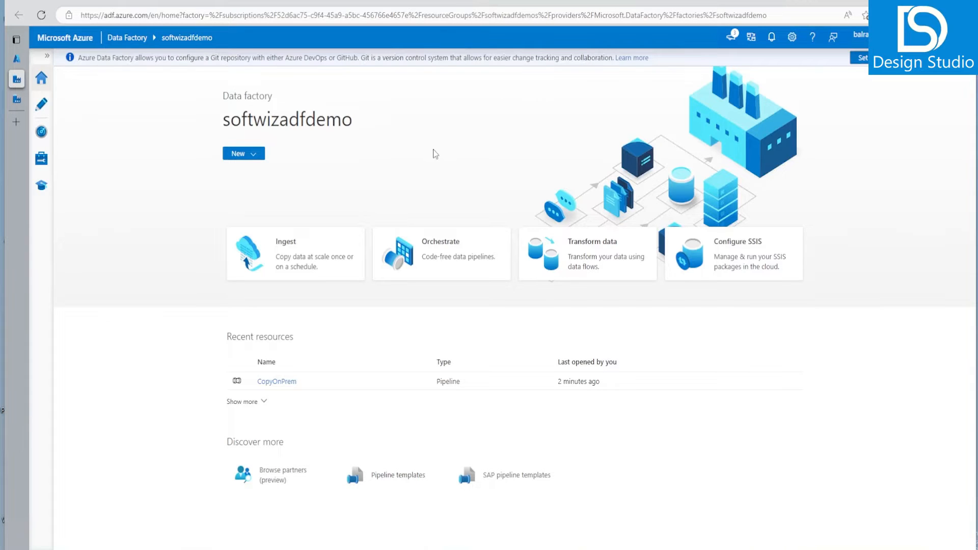
mouse_move(282, 226)
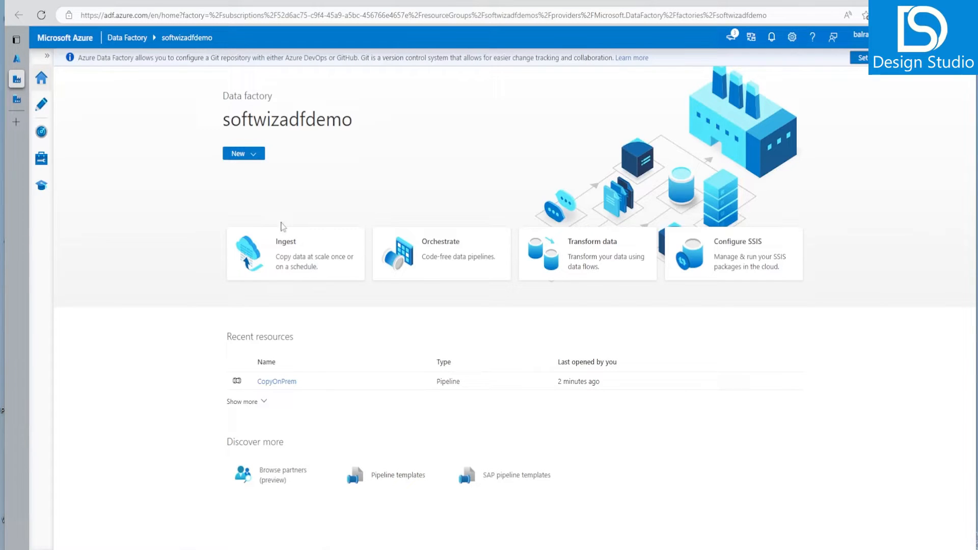
From the Author pane create a new pipeline and rename it DebugDemo
left_click(41, 104)
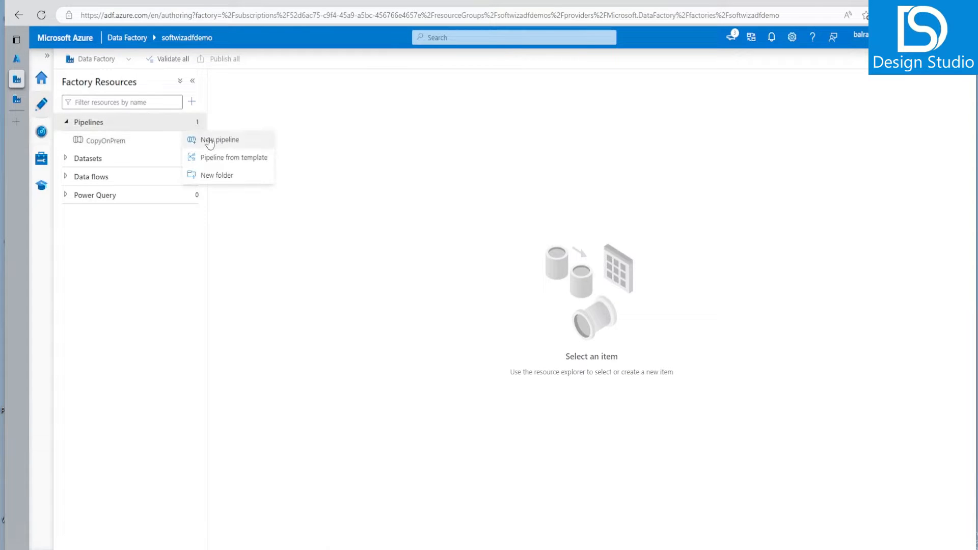
left_click(219, 140)
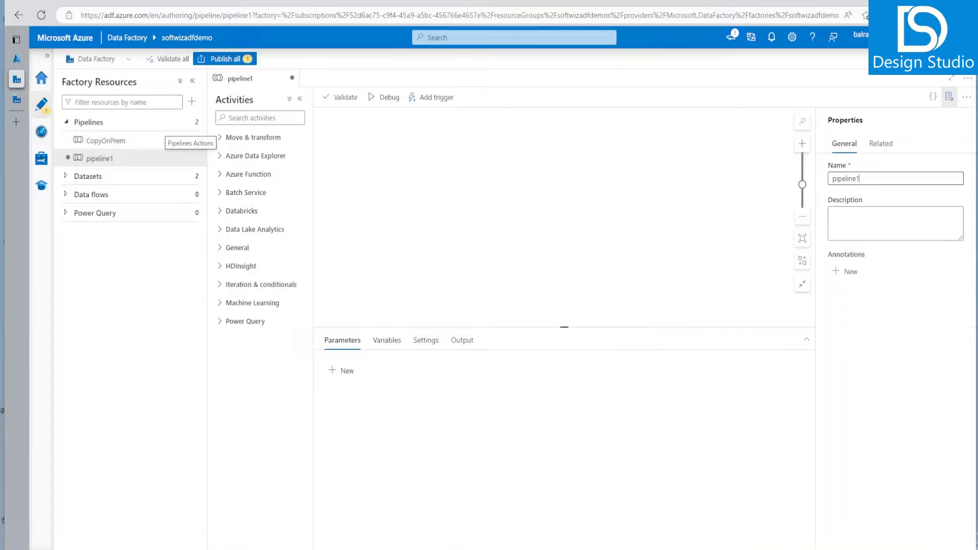
triple_click(895, 178)
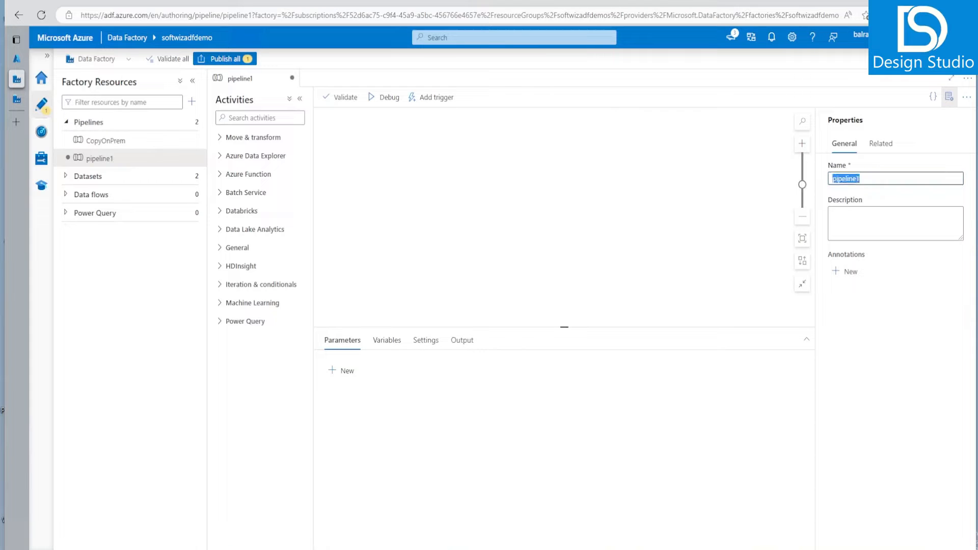
type("DebugDemo")
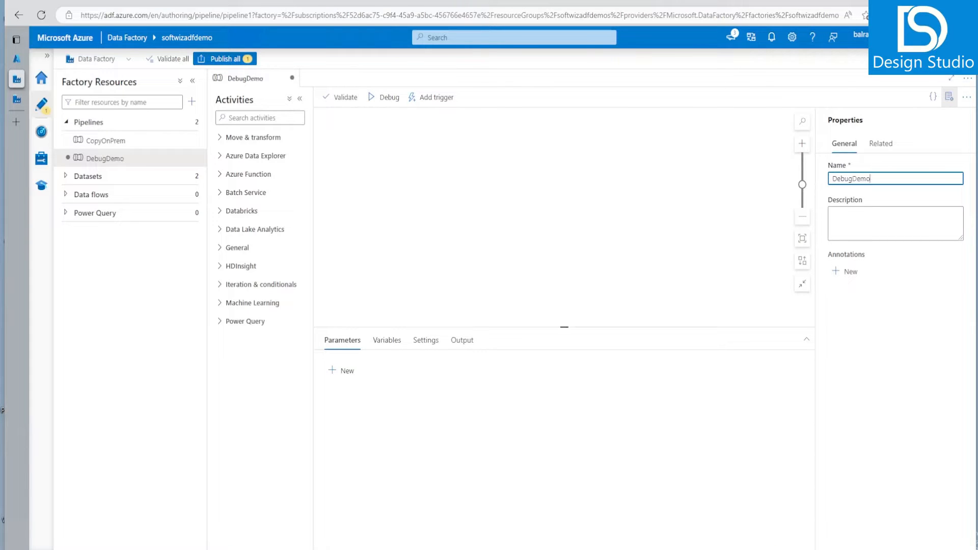
Add a Wait activity (Wait1) to the canvas and set its wait time to 2 seconds
left_click(252, 138)
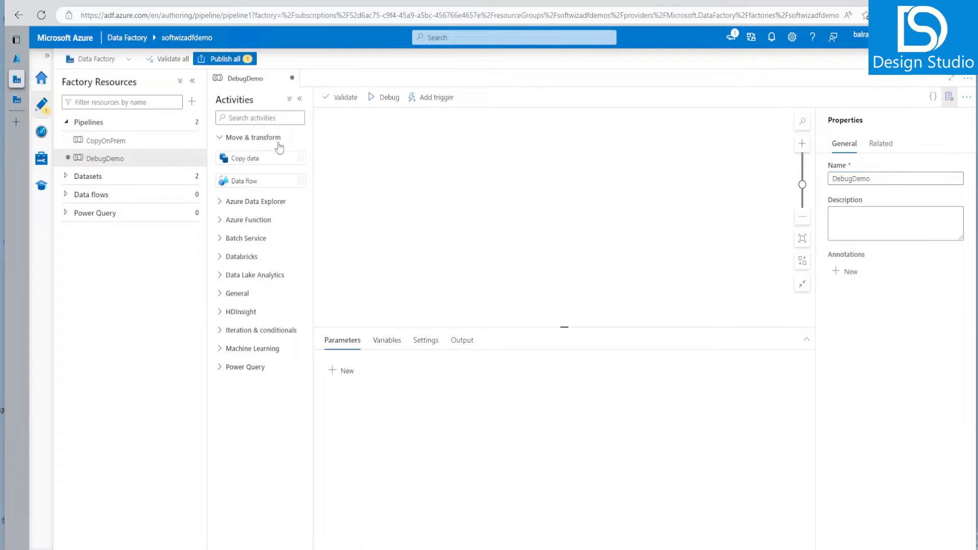
type("wa")
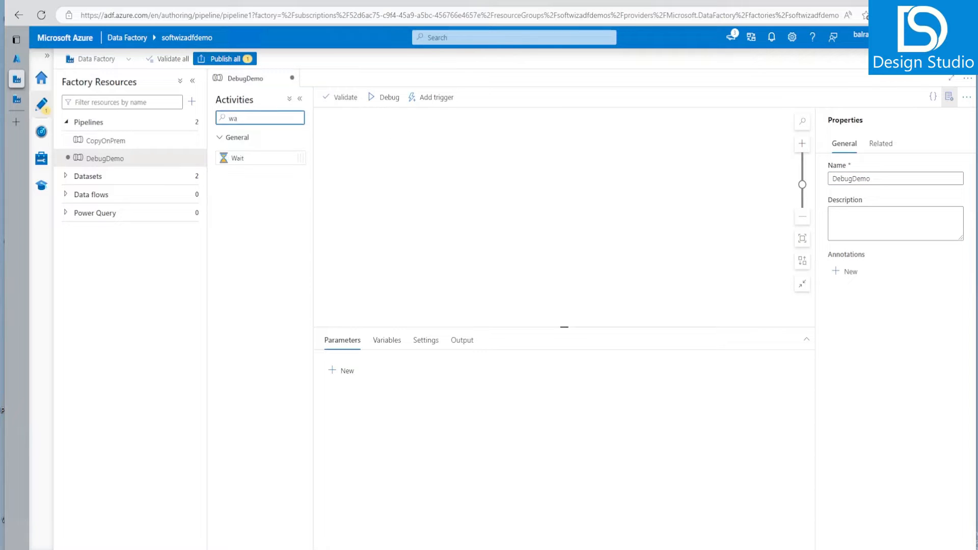
left_click_drag(239, 158, 476, 184)
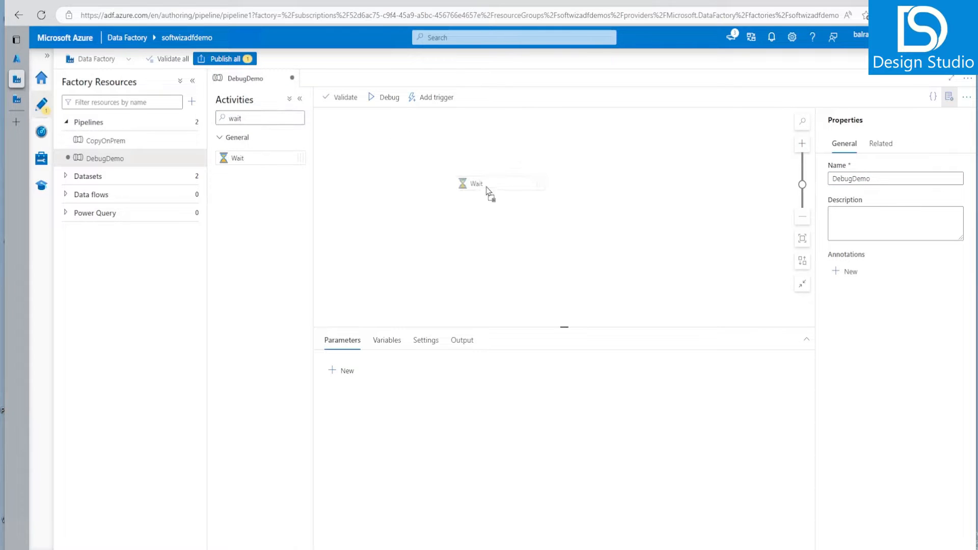
left_click(477, 183)
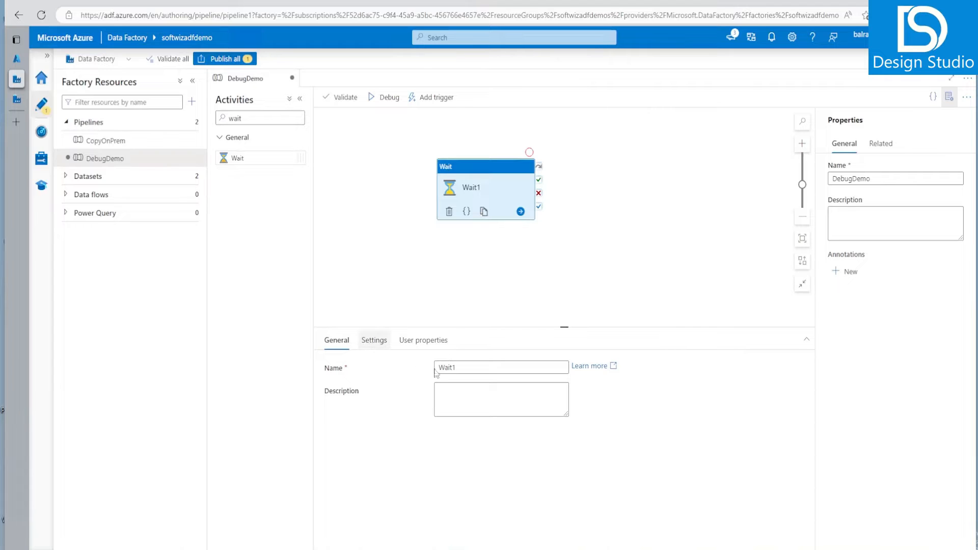
left_click(374, 341)
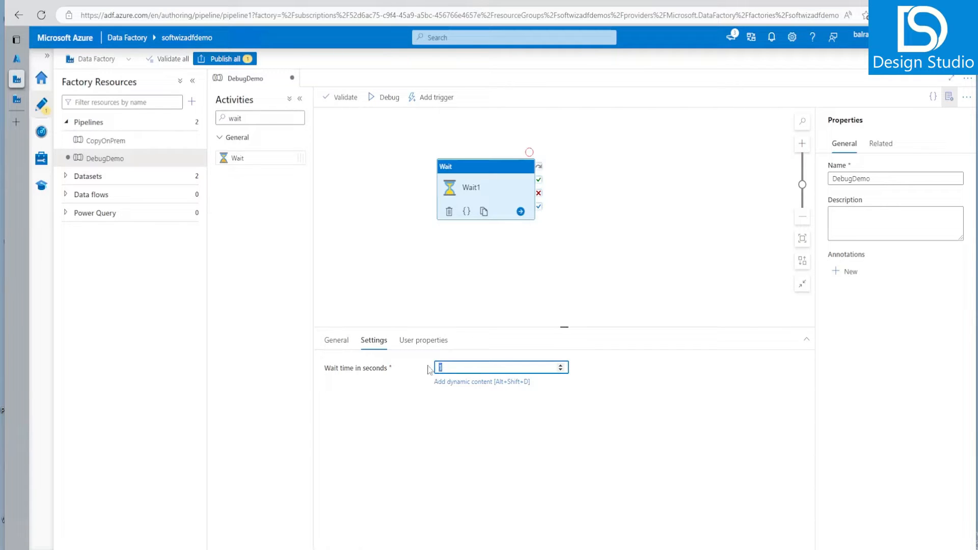
type("2")
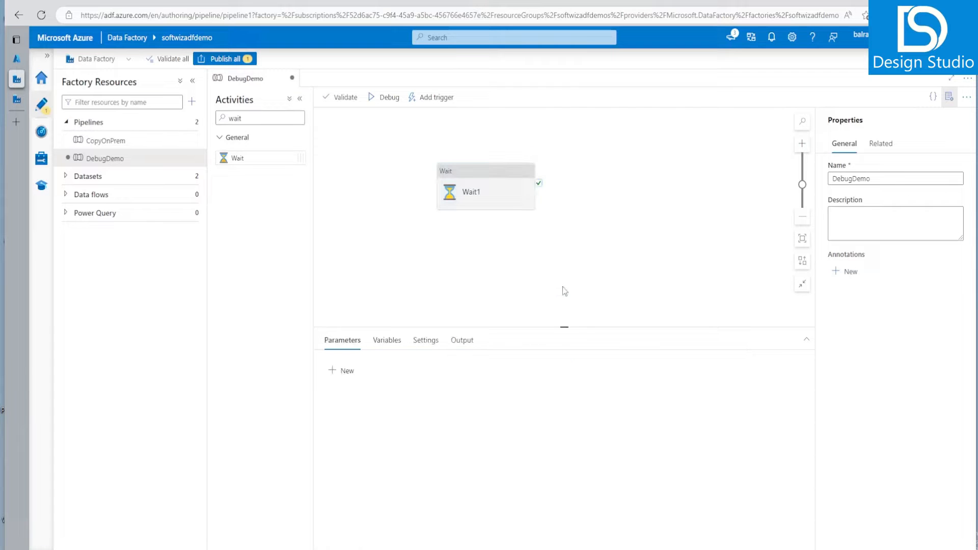
Add a second Wait activity, Wait2, connected after Wait1 on success
left_click_drag(238, 158, 623, 180)
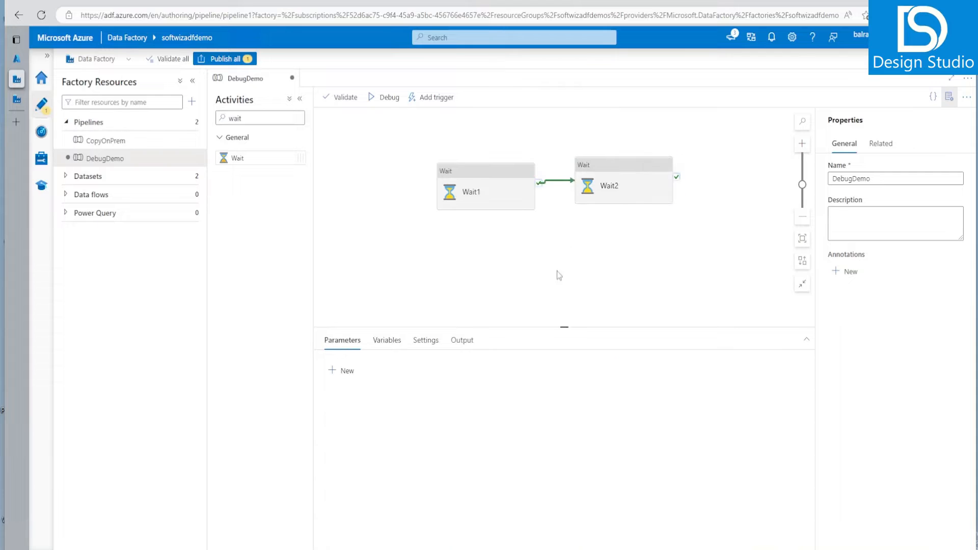
left_click(386, 340)
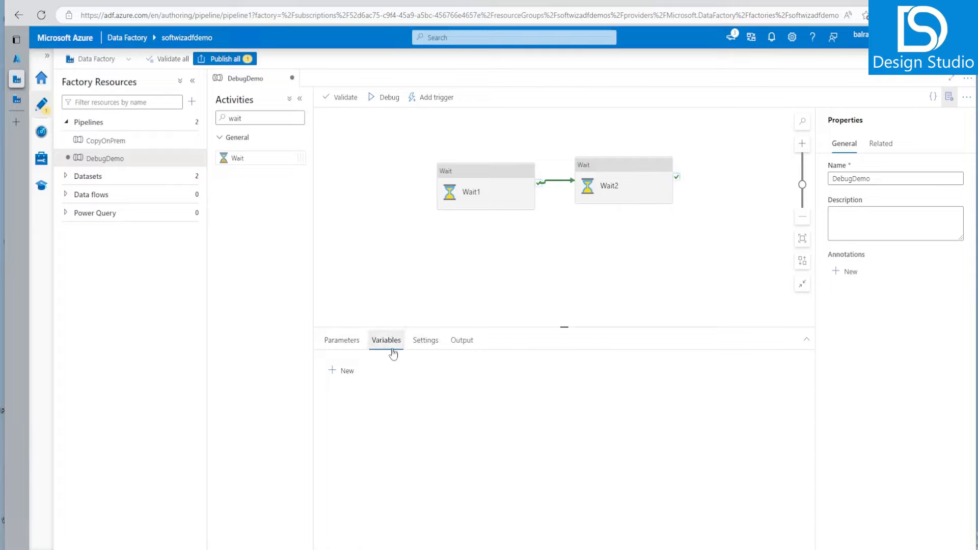
left_click(610, 181)
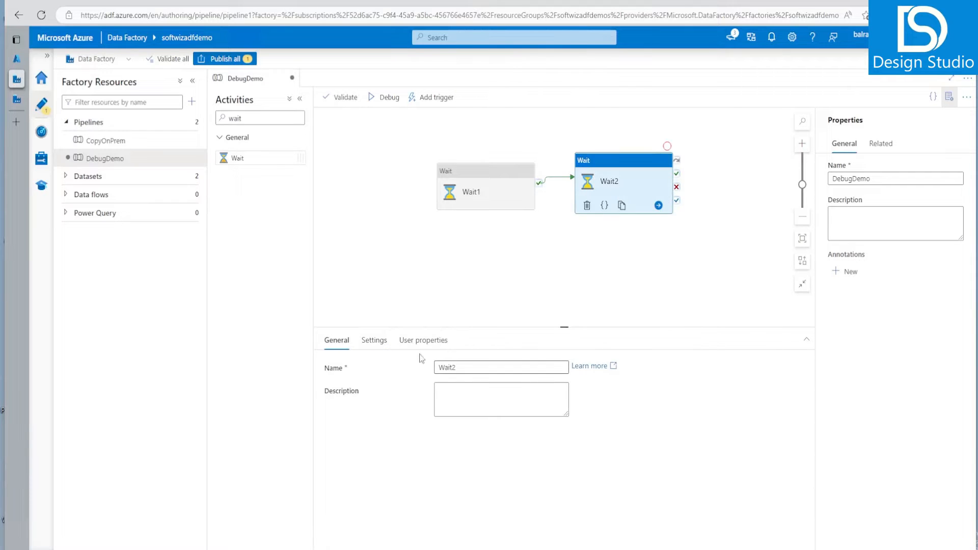
left_click(374, 340)
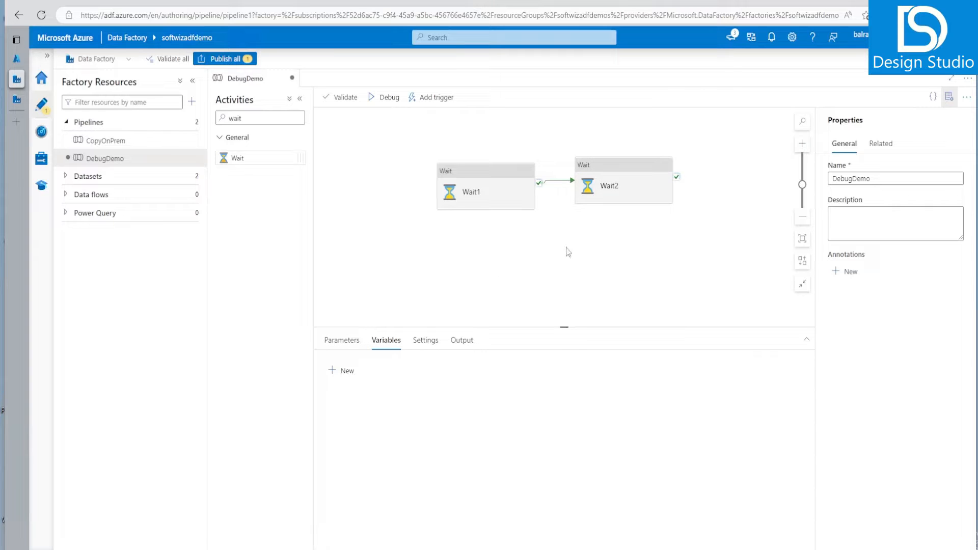
mouse_move(394, 209)
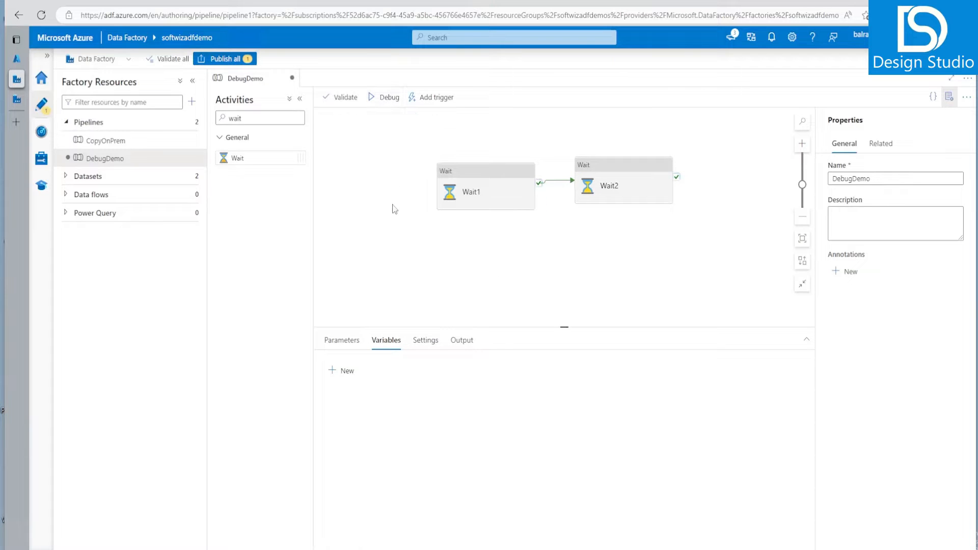
mouse_move(560, 273)
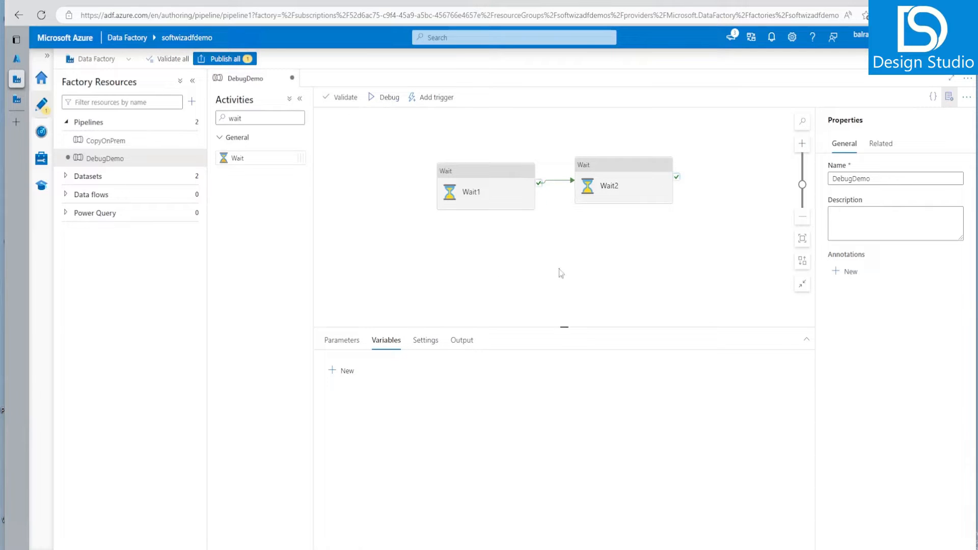
mouse_move(435, 100)
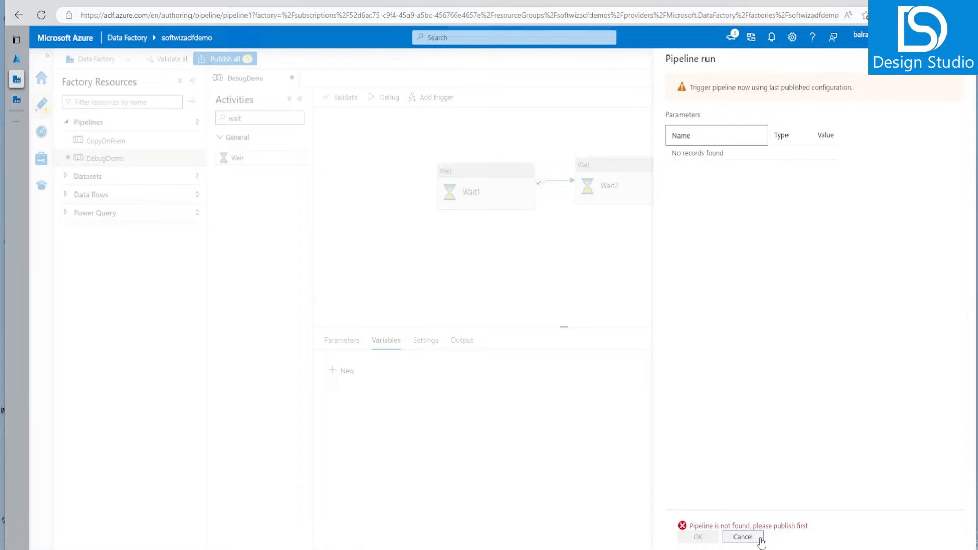
left_click(742, 537)
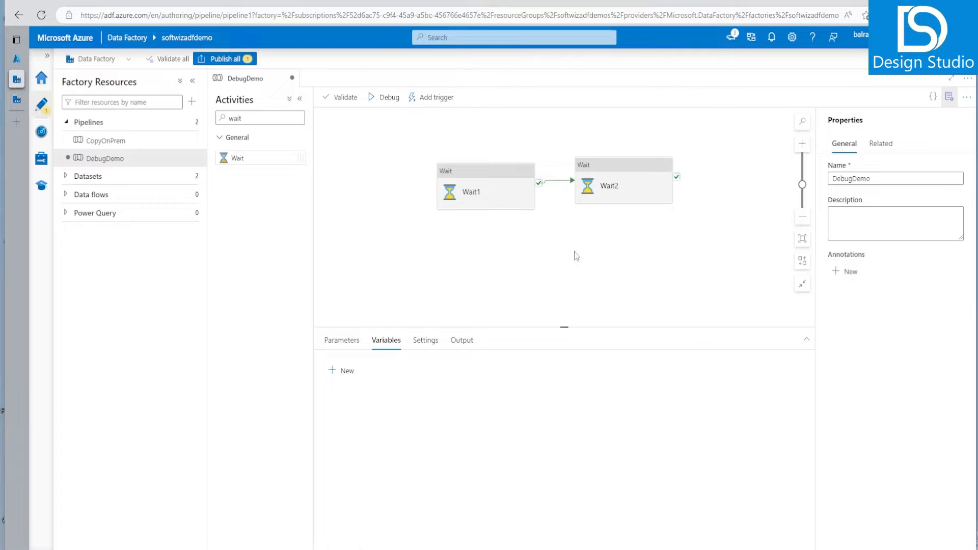
mouse_move(390, 98)
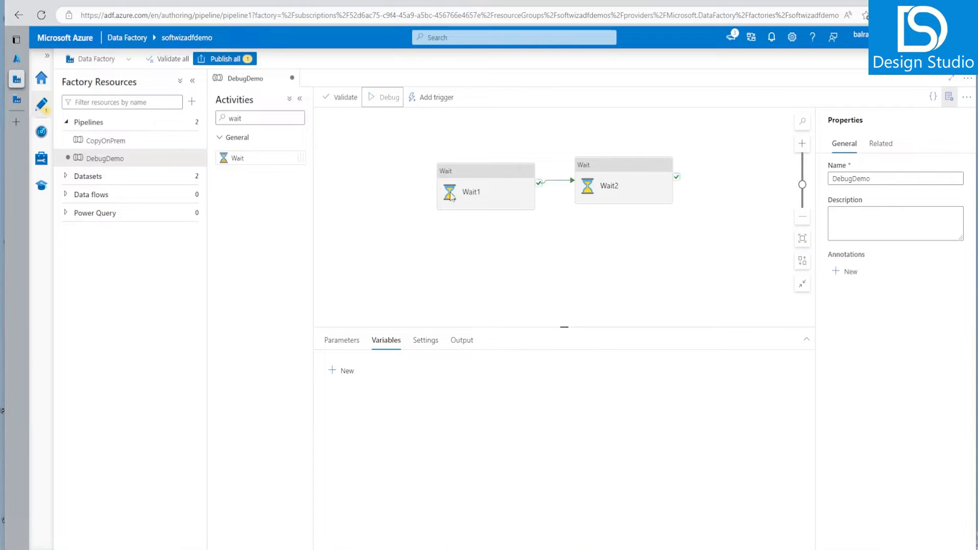
Debug DebugDemo, confirm Wait1 and Wait2 succeed in Output, and inspect Wait2's input
left_click(382, 97)
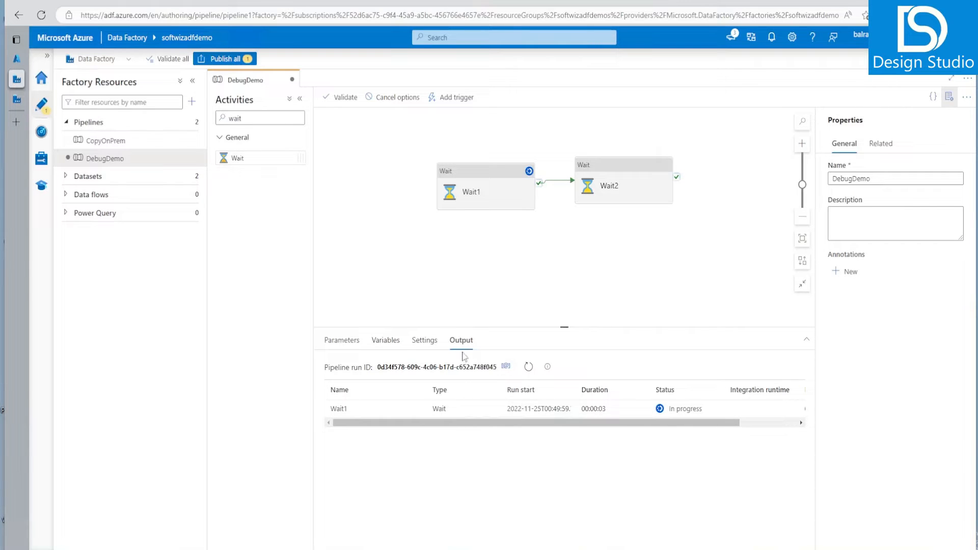
left_click(528, 366)
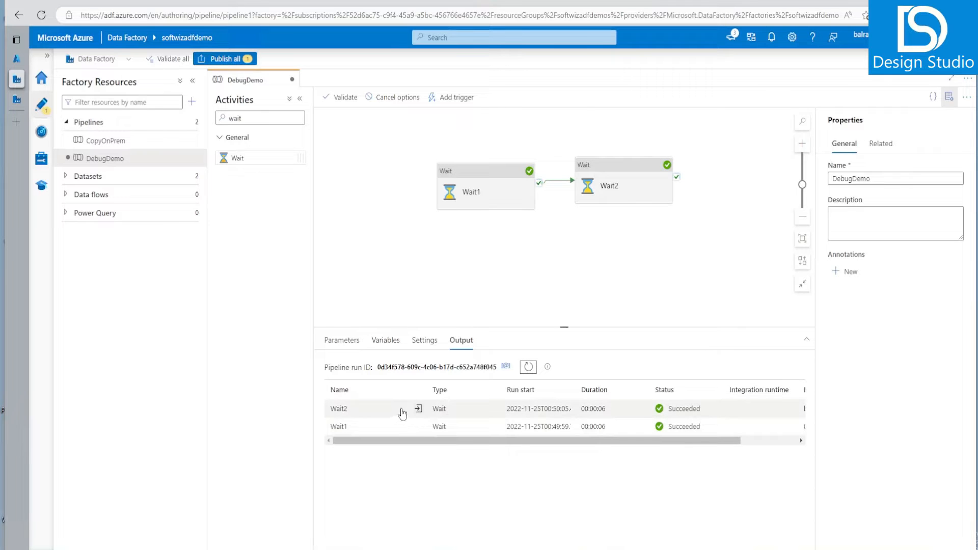
left_click(418, 408)
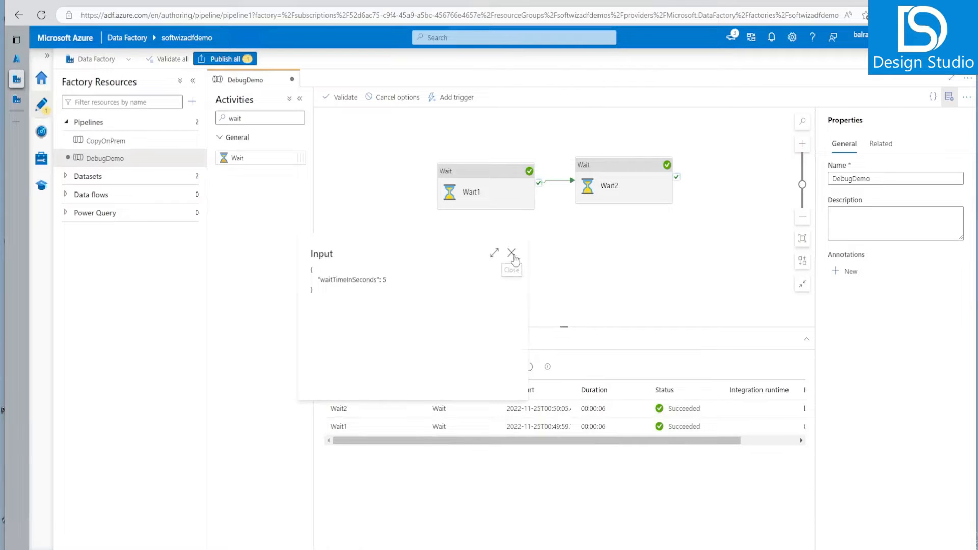
left_click(512, 252)
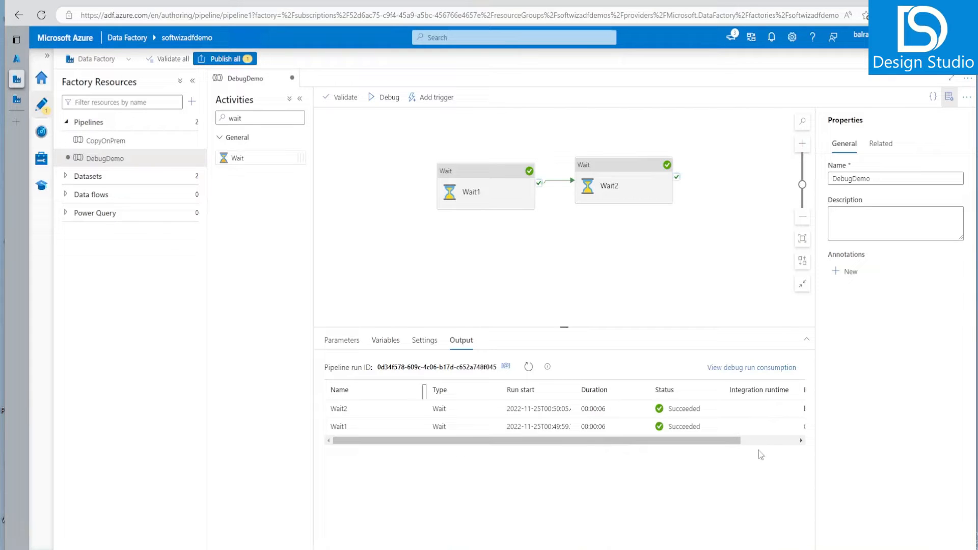
scroll("right", 3)
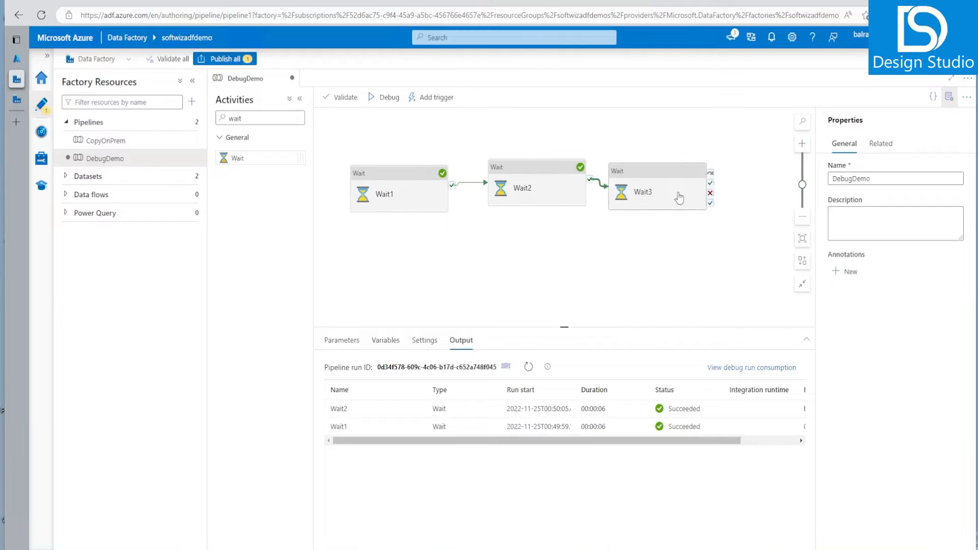
Select Wait2 to show its 5-second wait time as the debug-until breakpoint
left_click(522, 182)
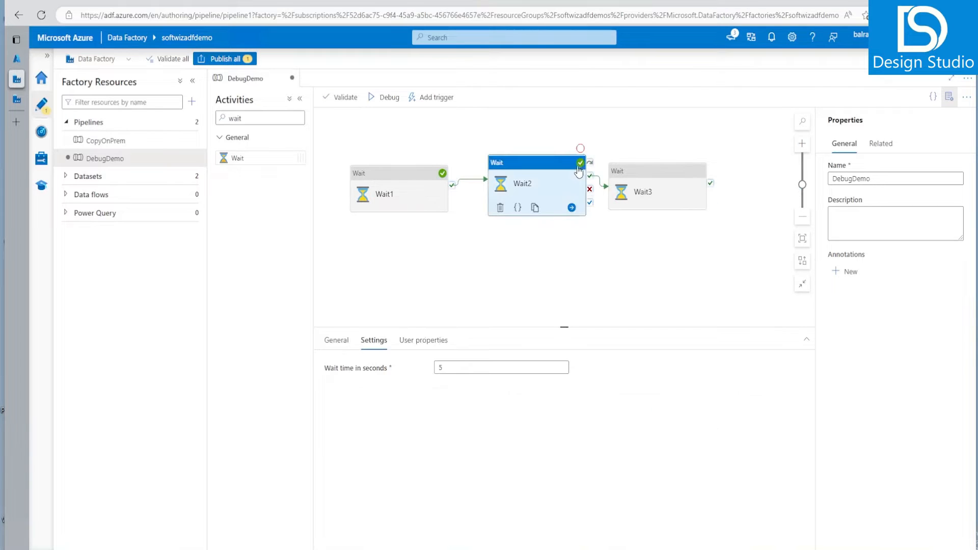
mouse_move(580, 150)
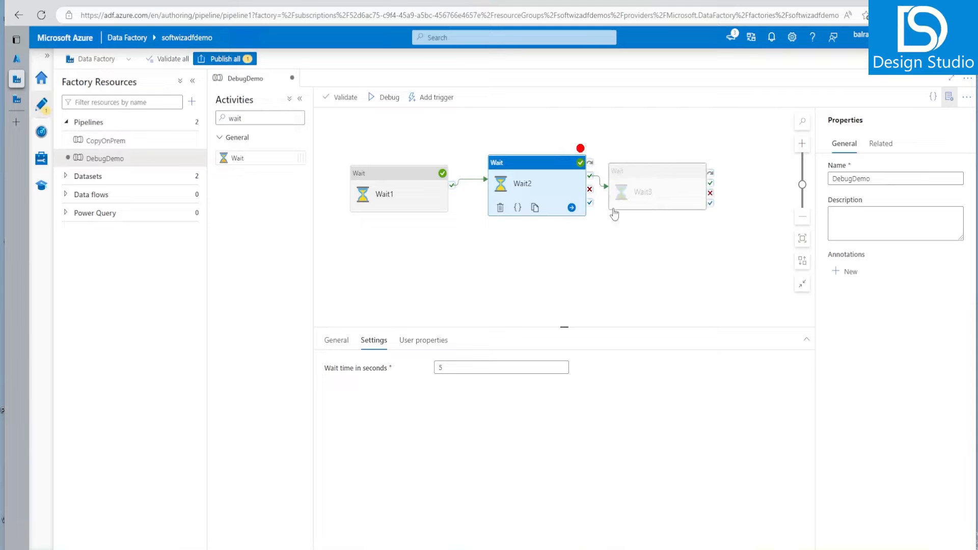
mouse_move(674, 300)
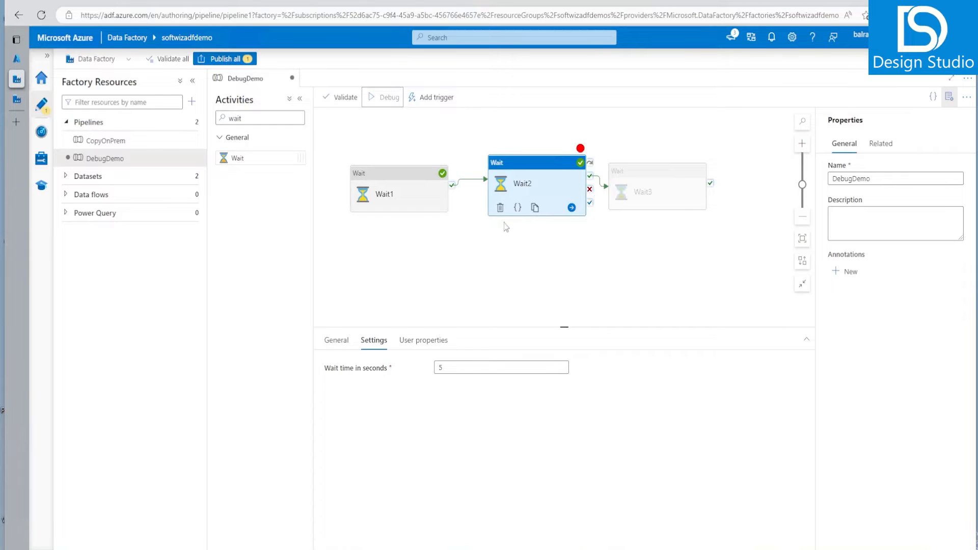
Start a debug run of DebugDemo that stops at Wait2, excluding Wait3
left_click(383, 97)
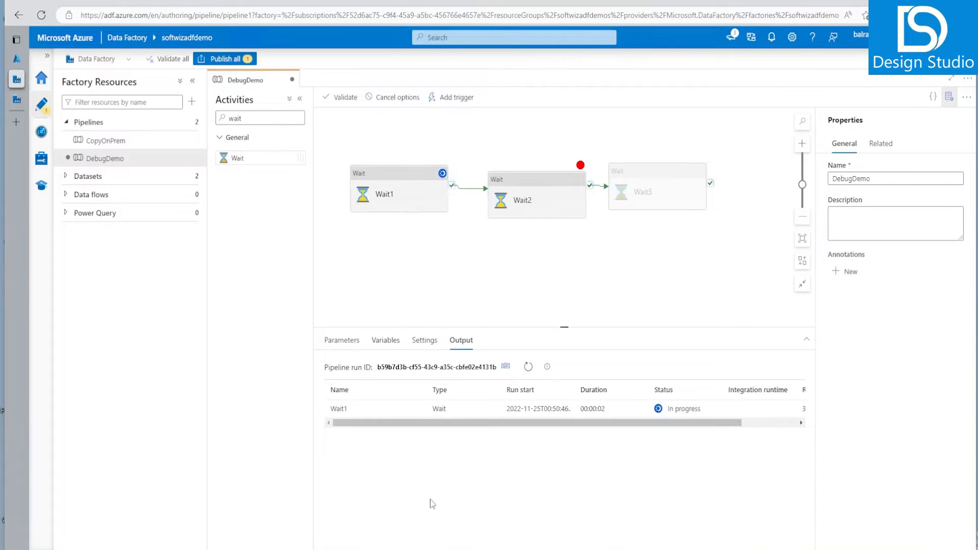
mouse_move(482, 509)
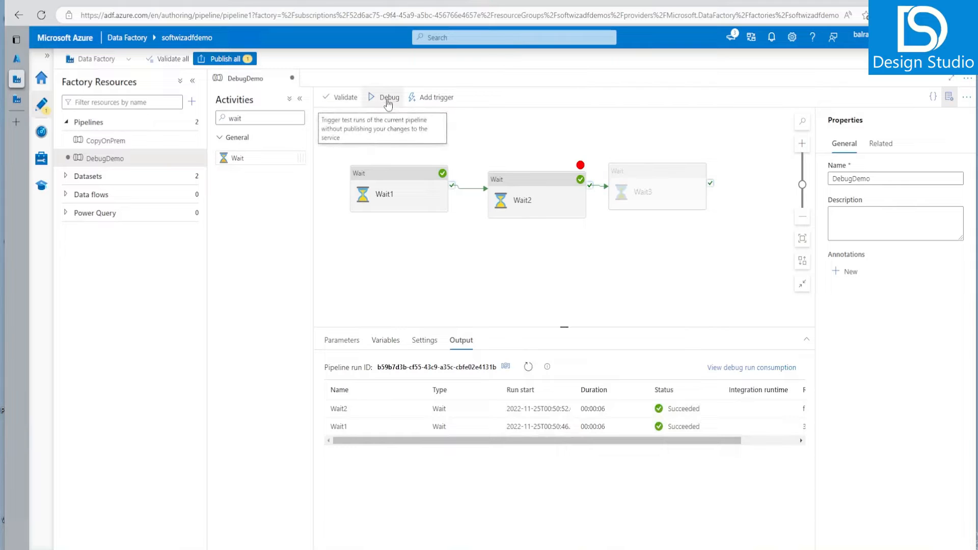
mouse_move(459, 297)
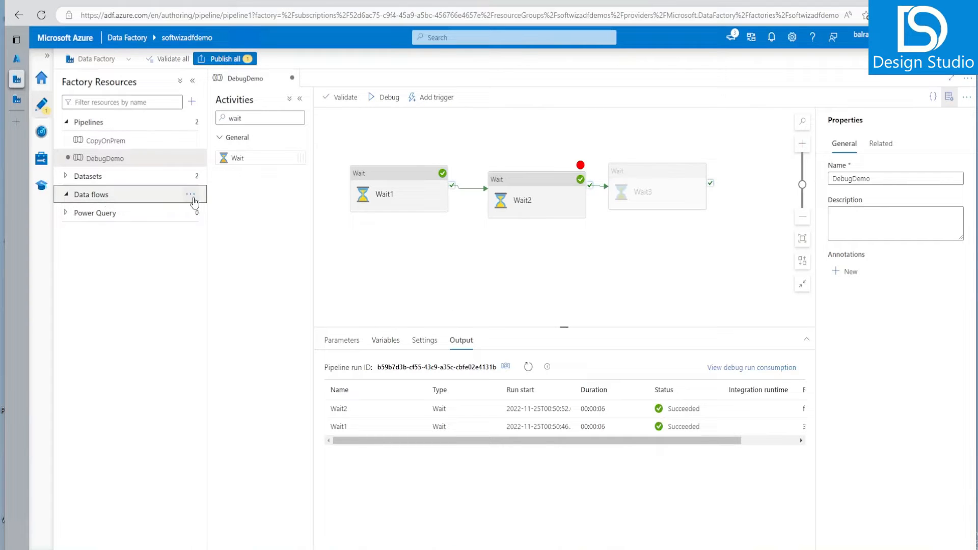
Create dataflow1, add source1 and begin a new Azure Data Lake Storage Gen2 dataset for it
left_click(191, 194)
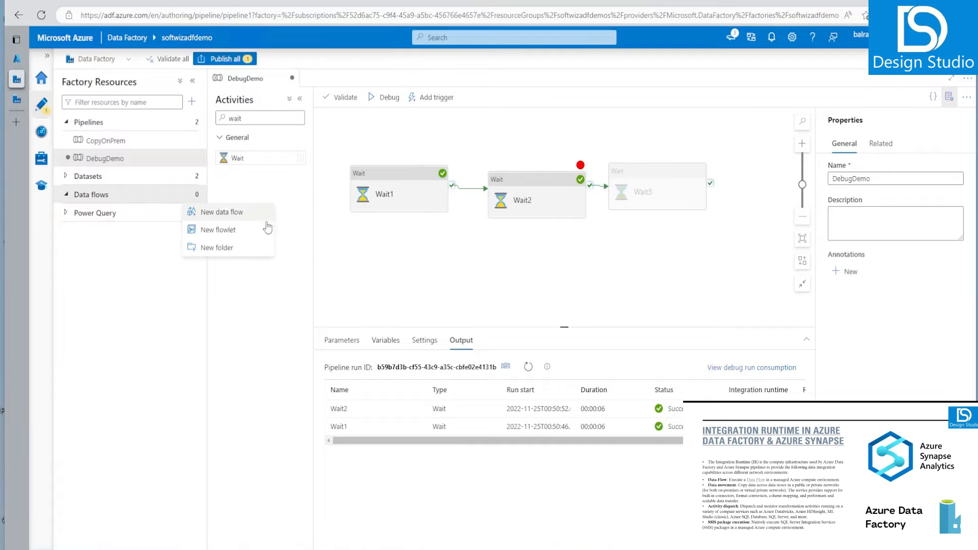
left_click(223, 212)
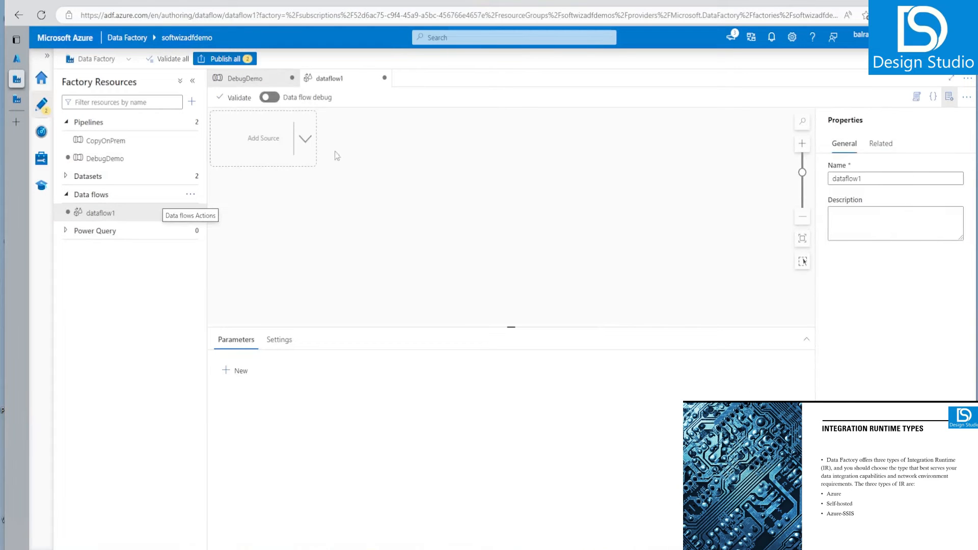
left_click(263, 137)
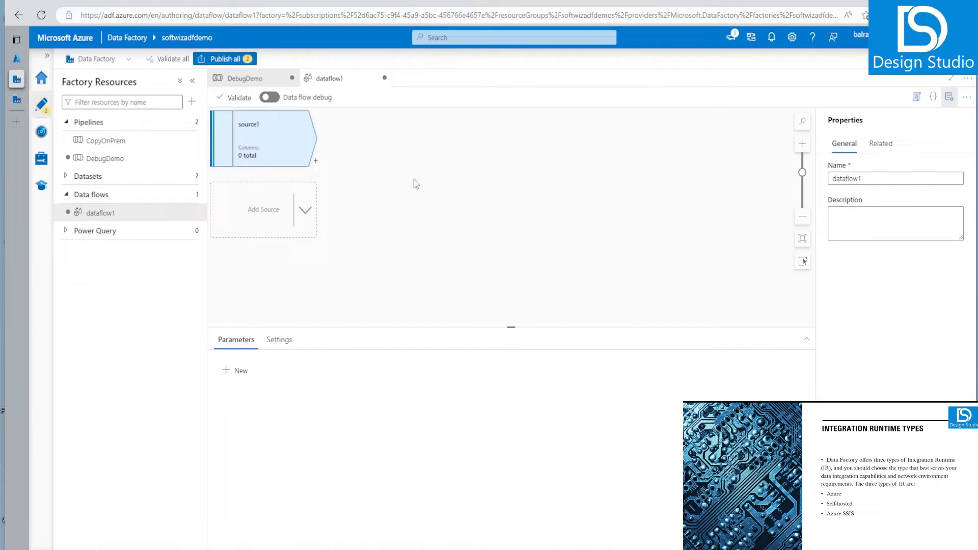
left_click(394, 469)
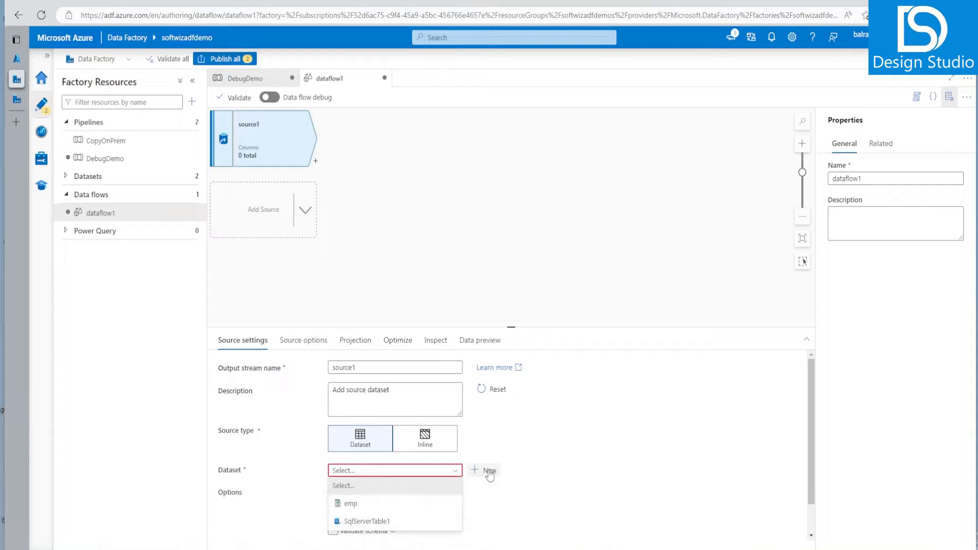
left_click(490, 471)
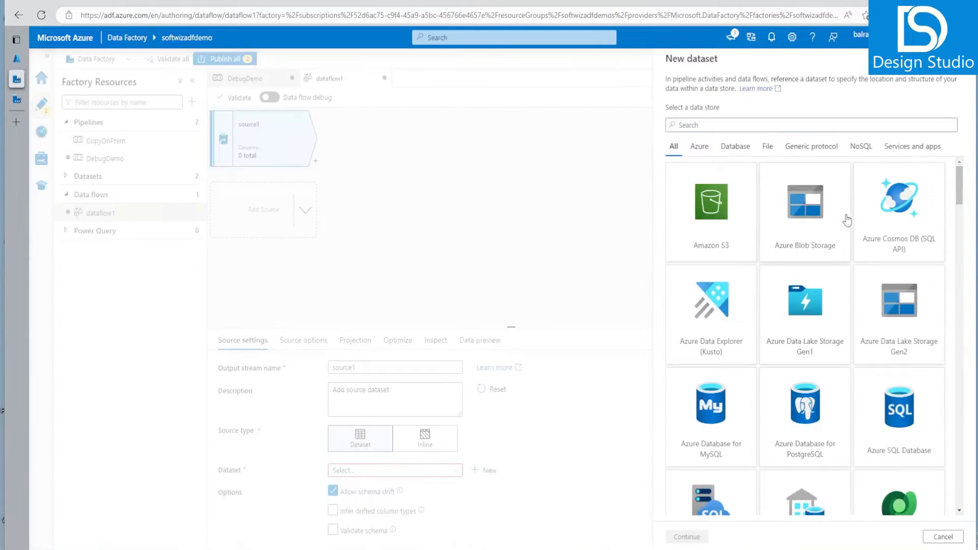
left_click(806, 211)
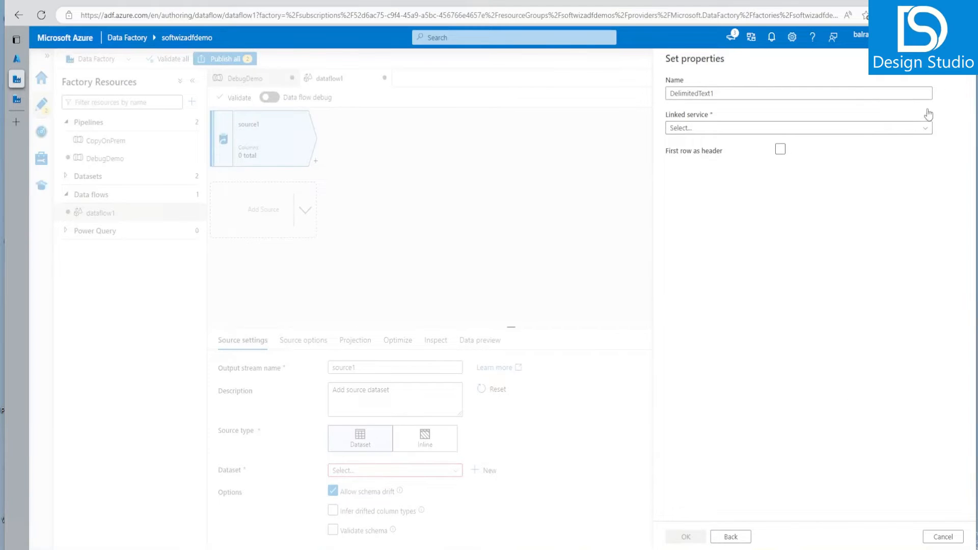
Create the AzureDataLakeStorage1 linked service pointing at the softwizlake storage account
left_click(797, 128)
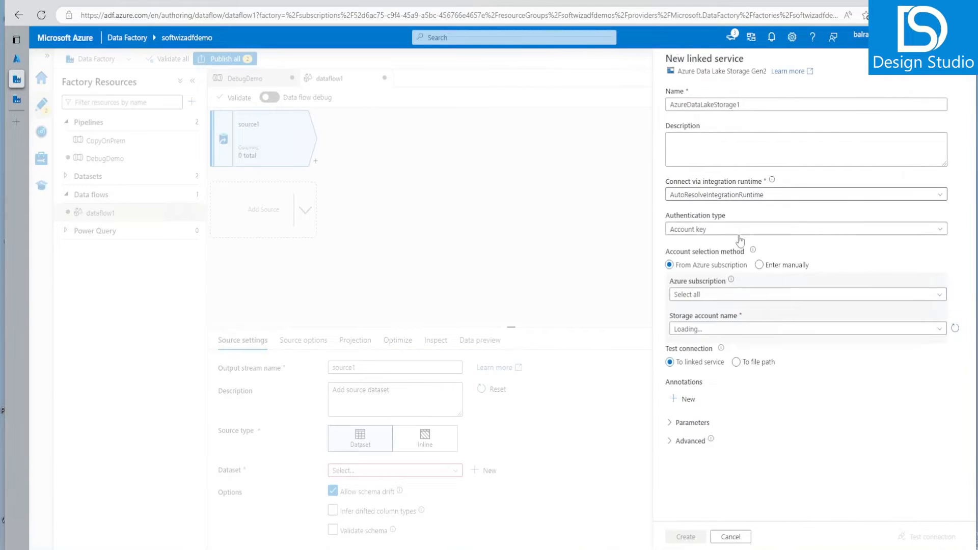
left_click(805, 330)
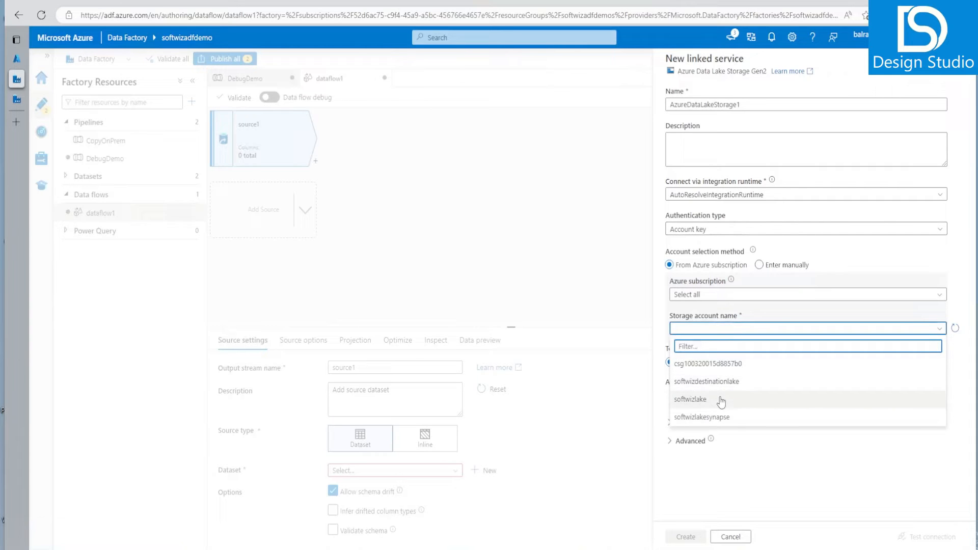
left_click(690, 399)
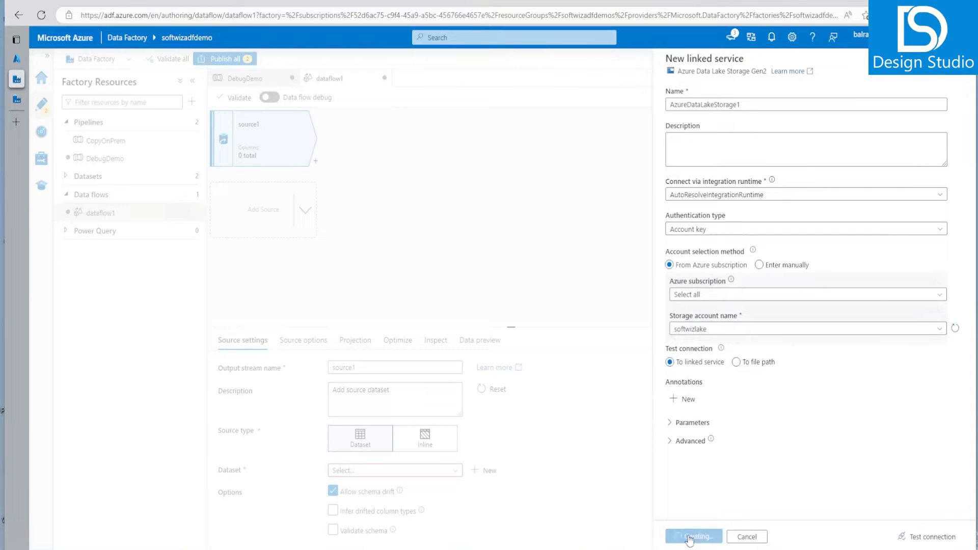
left_click(693, 537)
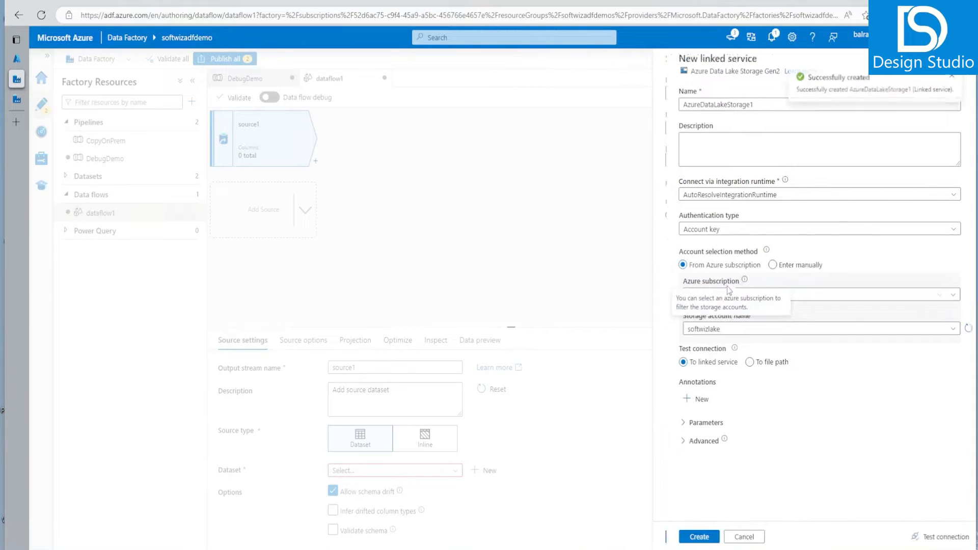
left_click(699, 537)
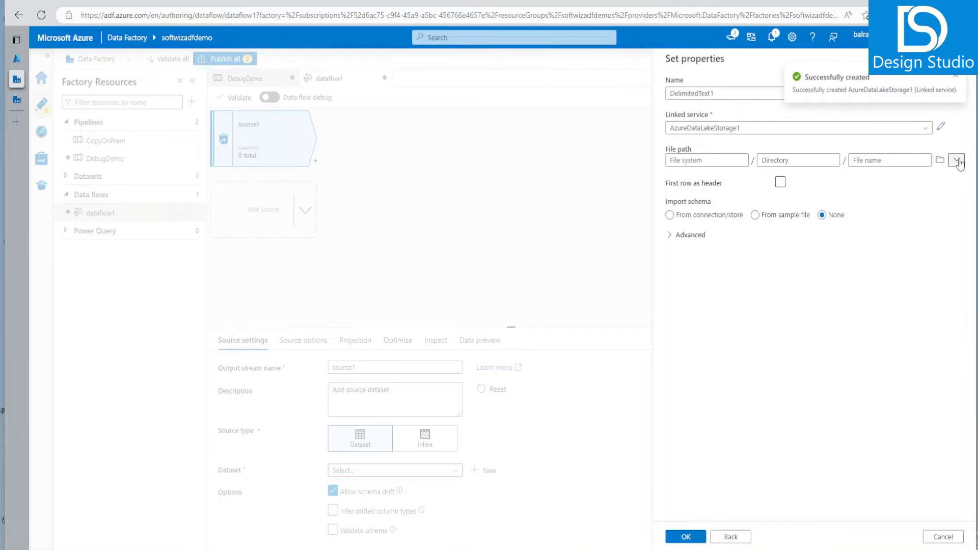
Browse to data/emp/dbo.emp.txt and confirm the new DelimitedText1 dataset for source1
left_click(939, 160)
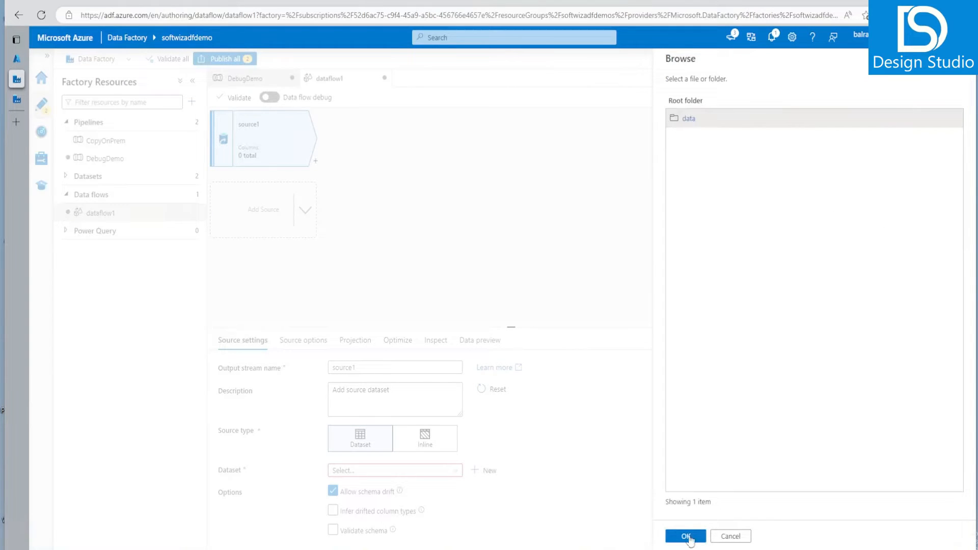
left_click(684, 536)
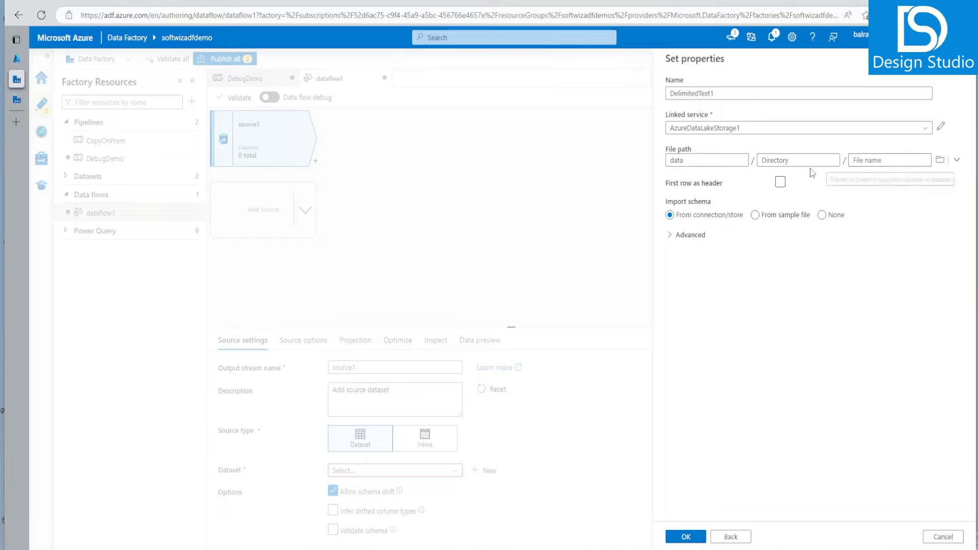
left_click(957, 160)
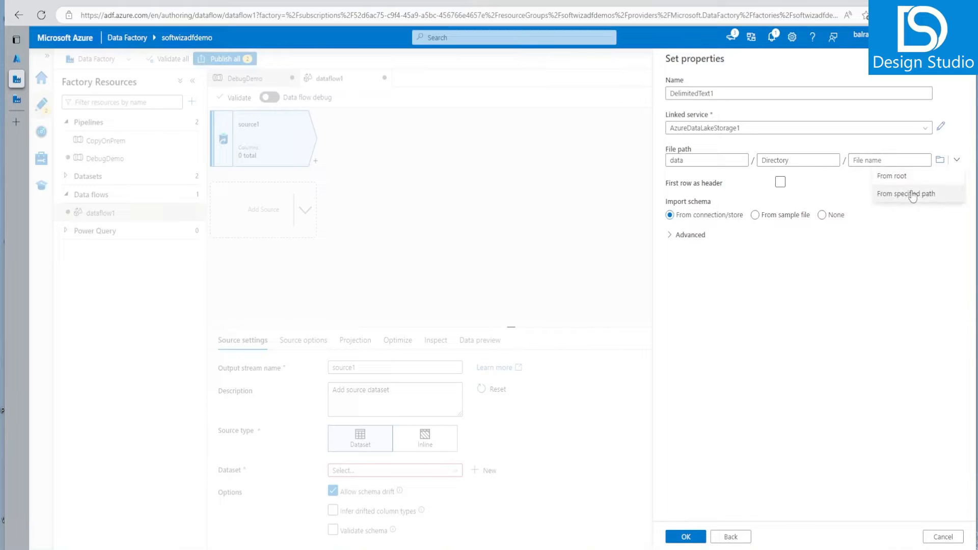
left_click(905, 194)
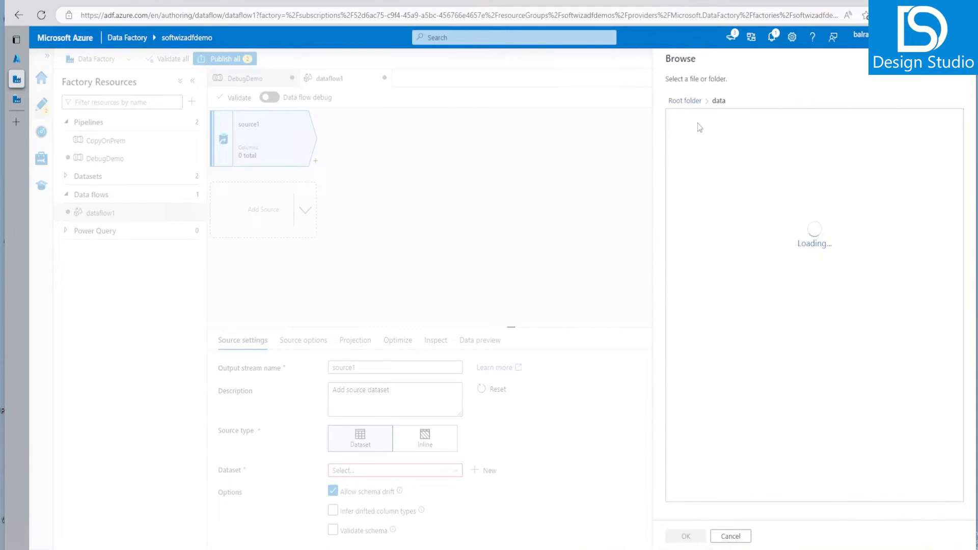
left_click(705, 128)
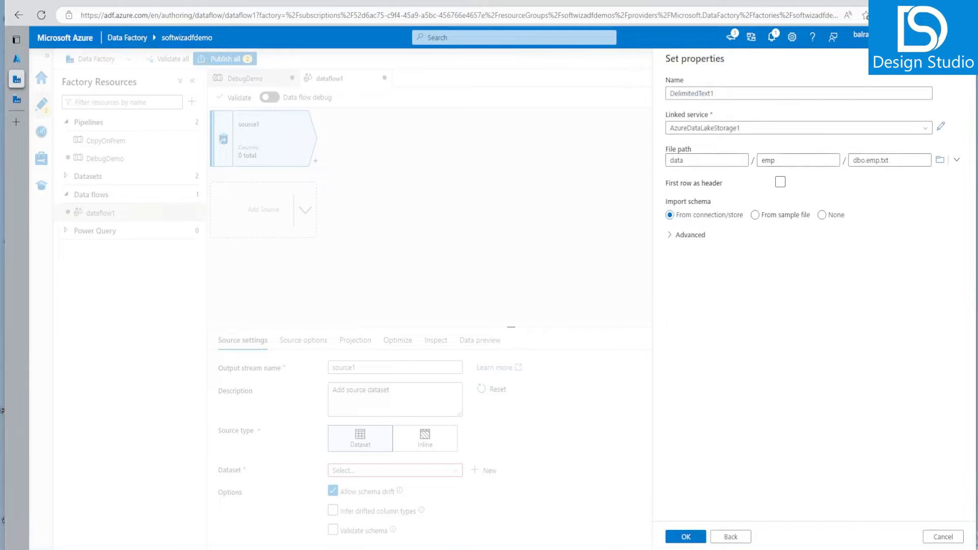
left_click(685, 537)
type("s")
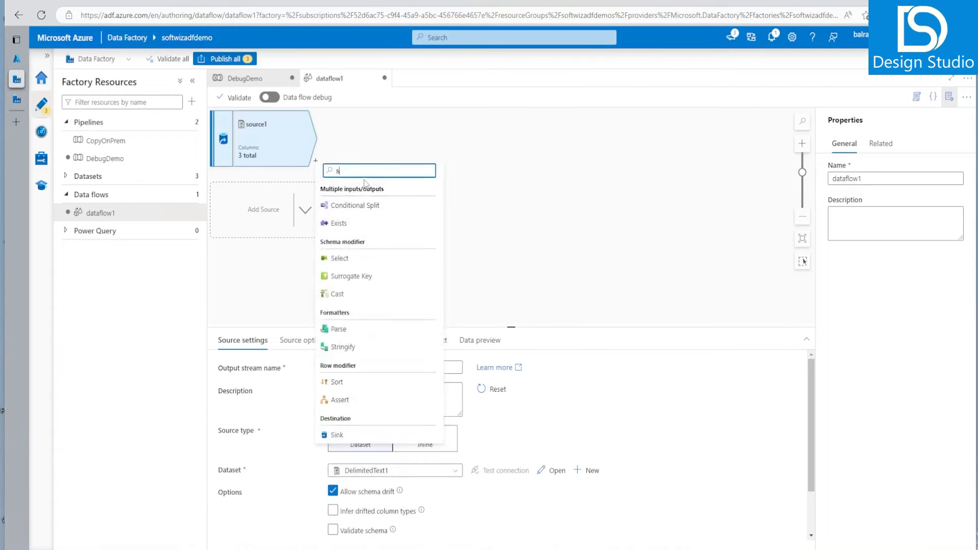
Add sink1 after source1 with schema drift allowed and begin a new dataset for it
left_click(335, 435)
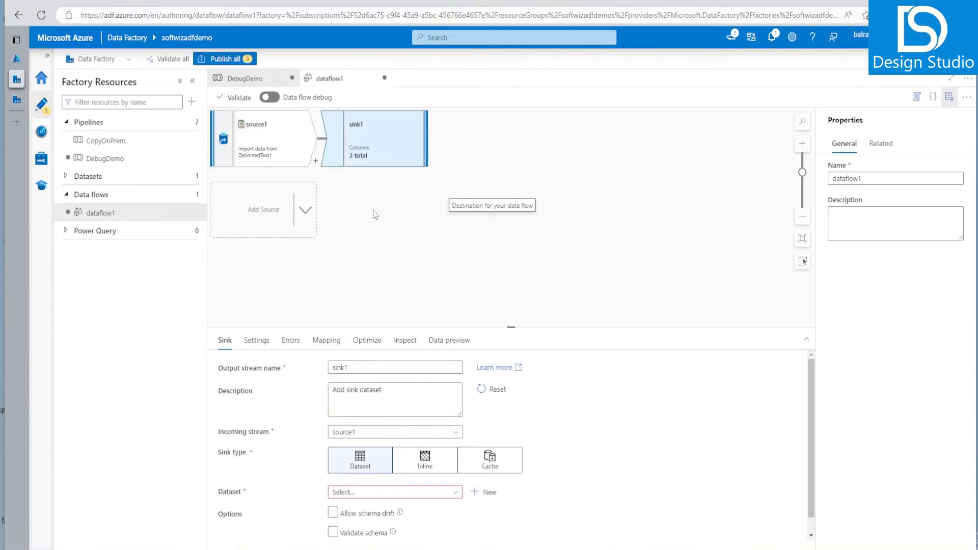
left_click(333, 513)
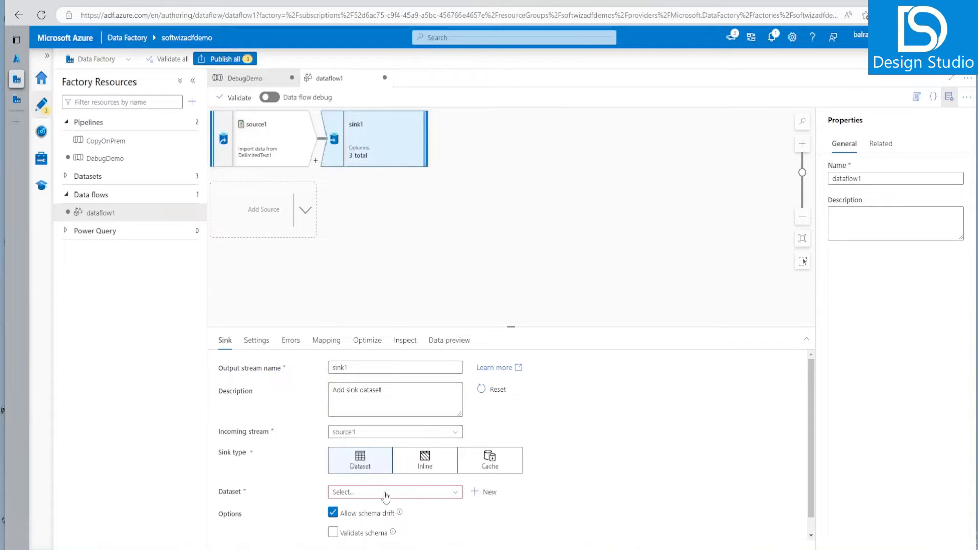
left_click(394, 492)
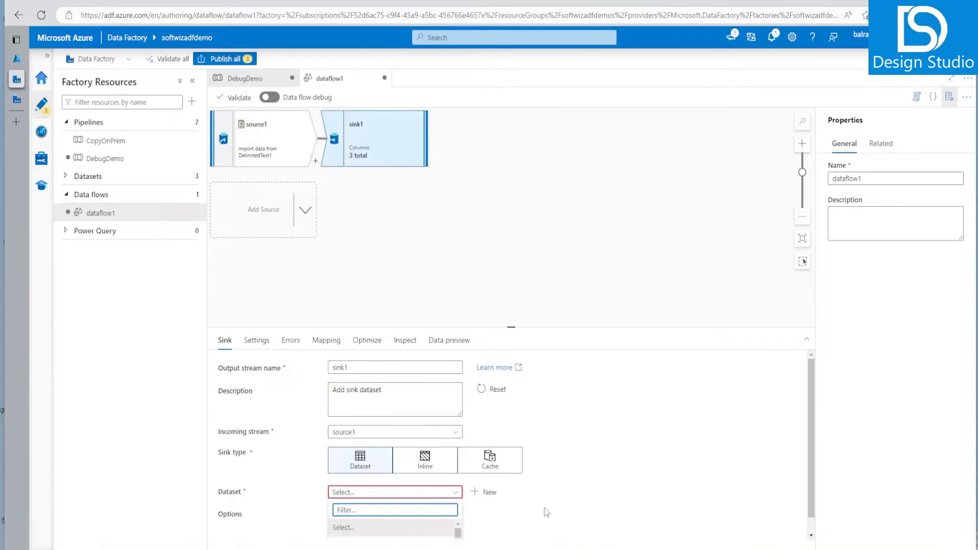
left_click(488, 492)
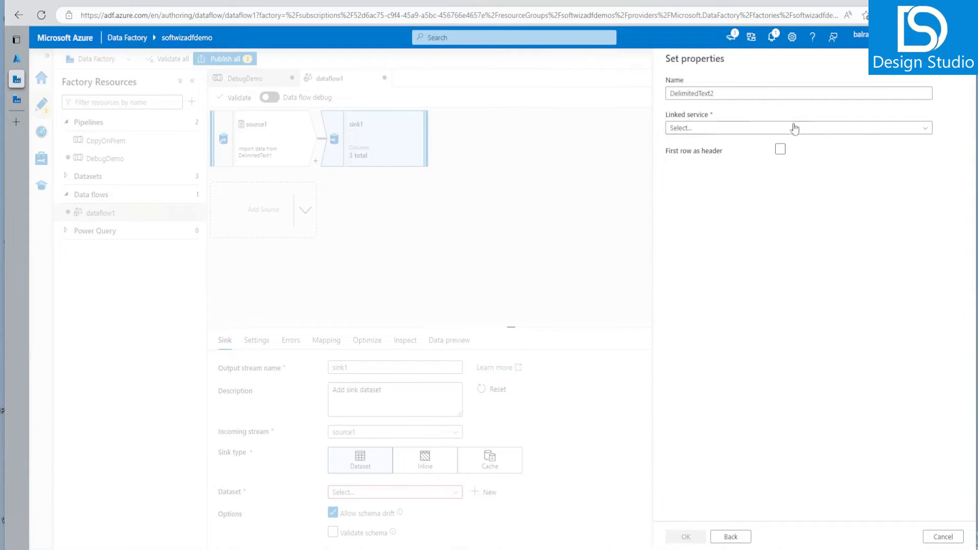
Create the AzureDataLakeStorage2 linked service for the softwizlakesynapse storage account
left_click(797, 128)
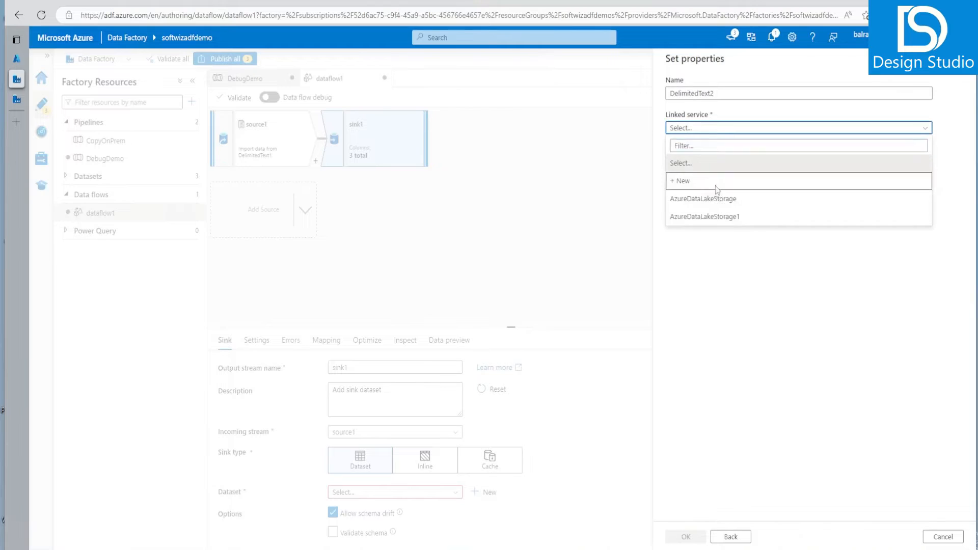
left_click(681, 180)
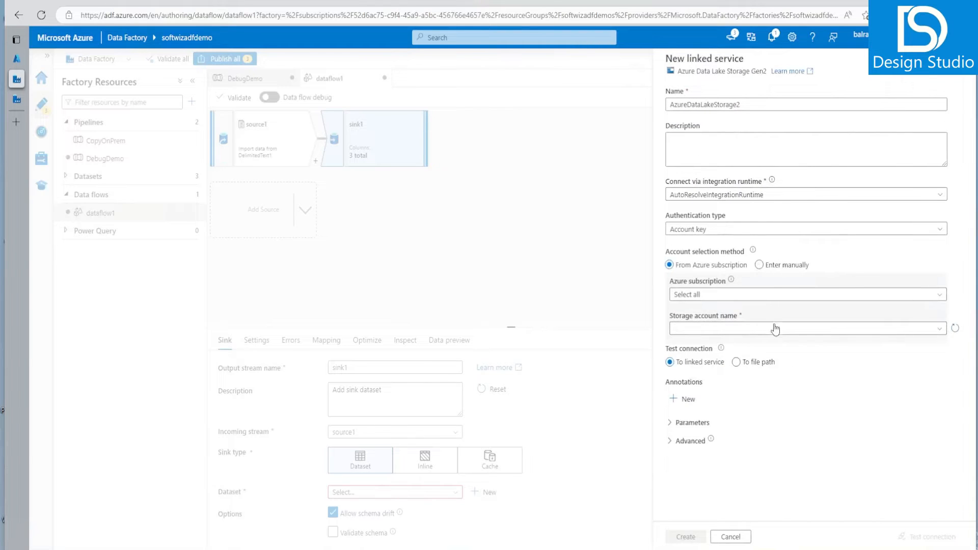
left_click(805, 329)
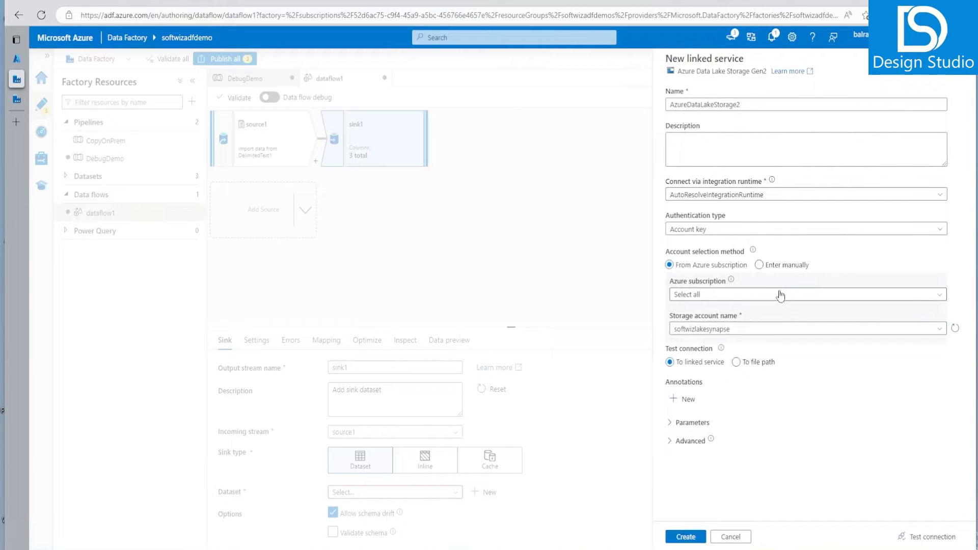
left_click(685, 537)
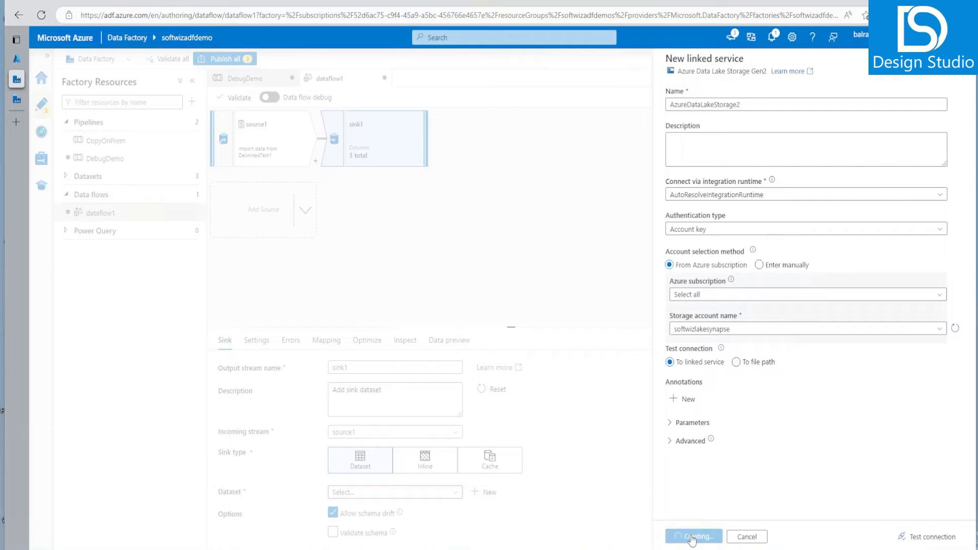
left_click(693, 537)
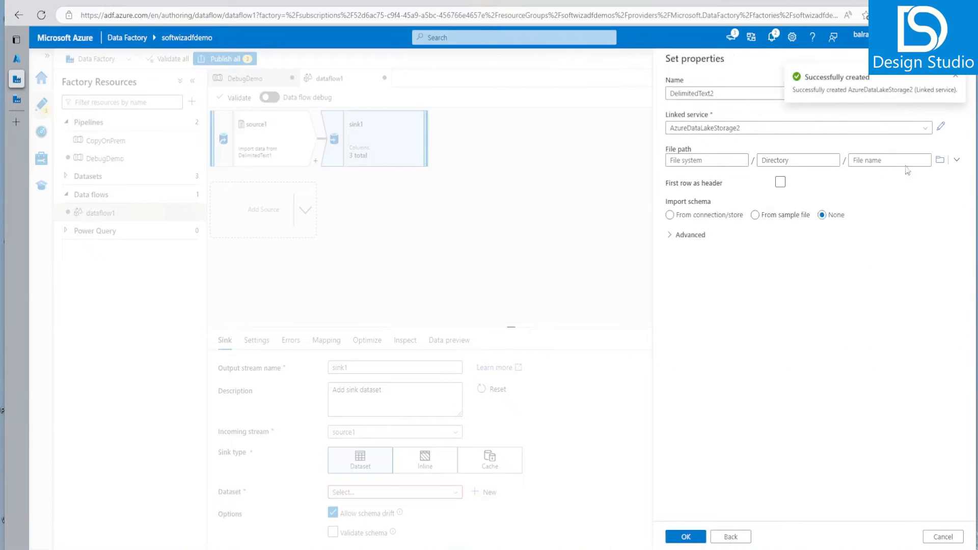
Choose the softwizlakesynapsefs container and create the DelimitedText2 sink dataset
left_click(941, 160)
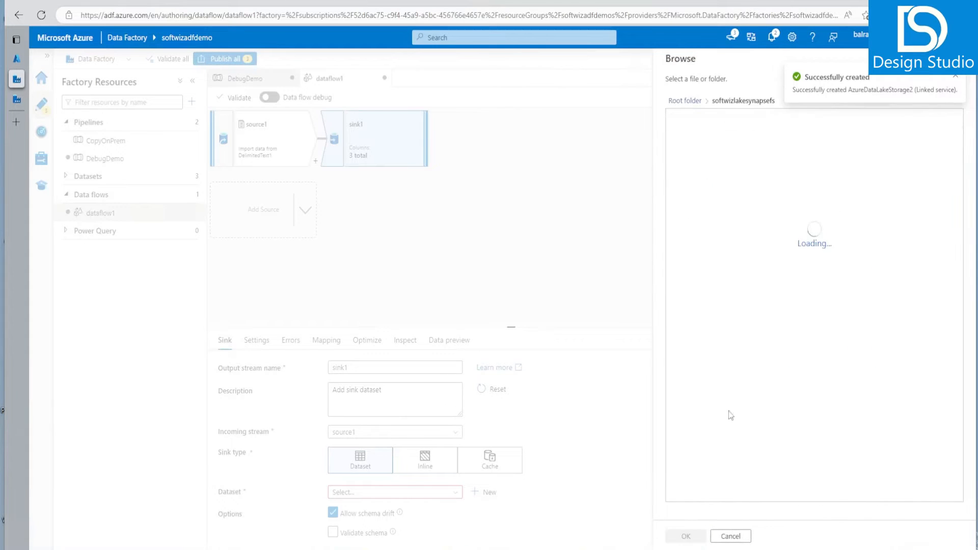
left_click(685, 536)
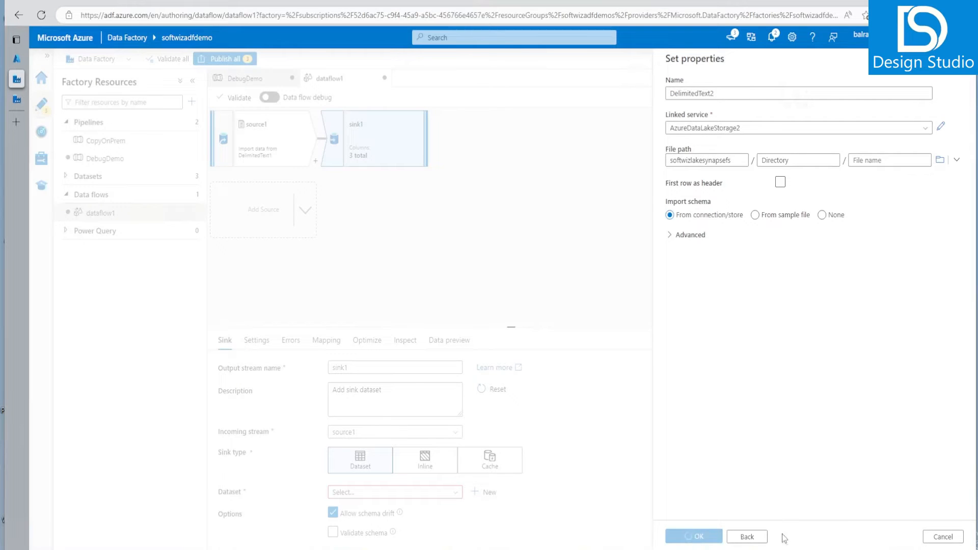
left_click(693, 537)
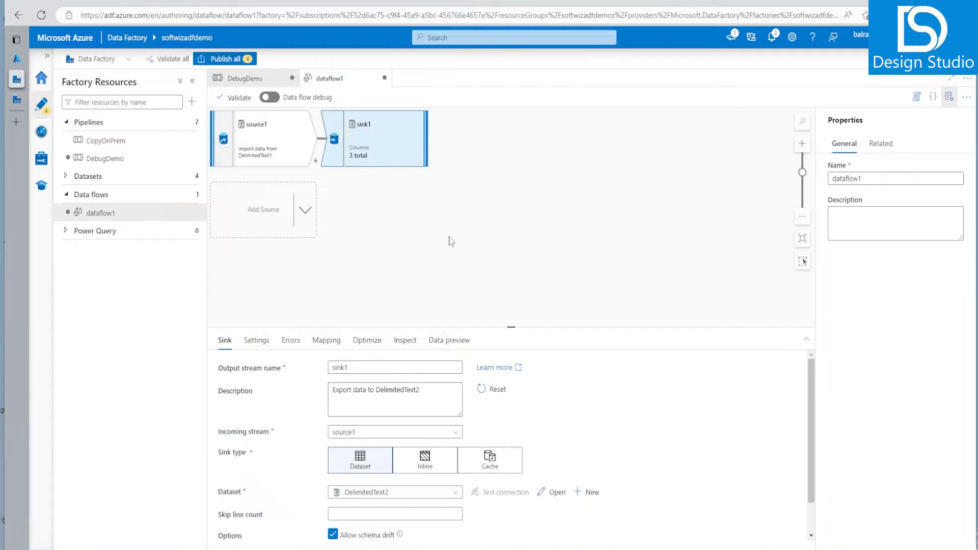
mouse_move(453, 340)
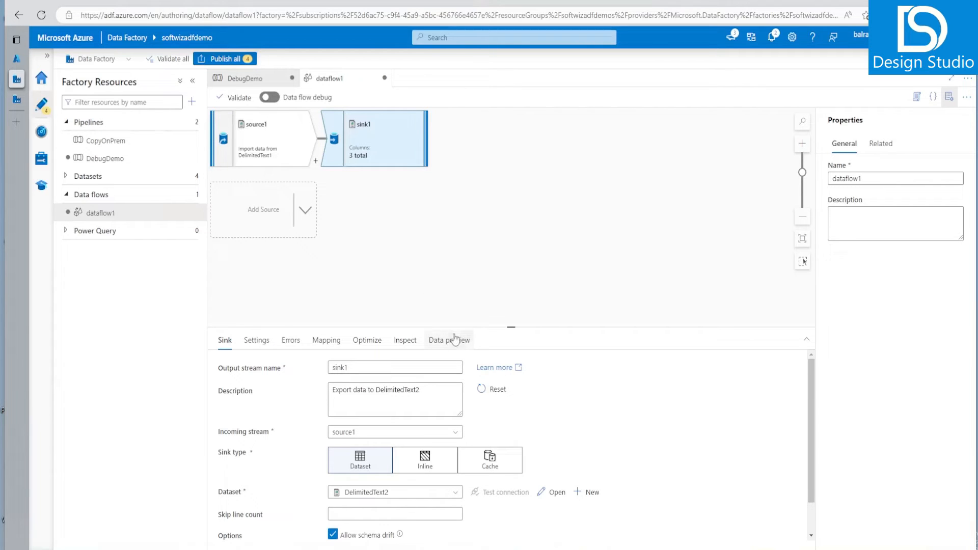
Turn on Data flow debug with AutoResolveIntegrationRuntime and a 1-hour time to live
left_click(449, 340)
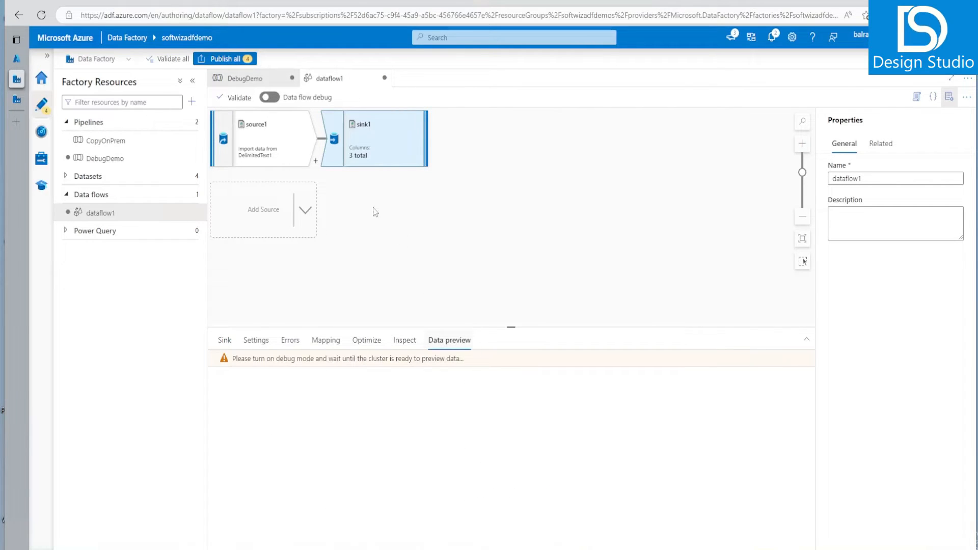
left_click(253, 138)
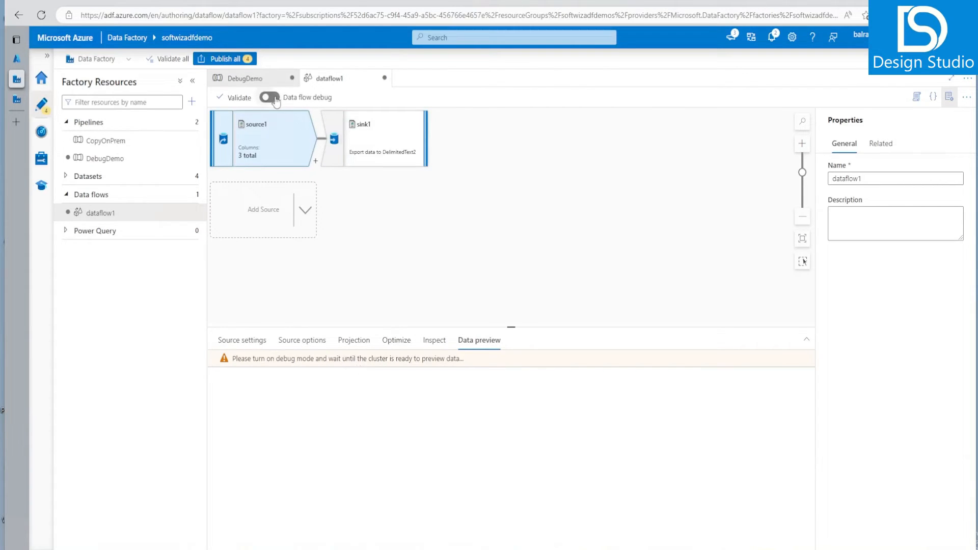
left_click(270, 98)
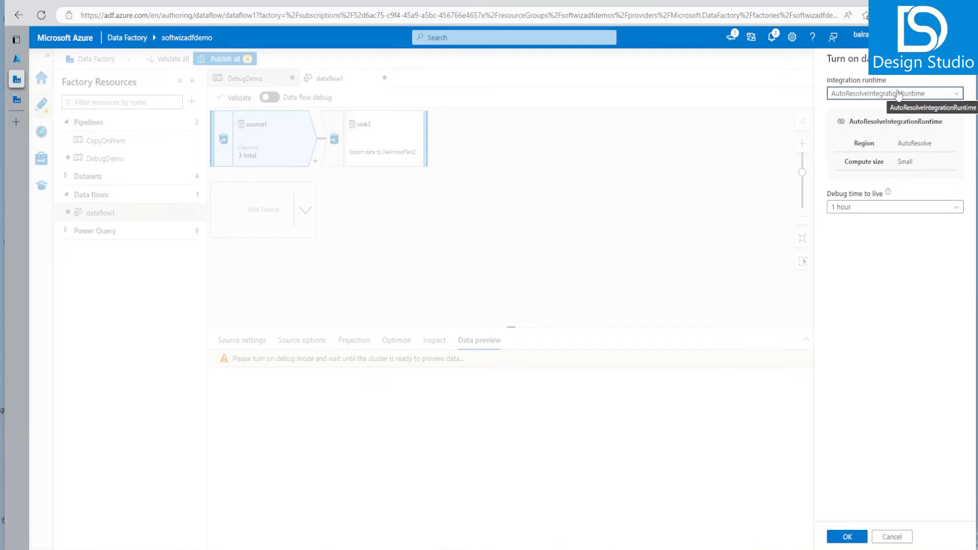
left_click(894, 93)
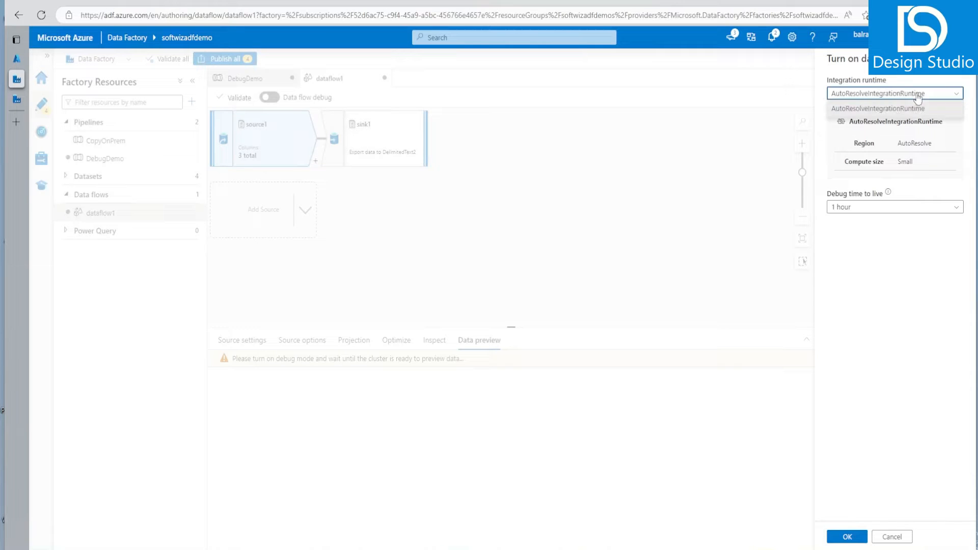
left_click(893, 108)
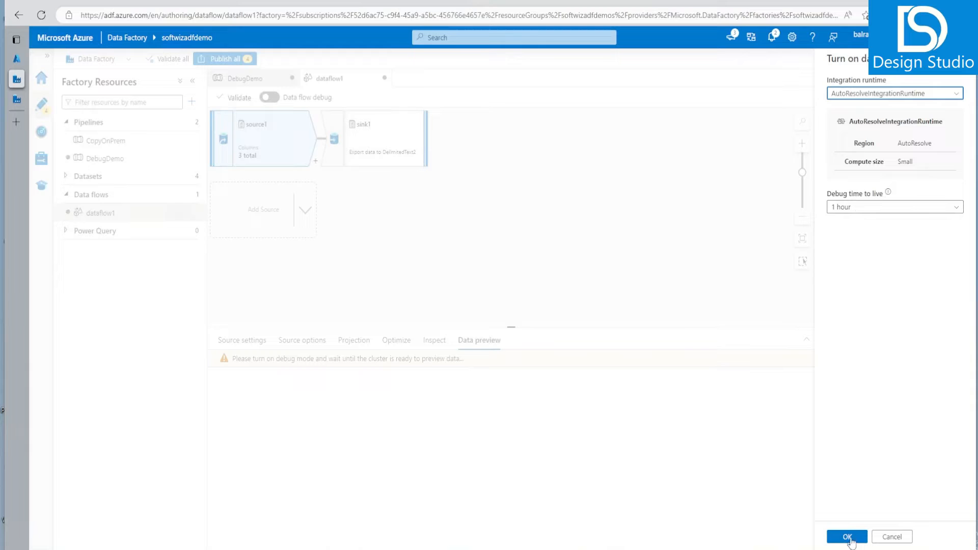
left_click(846, 537)
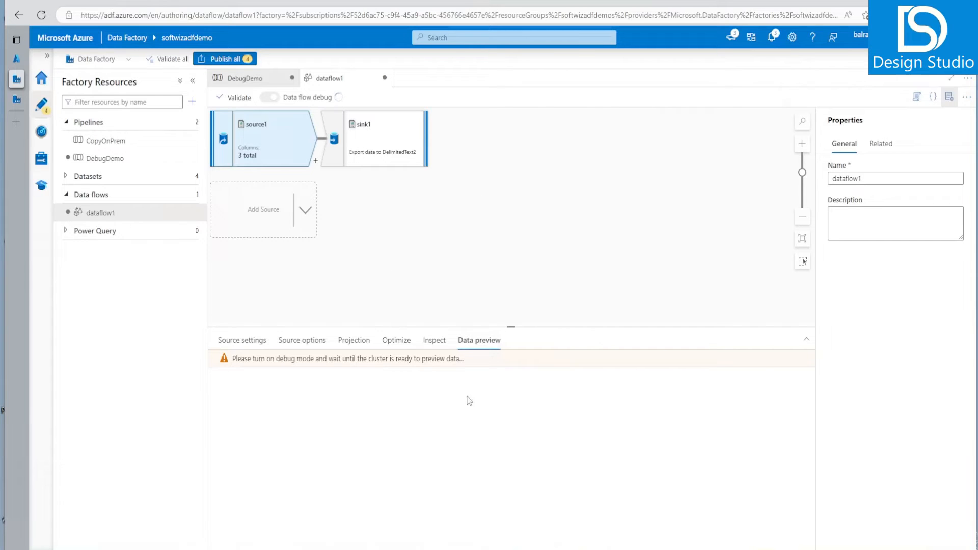
left_click(269, 98)
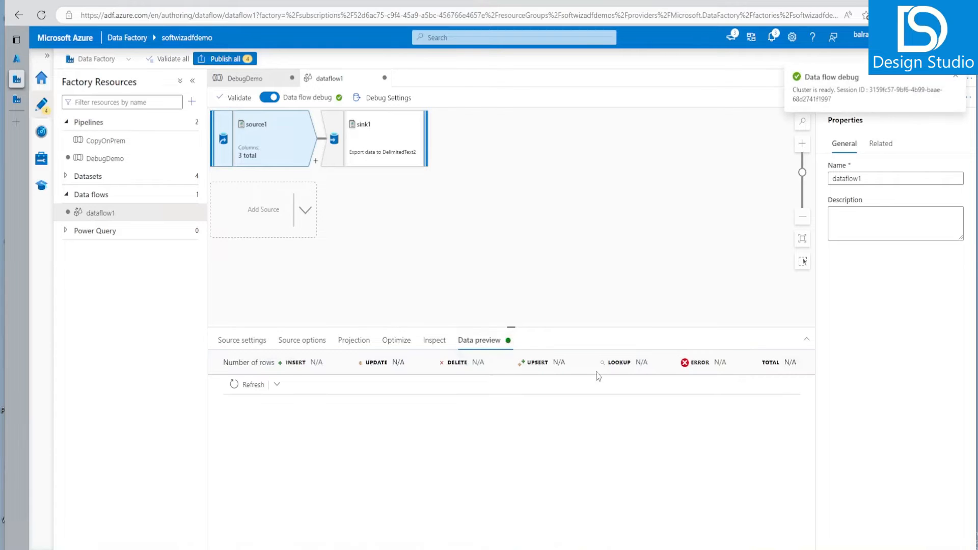
mouse_move(253, 384)
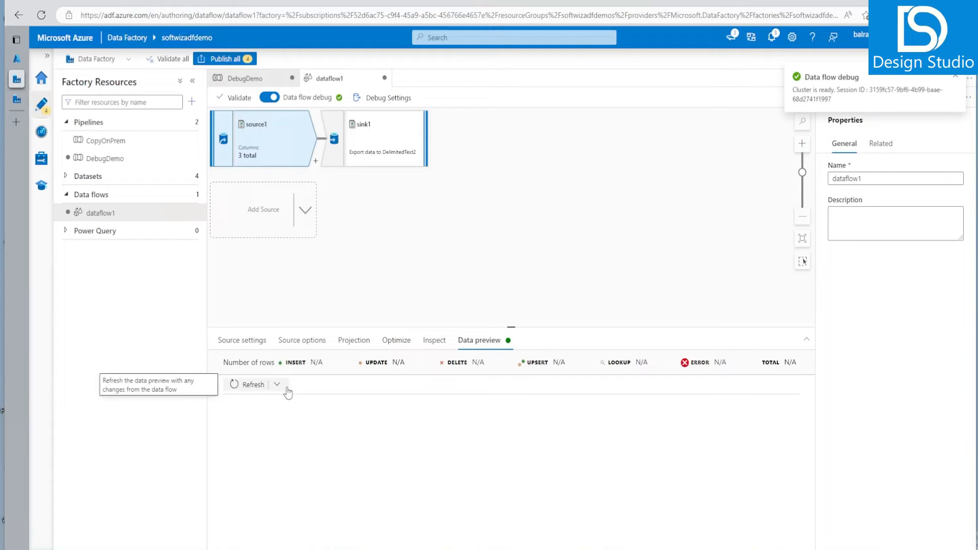
mouse_move(235, 388)
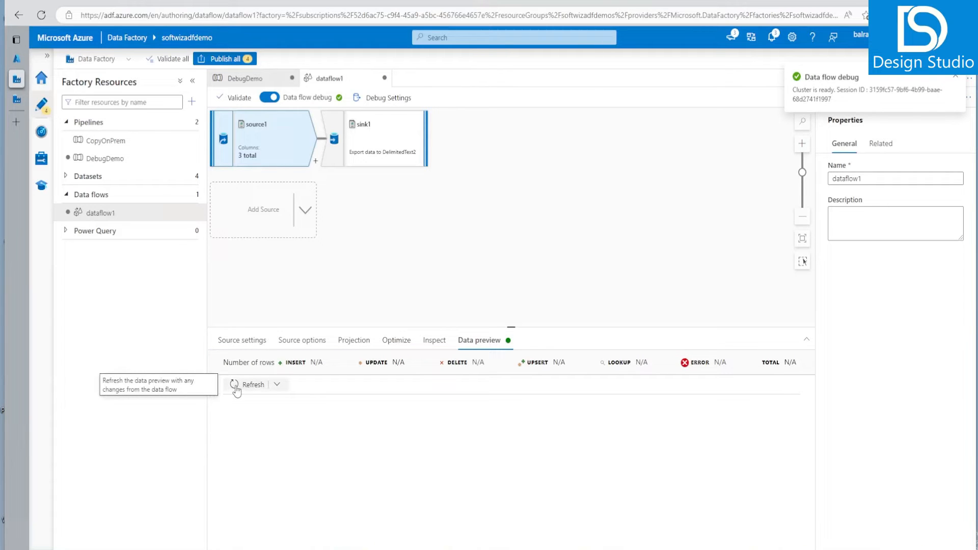
Refresh source1's data preview to fetch its rows and review the debug settings
left_click(252, 384)
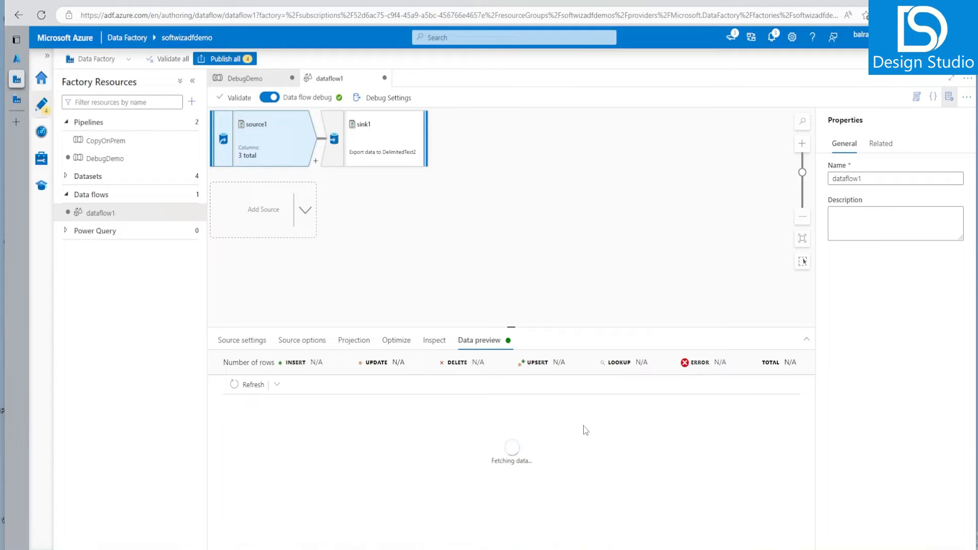
mouse_move(526, 293)
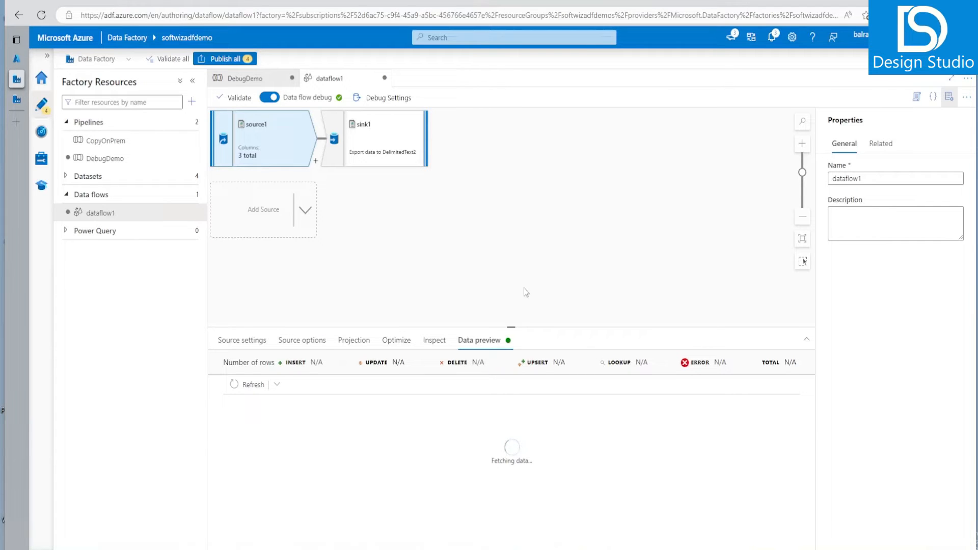
mouse_move(483, 257)
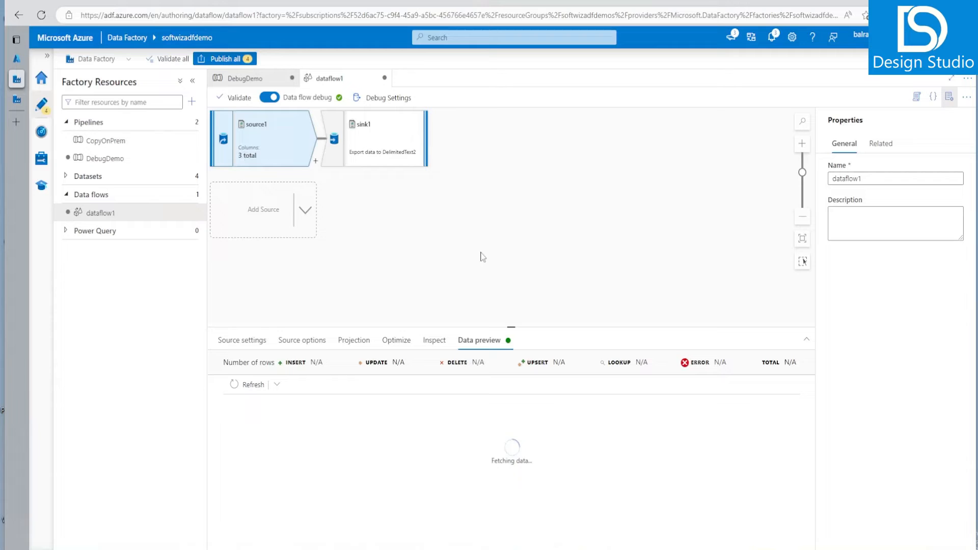
mouse_move(490, 251)
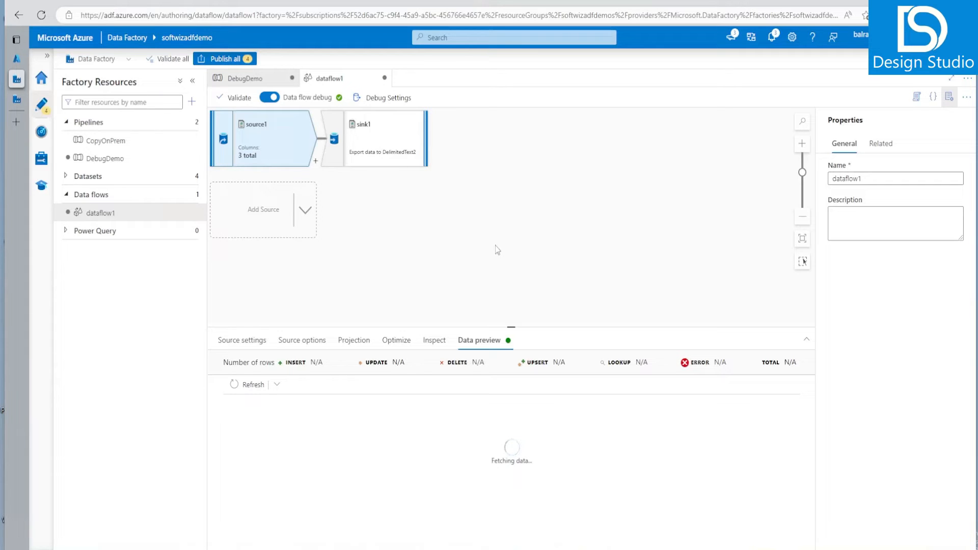
mouse_move(485, 248)
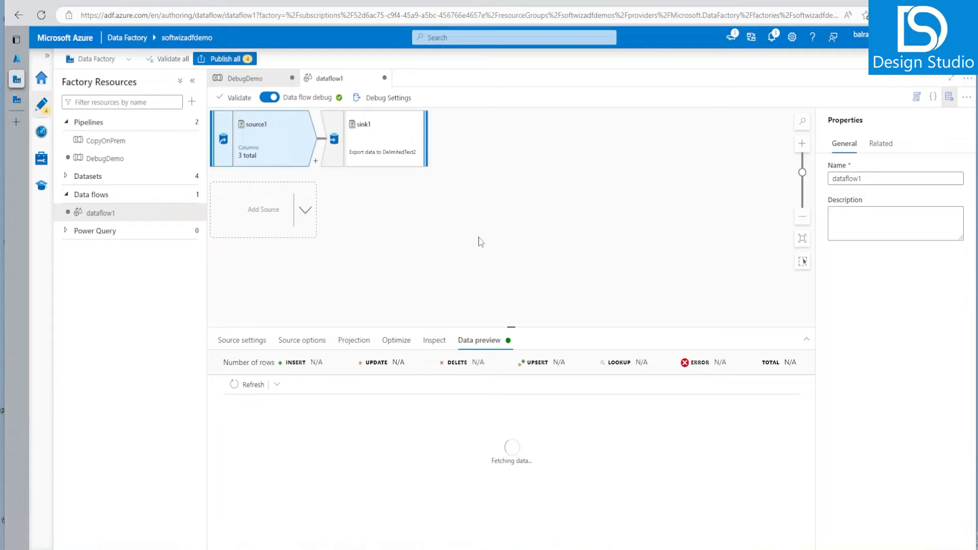
mouse_move(472, 227)
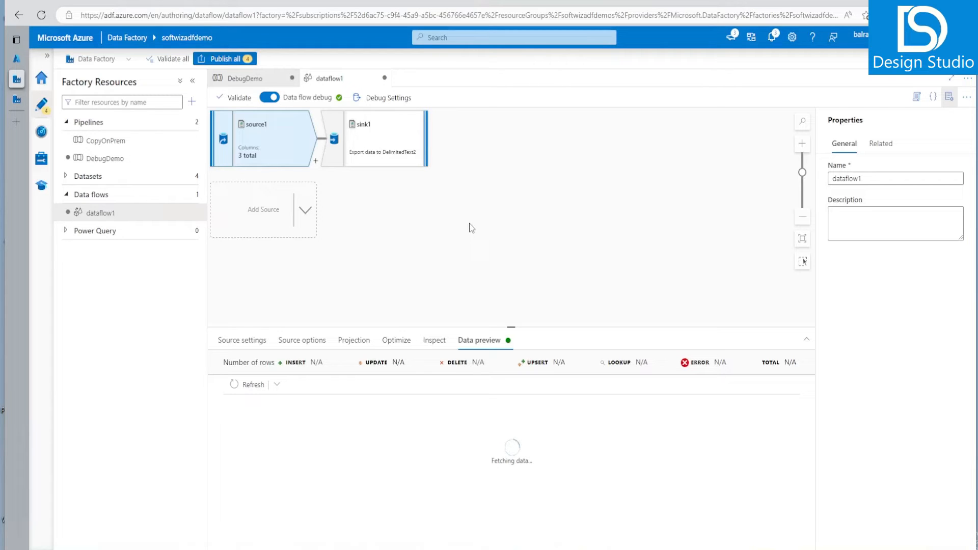
mouse_move(510, 242)
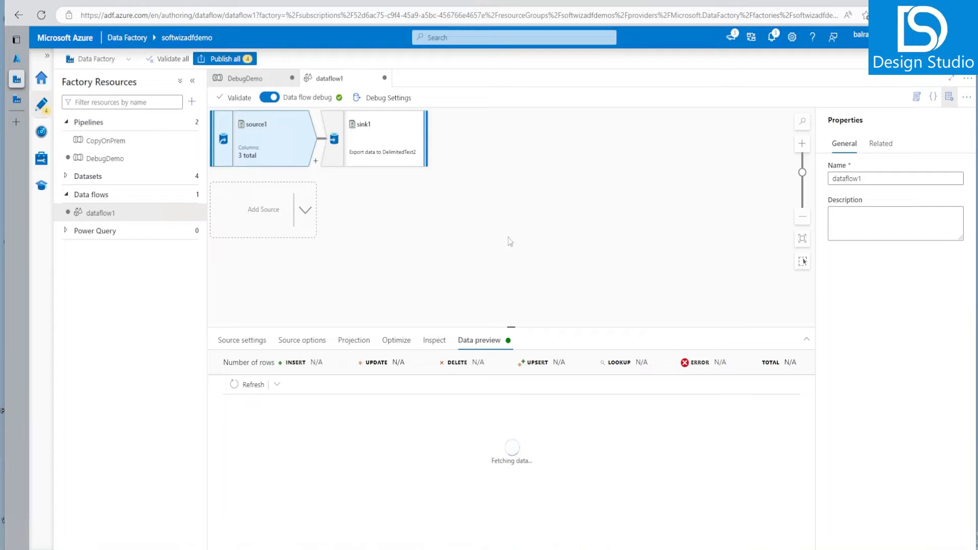
mouse_move(523, 220)
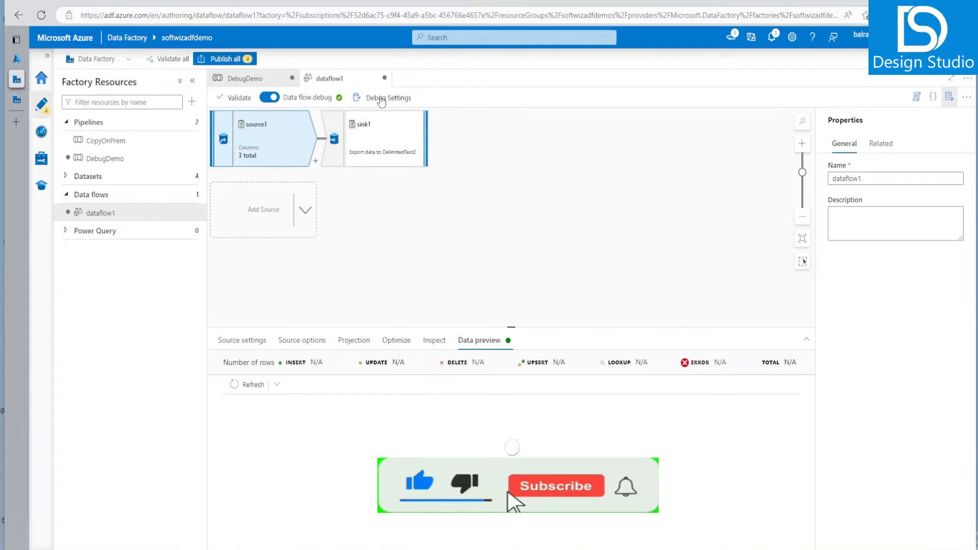
left_click(387, 98)
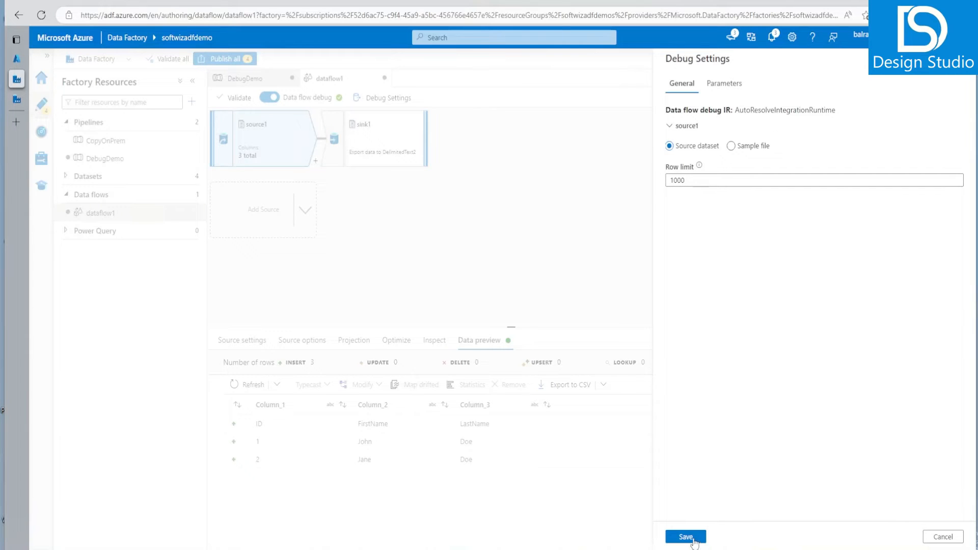
Save the debug settings keeping the source row limit at 1000
left_click(685, 537)
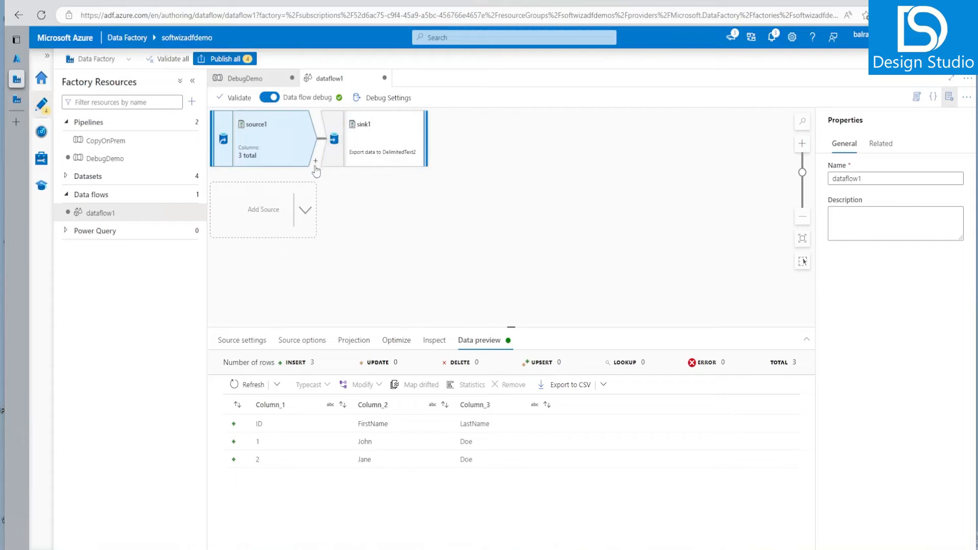
mouse_move(385, 476)
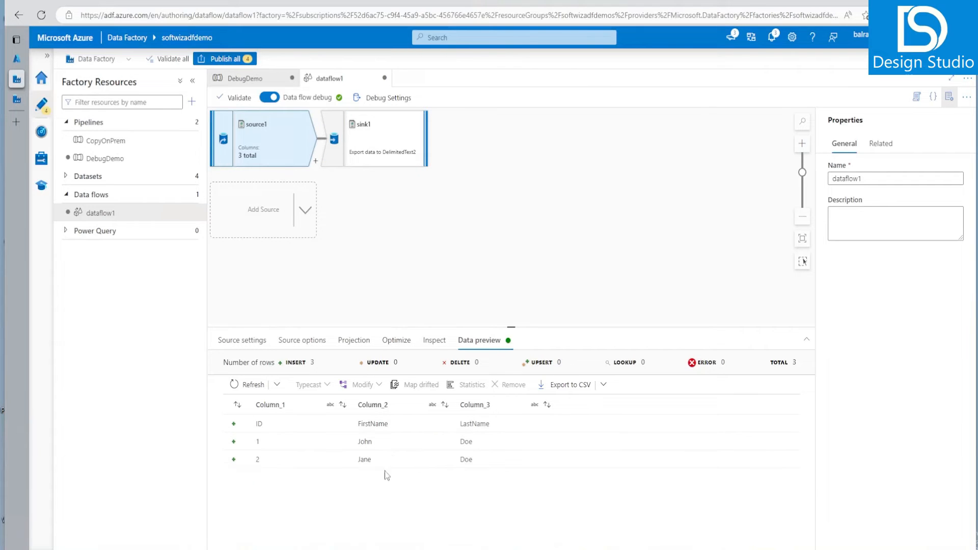
mouse_move(521, 410)
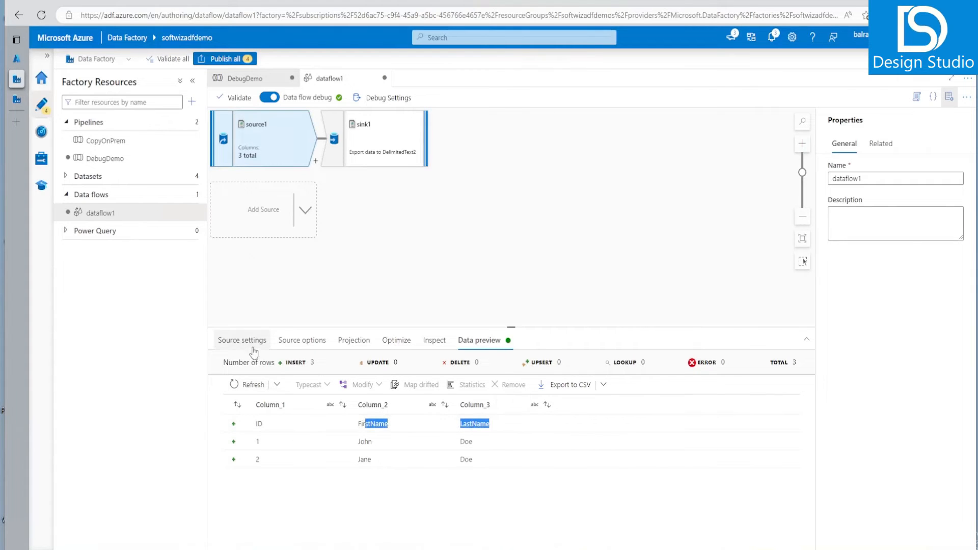
Stop inferring drifted column types and enable first row as header on DelimitedText1
left_click(243, 341)
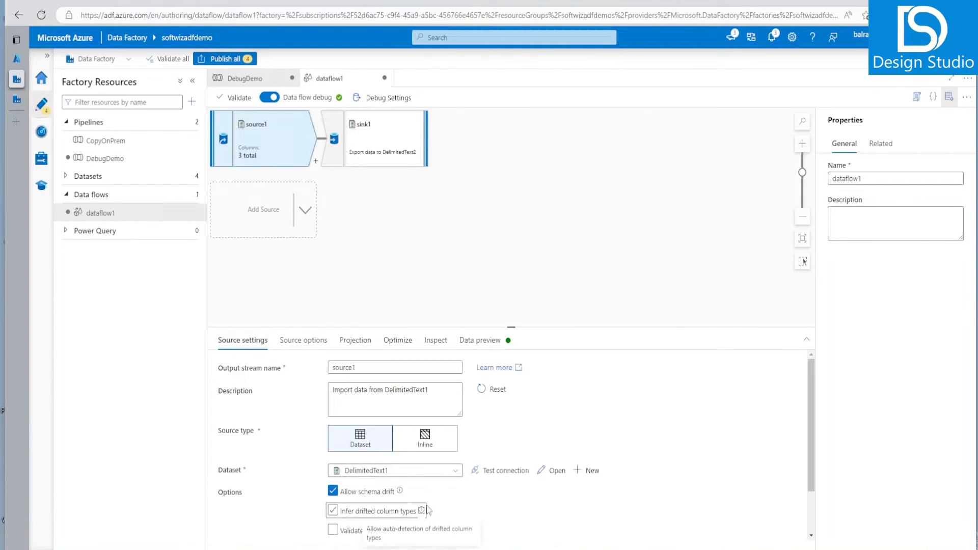
left_click(332, 510)
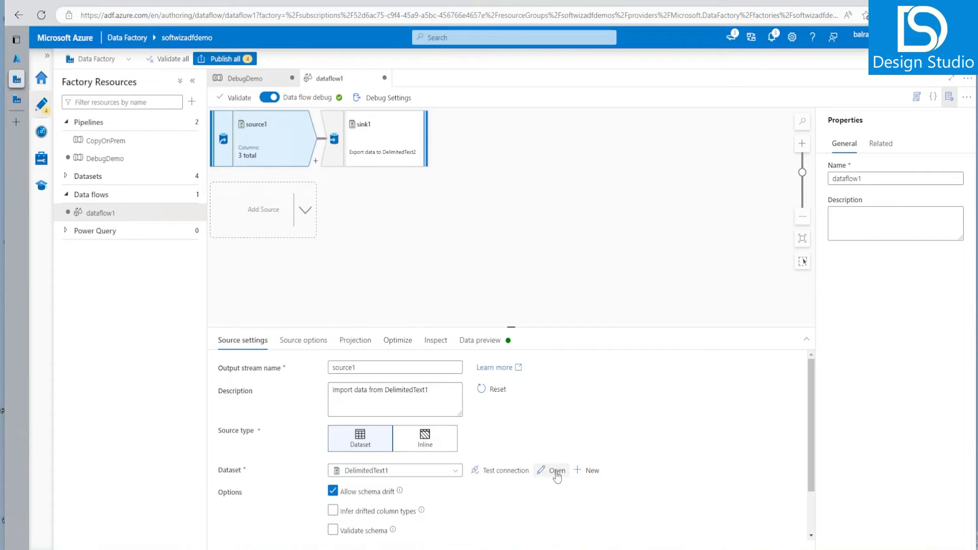
left_click(556, 470)
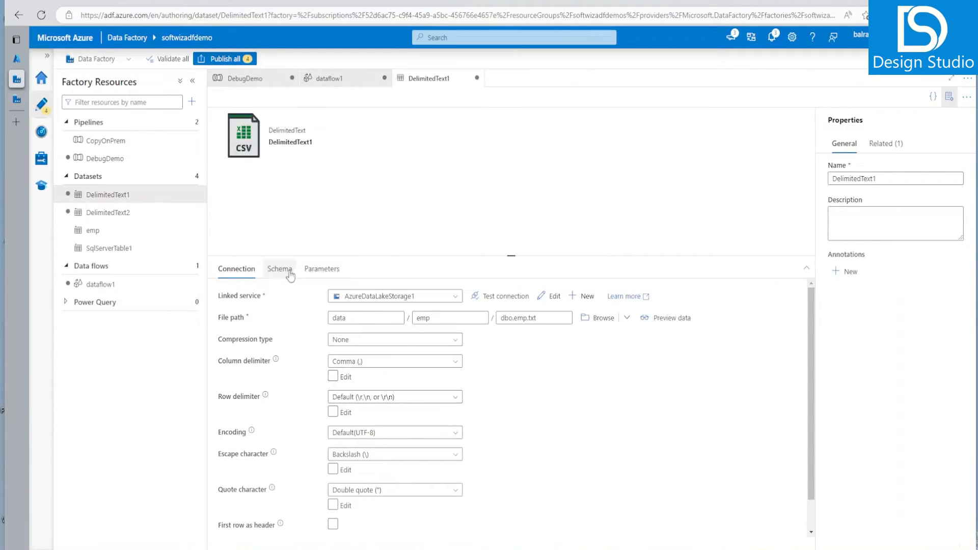
left_click(332, 523)
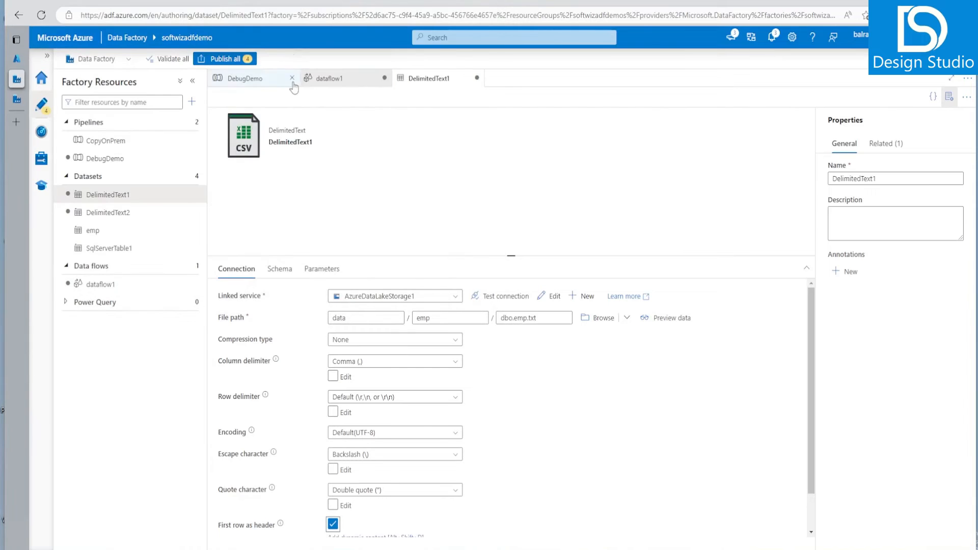
Refresh source1's preview to show ID, FirstName, LastName, then return to DebugDemo
left_click(327, 78)
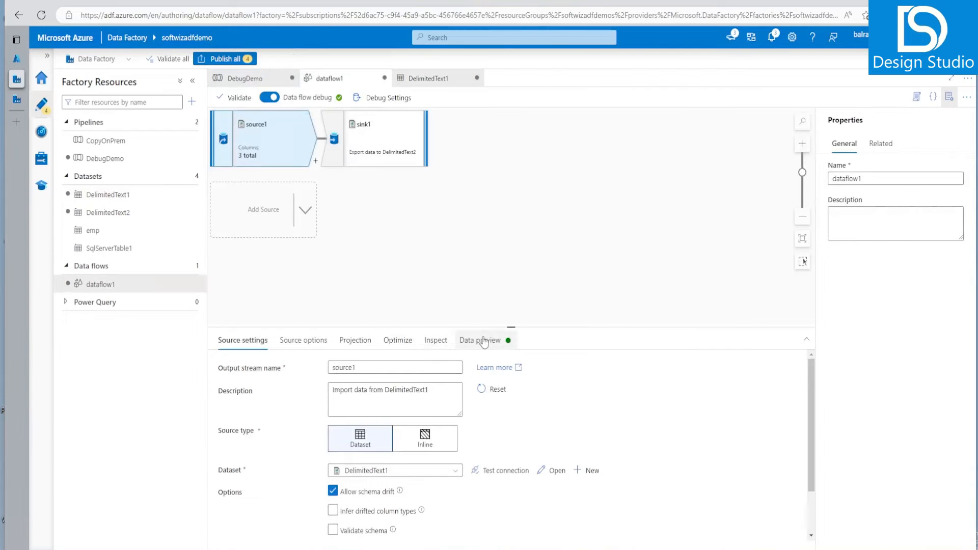
left_click(479, 341)
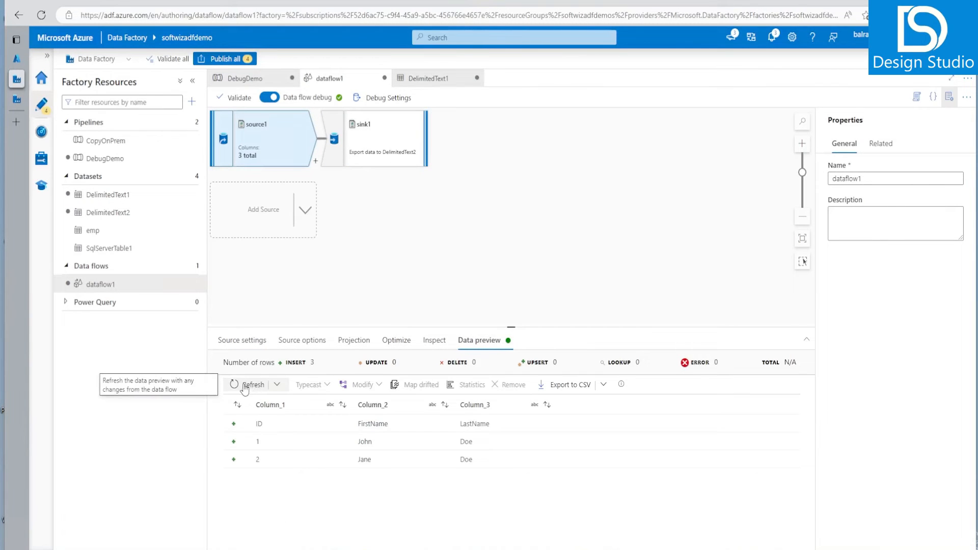
left_click(253, 385)
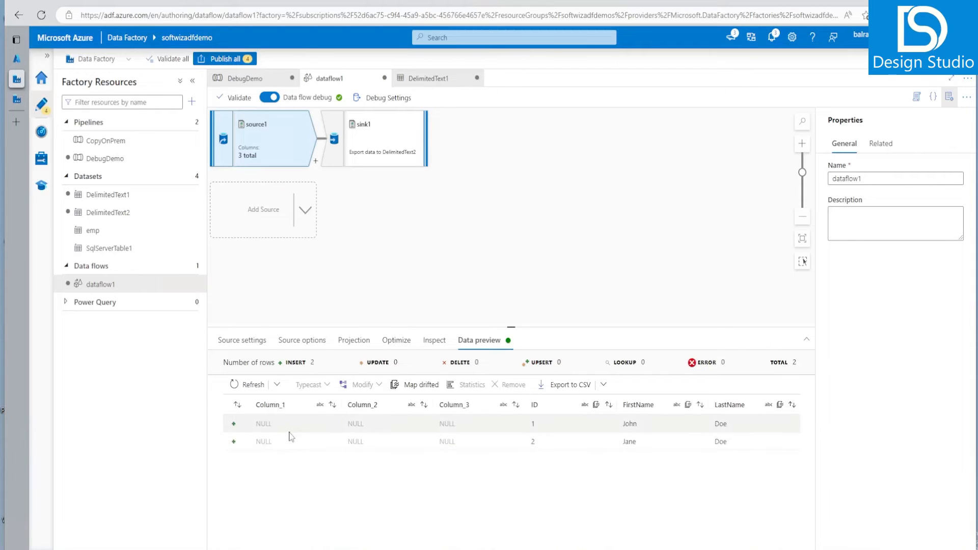
mouse_move(473, 419)
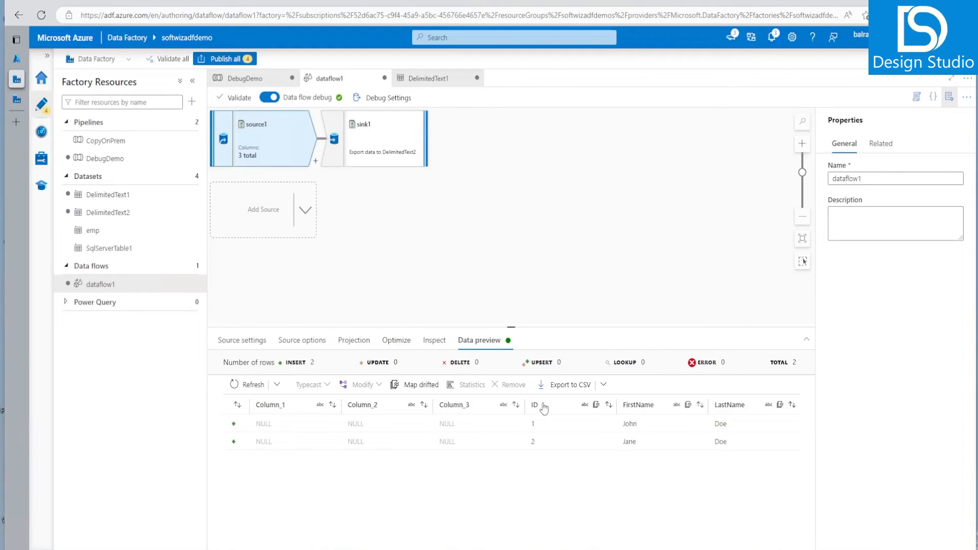
mouse_move(569, 384)
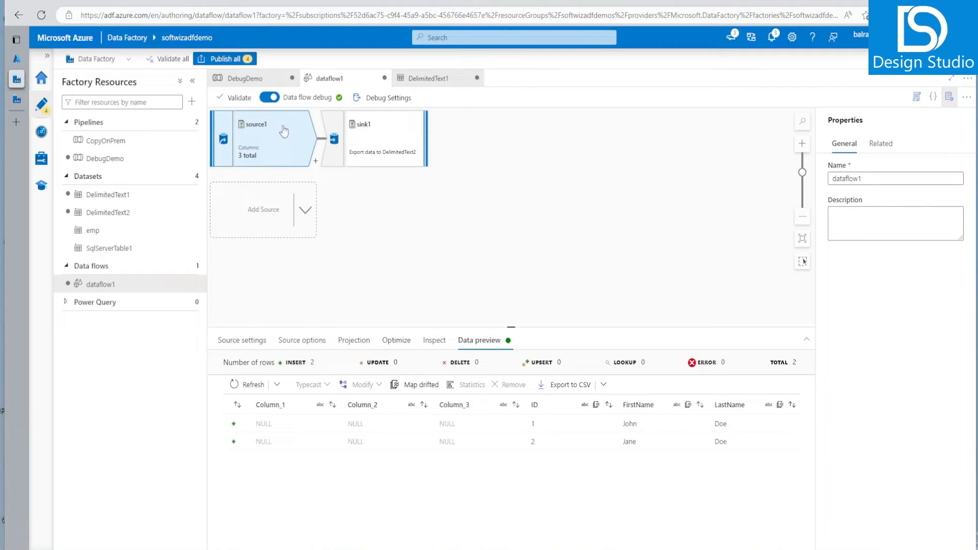
mouse_move(294, 155)
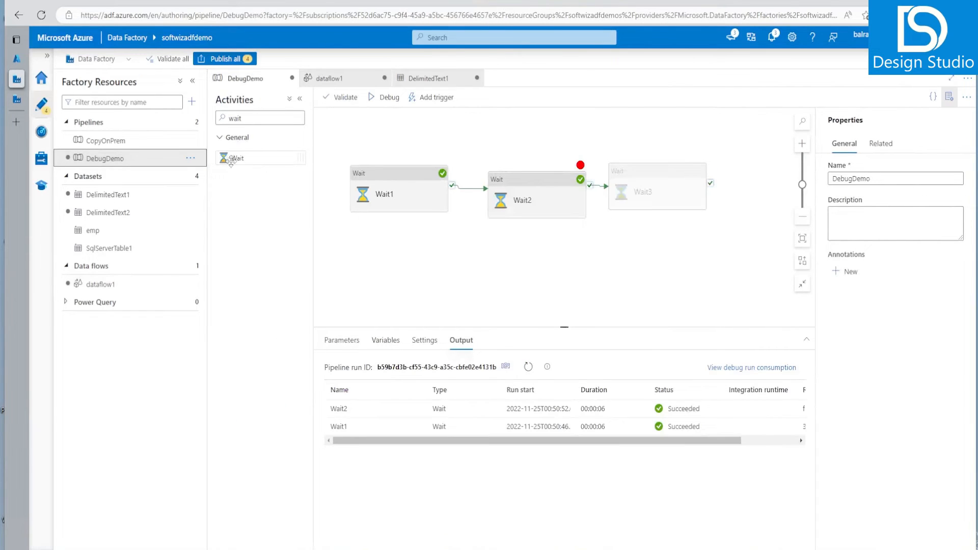
Find the Data flow activity by searching 'data' and place it after Wait3
type("data")
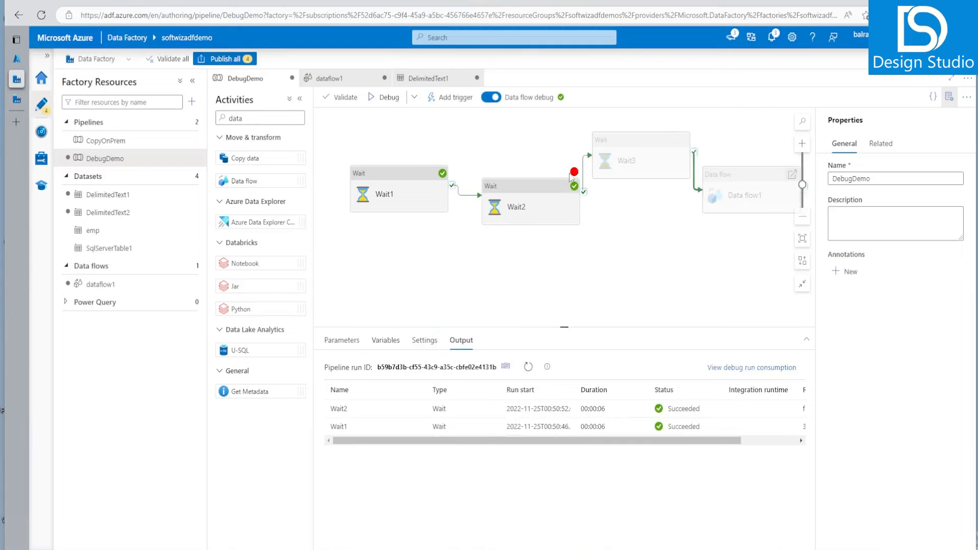
left_click(517, 190)
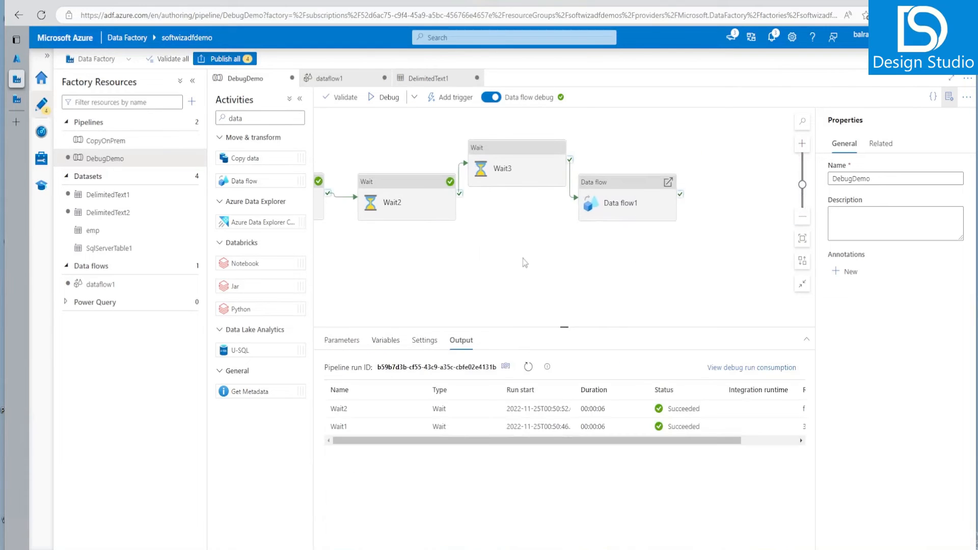
left_click(413, 96)
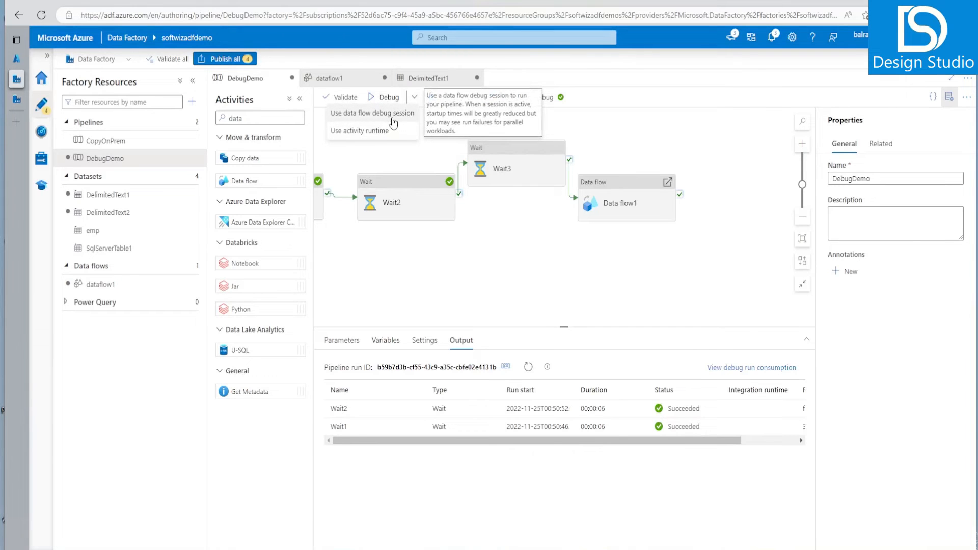
left_click(373, 113)
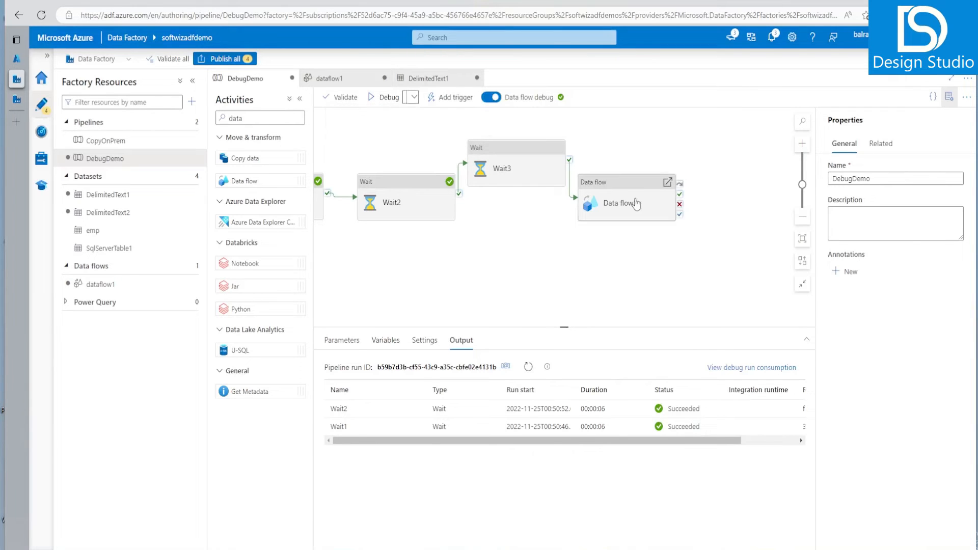
Select Data flow1 and expand its advanced compute settings
left_click(621, 203)
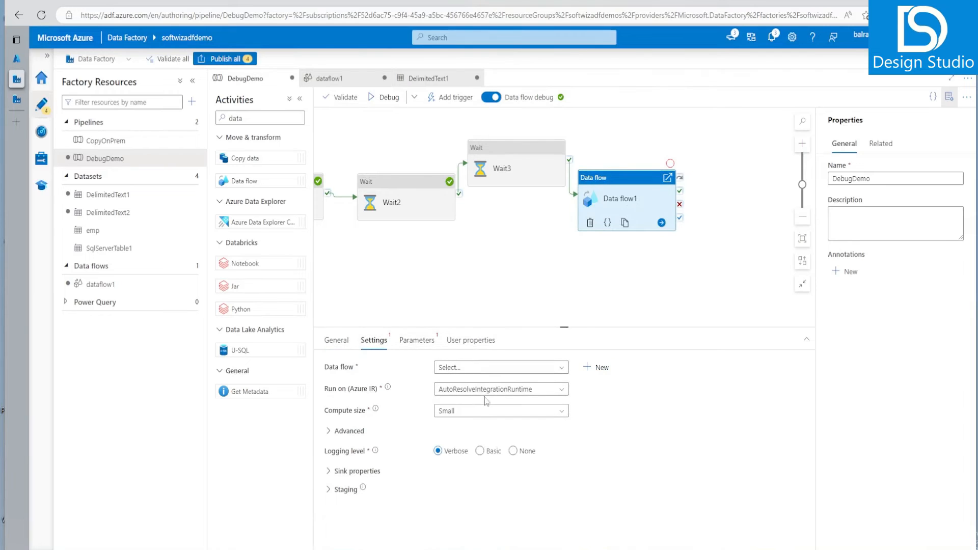
left_click(499, 388)
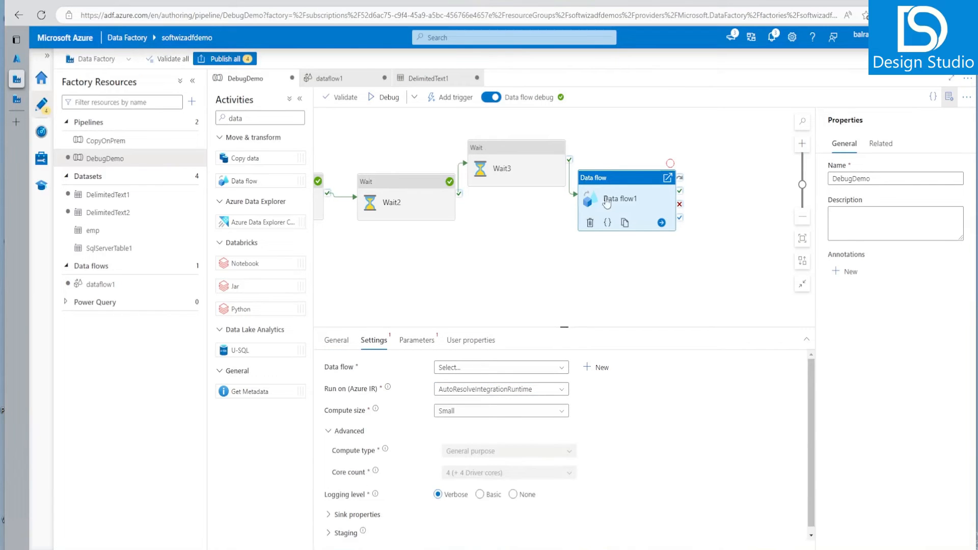
left_click(414, 97)
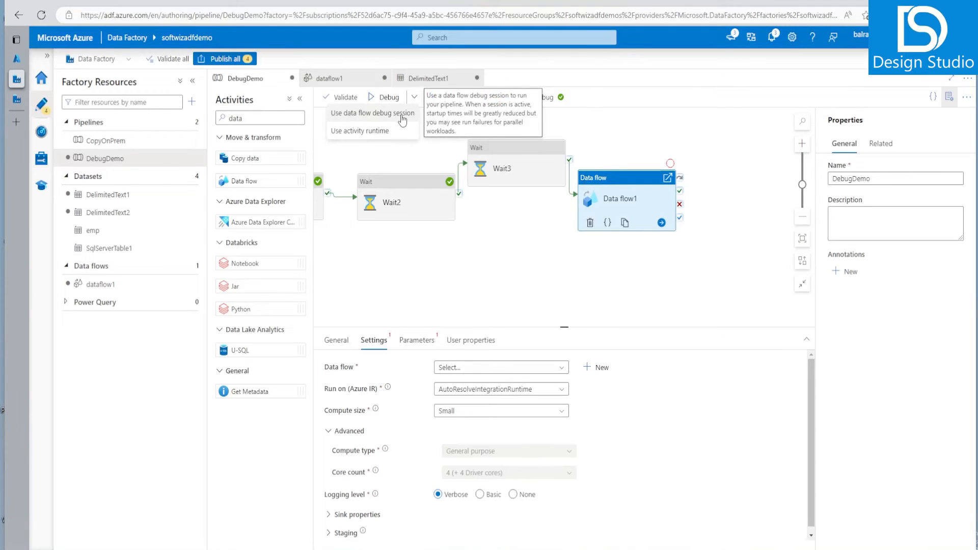
Set the Data flow activity to dataflow1 and debug DebugDemo using the data flow debug session
left_click(373, 113)
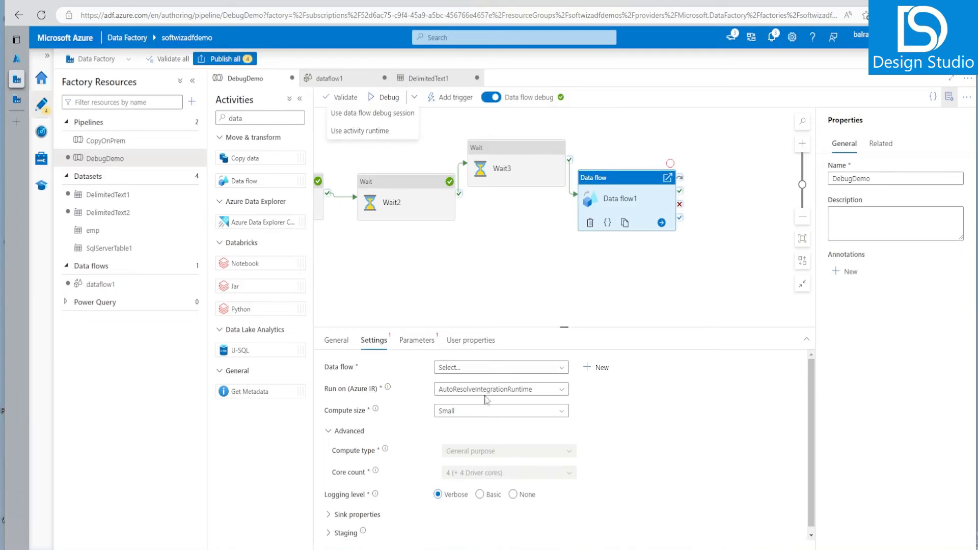
mouse_move(471, 392)
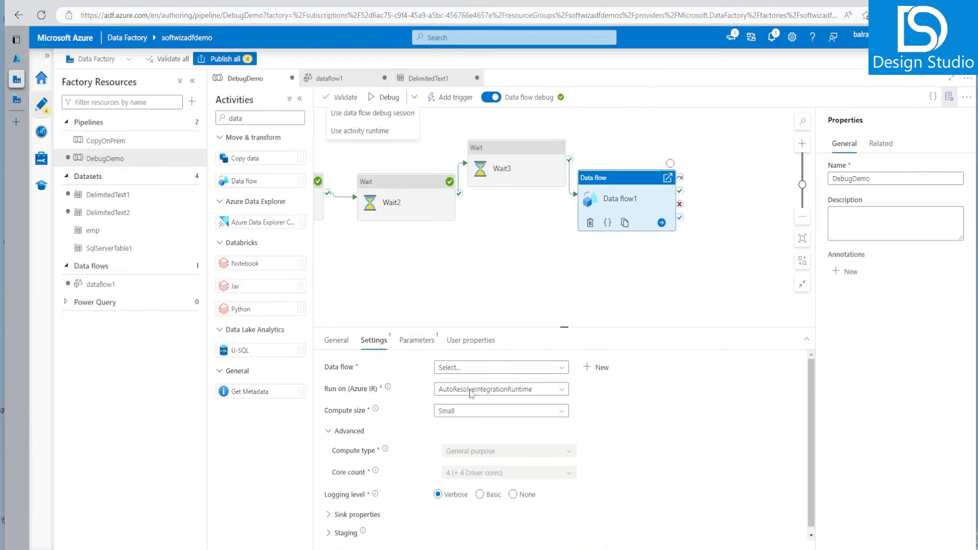
mouse_move(419, 141)
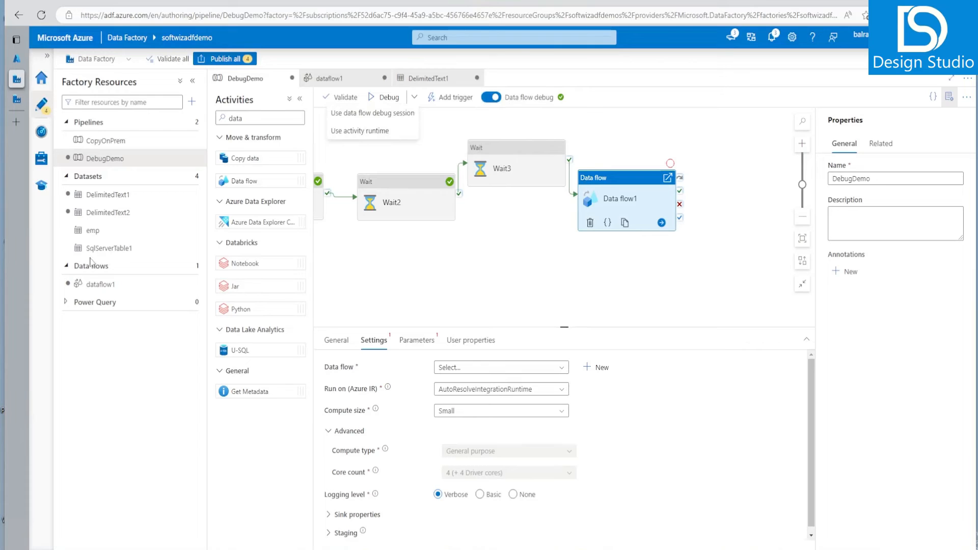
mouse_move(373, 114)
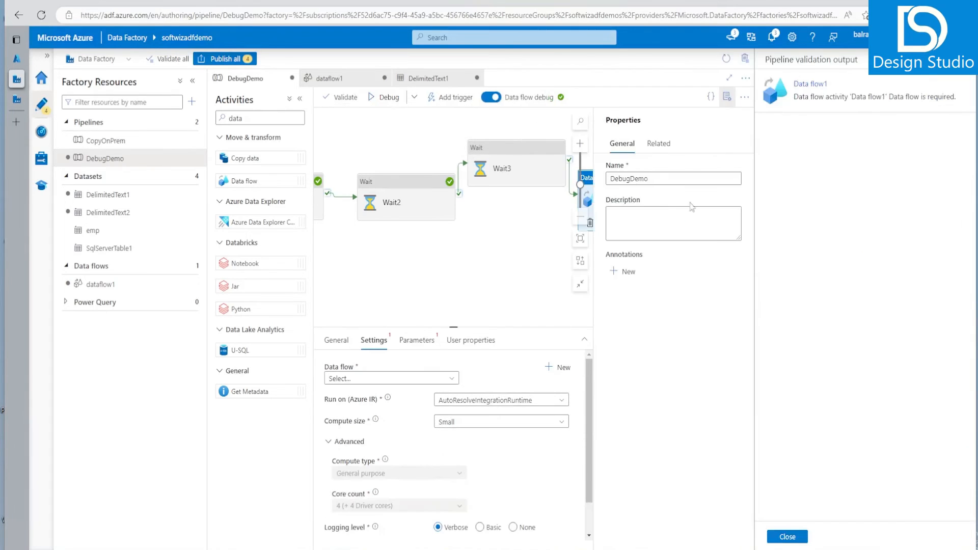
mouse_move(788, 537)
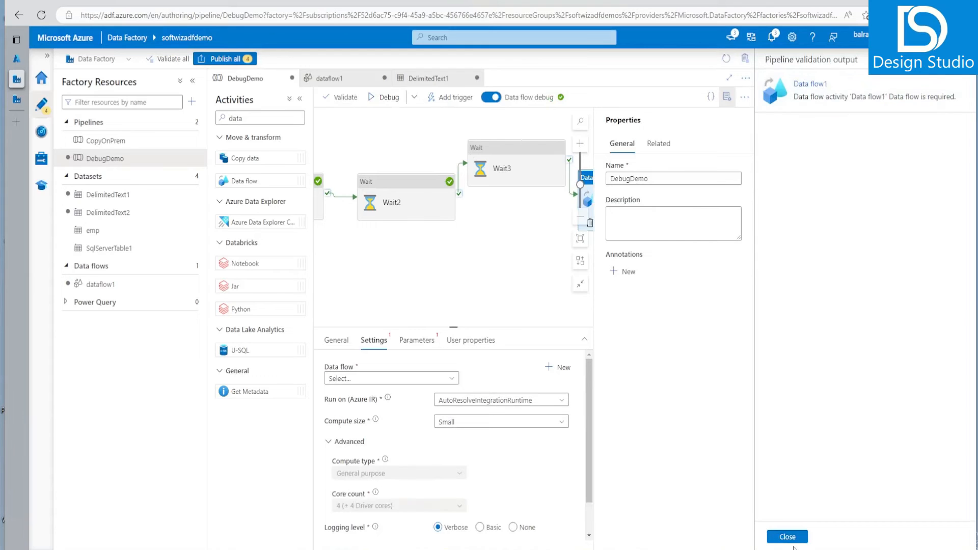
left_click(787, 537)
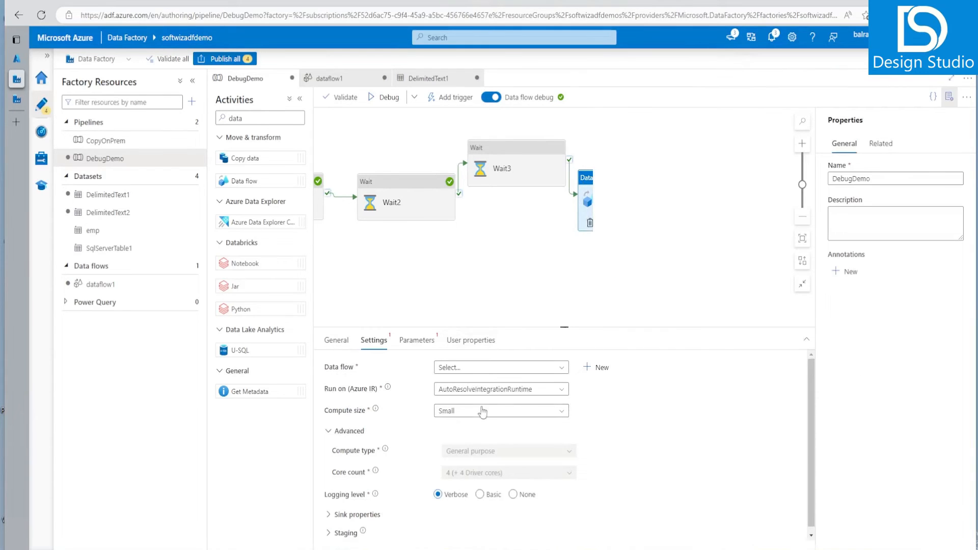
left_click(501, 367)
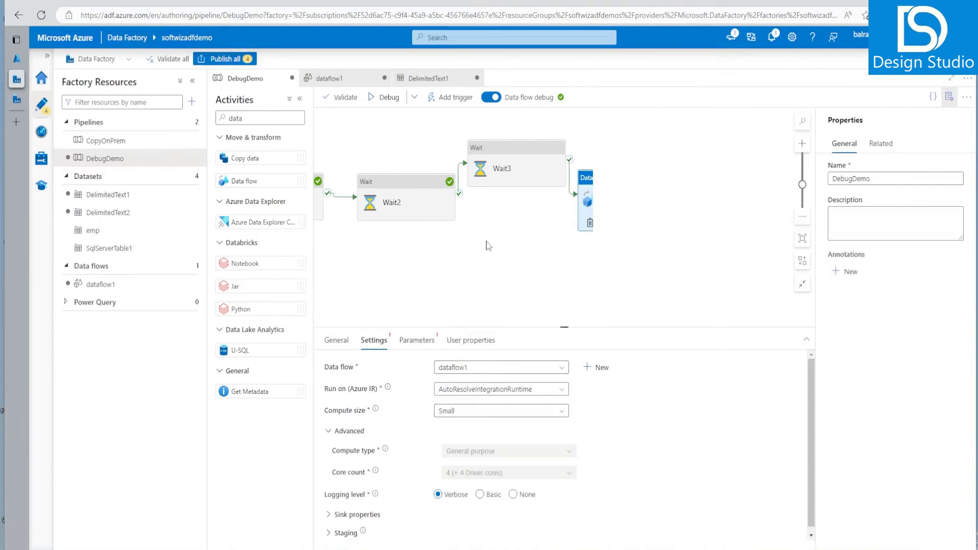
left_click(414, 97)
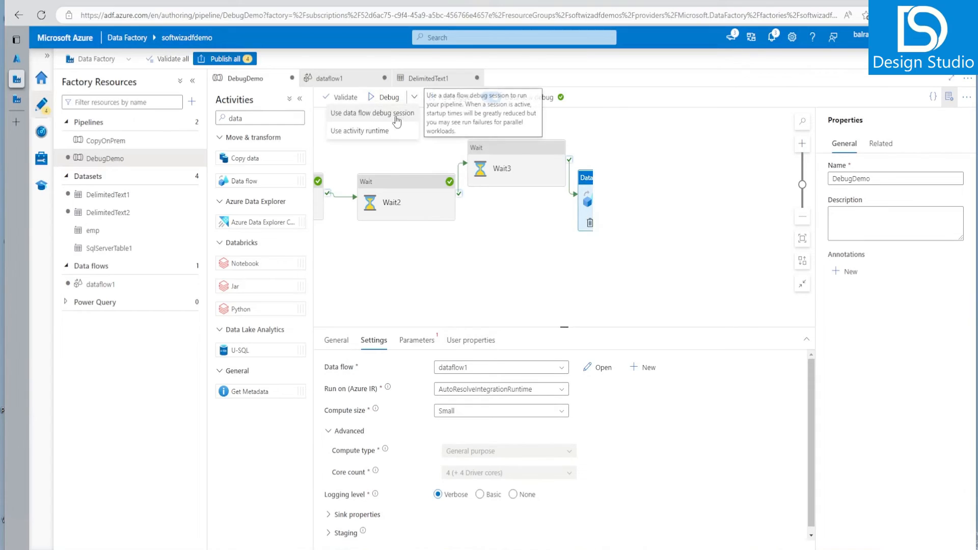
left_click(373, 113)
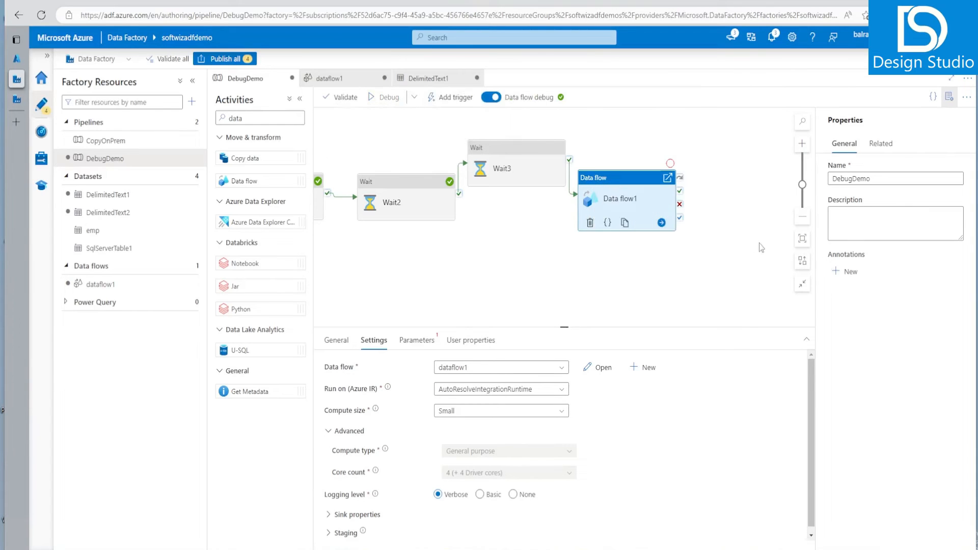
left_click(388, 97)
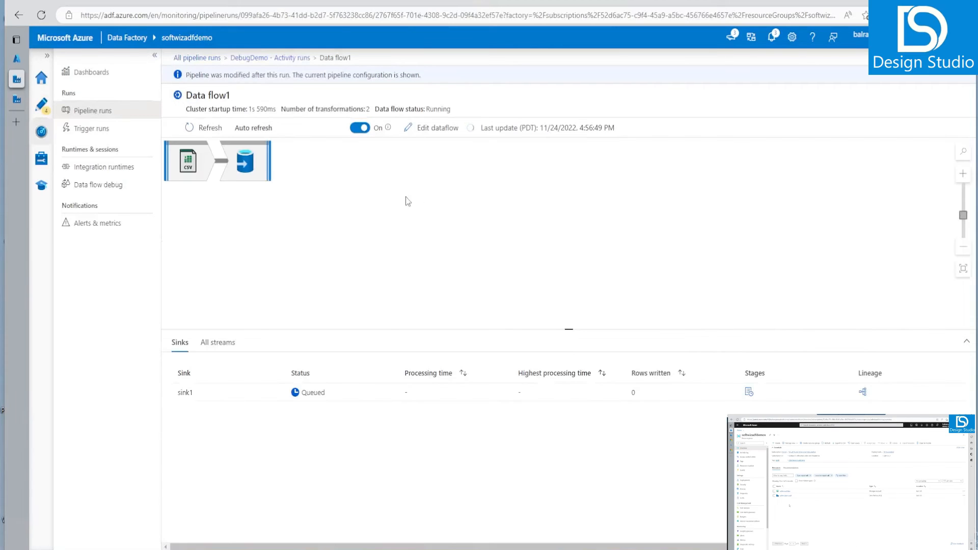
mouse_move(246, 161)
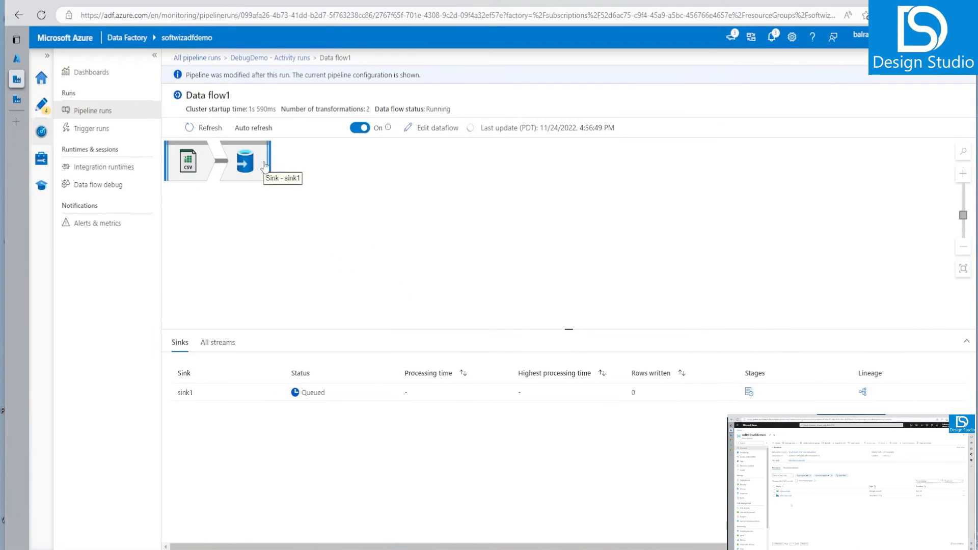
mouse_move(364, 273)
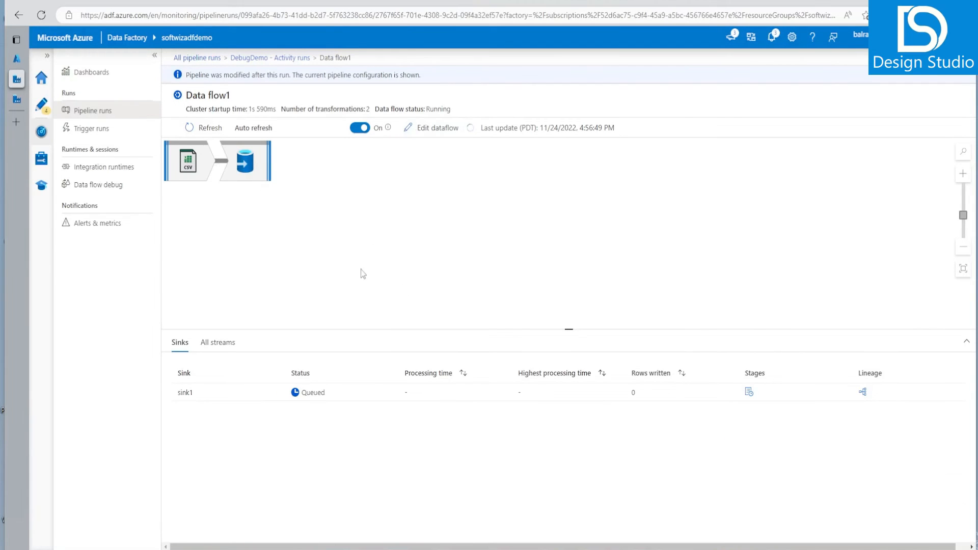
mouse_move(240, 113)
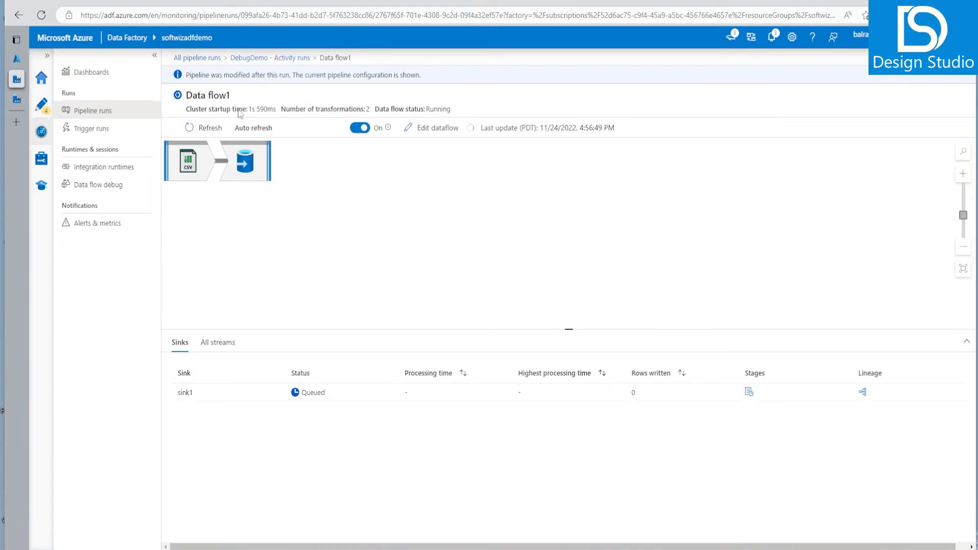
mouse_move(281, 114)
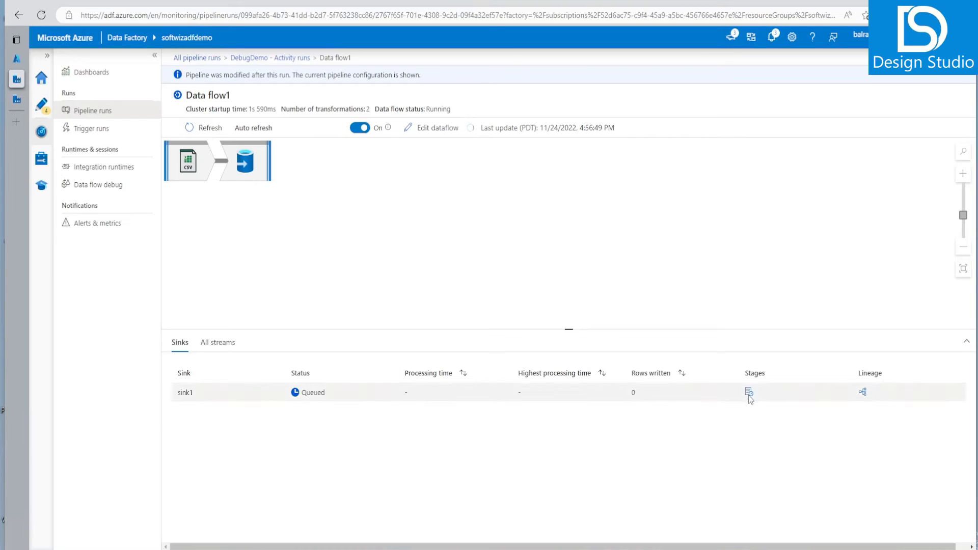
mouse_move(286, 401)
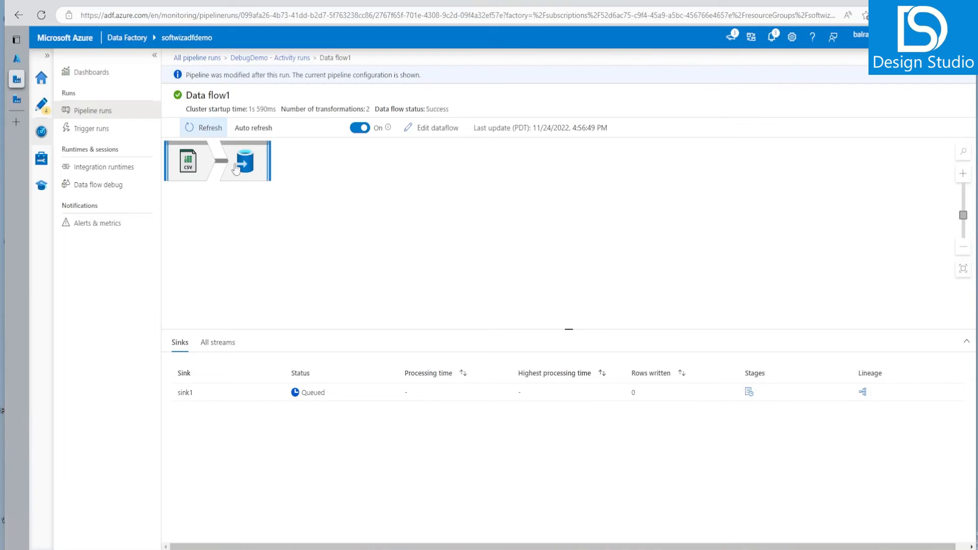
Review source1 and sink1 diagnostics, then return to the DebugDemo activity runs
left_click(188, 159)
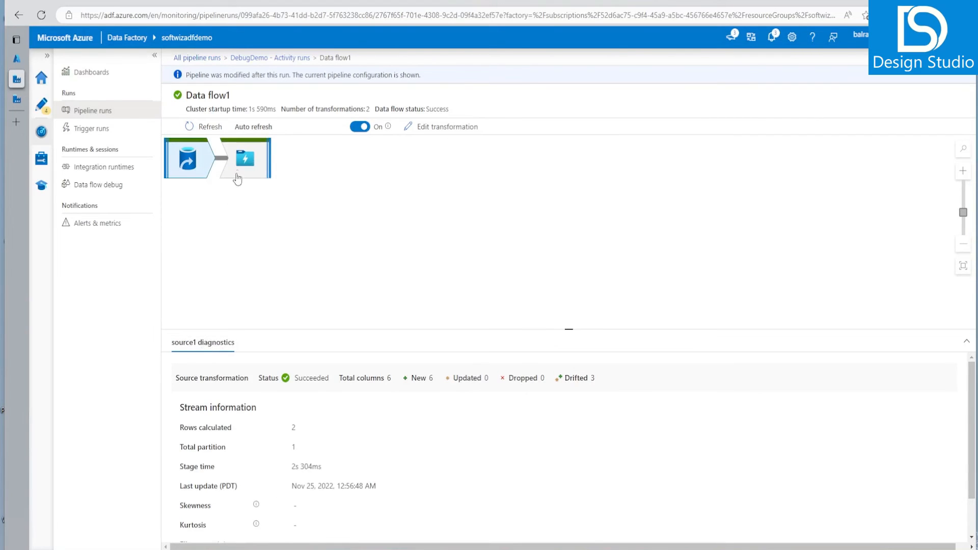
left_click(245, 158)
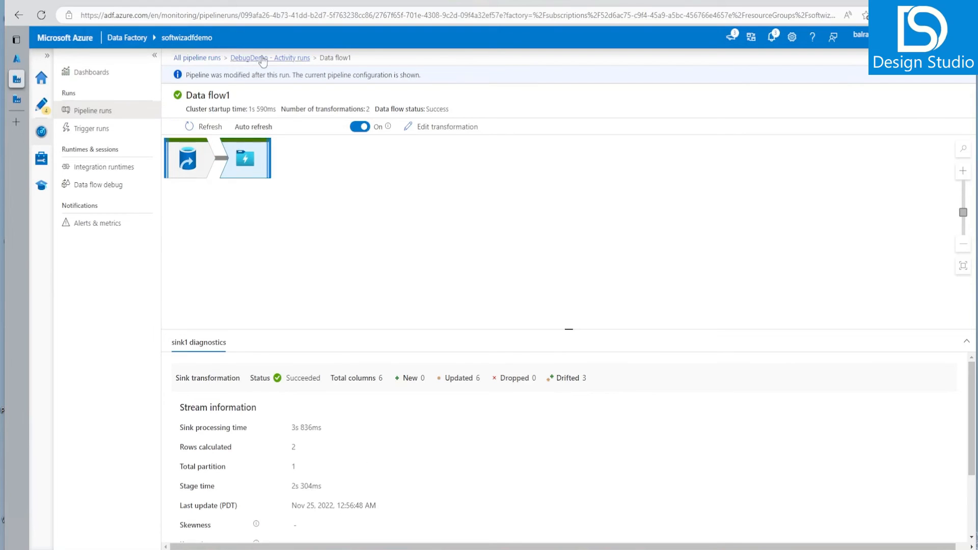
left_click(249, 57)
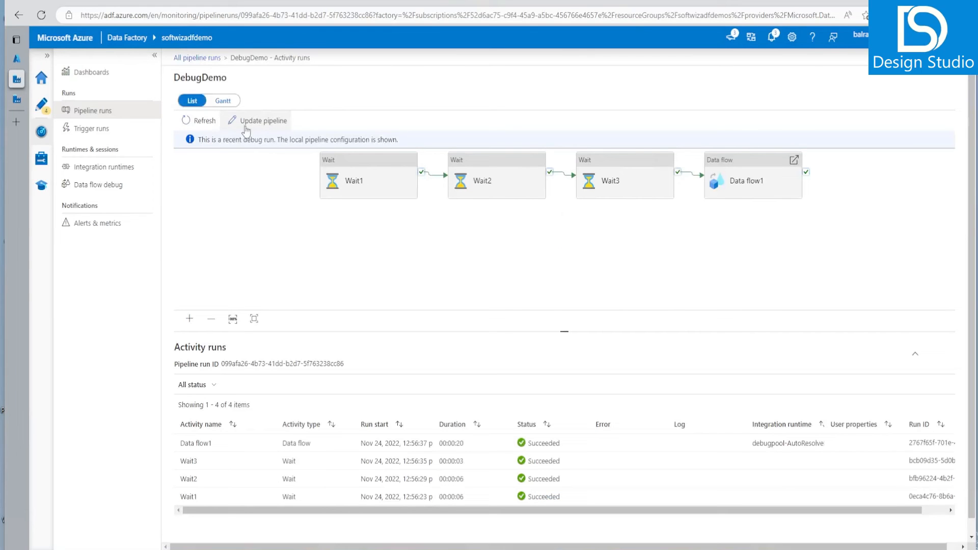
Start a new debug run of DebugDemo and bring back its output
left_click(41, 104)
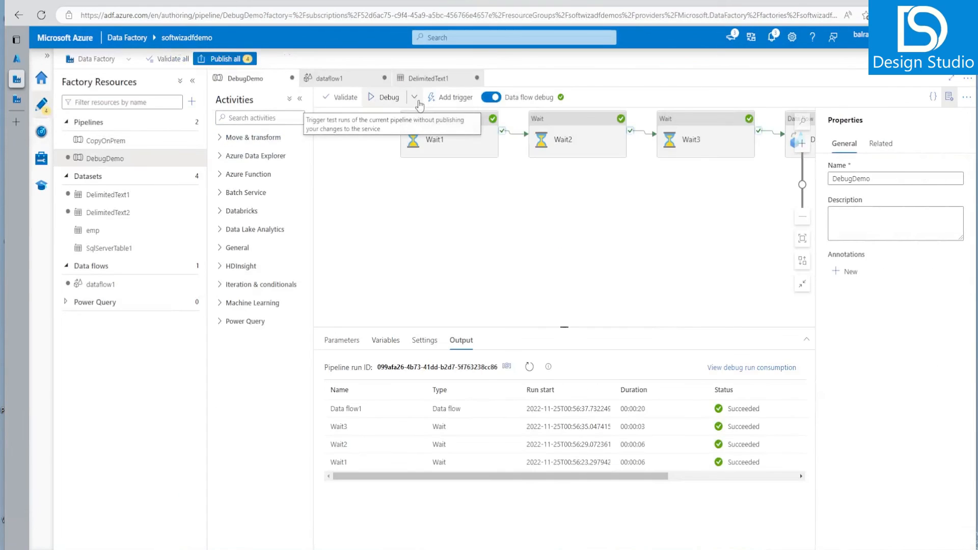
left_click(415, 98)
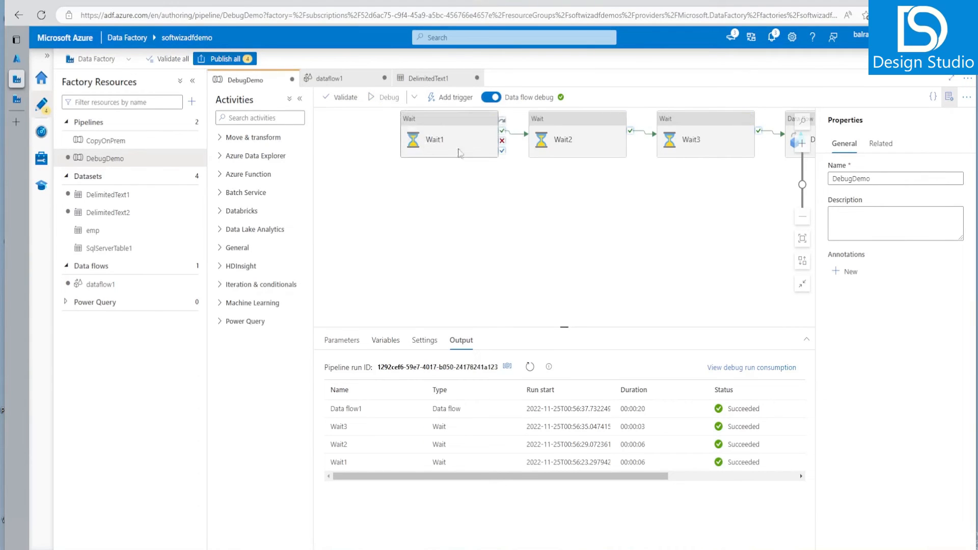
left_click(435, 140)
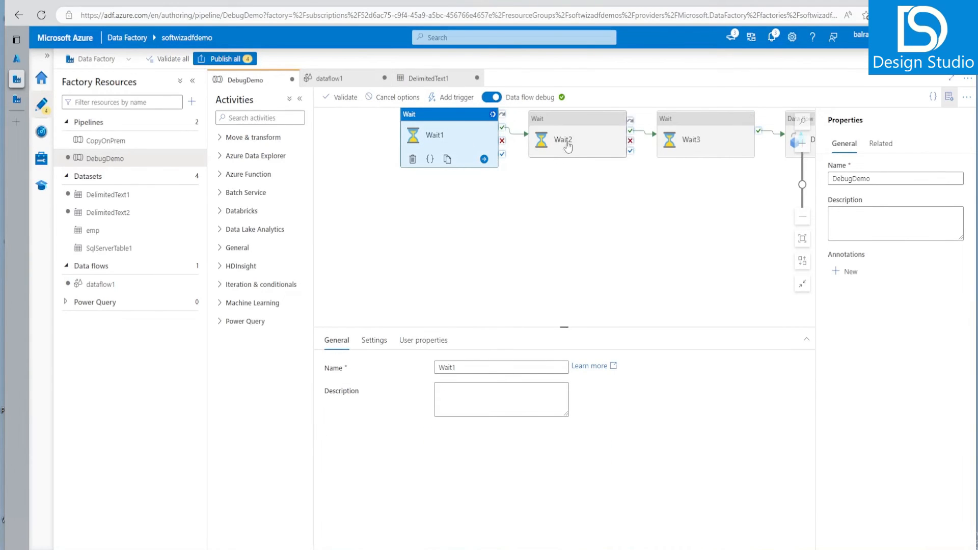
left_click(801, 135)
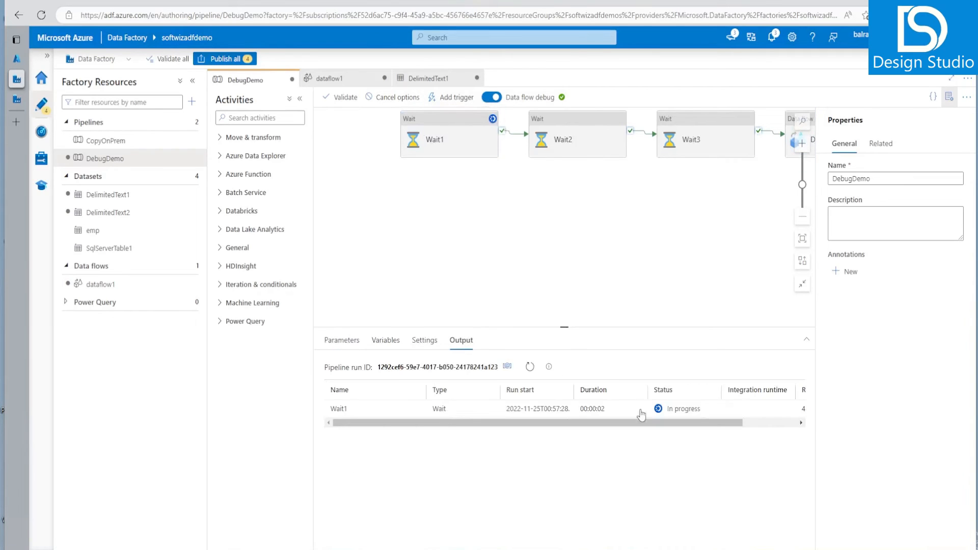
Refresh the run status and open Data flow1's monitoring details
left_click(529, 366)
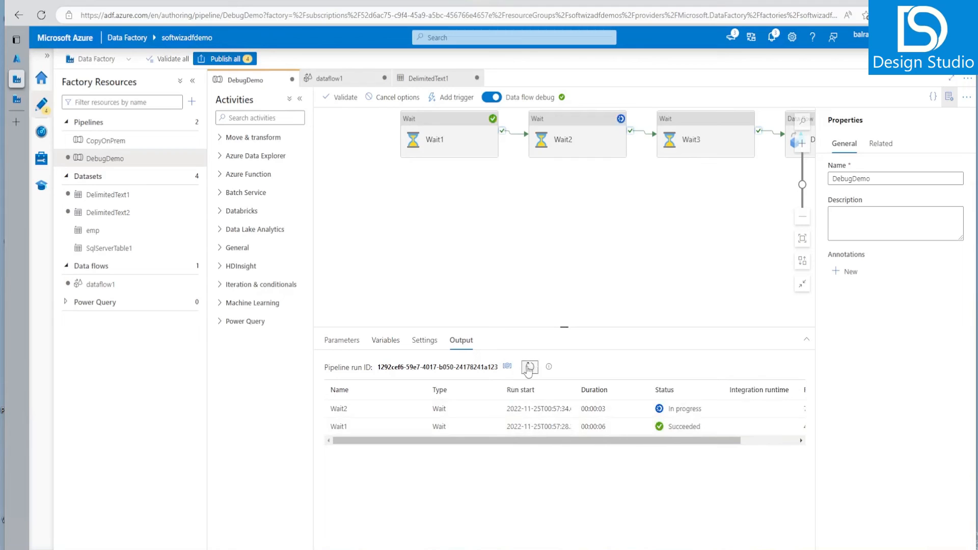
left_click(529, 367)
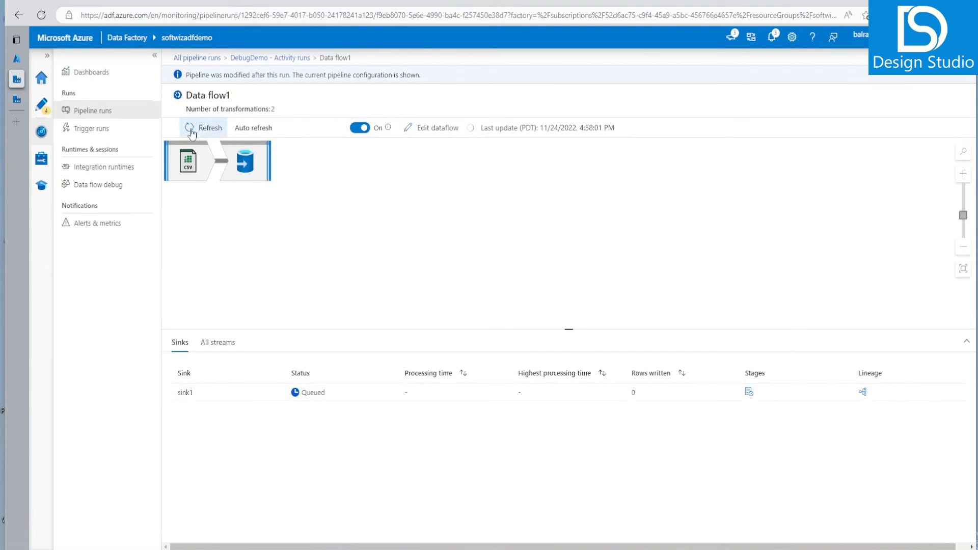
Refresh the Data flow1 run status while the cluster starts and sink1 stays queued
left_click(210, 128)
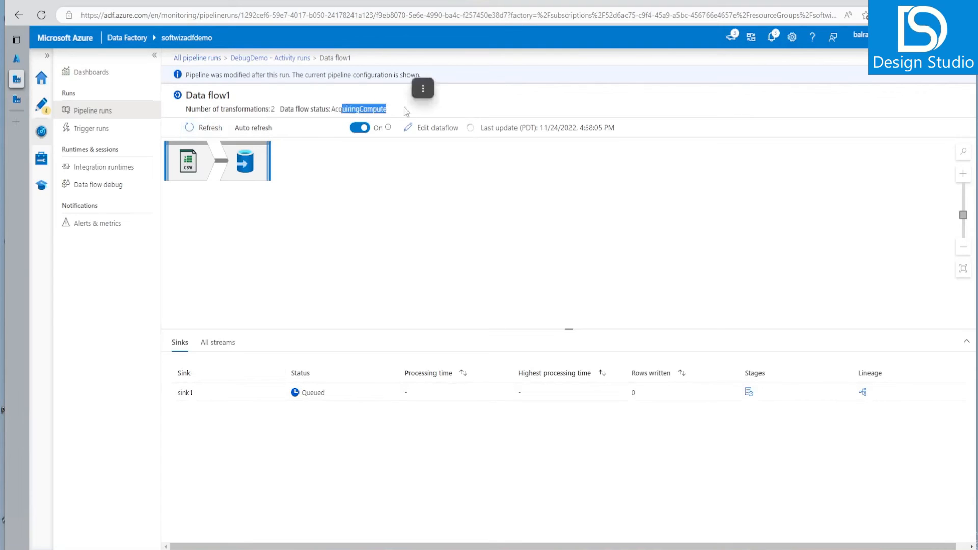
mouse_move(299, 237)
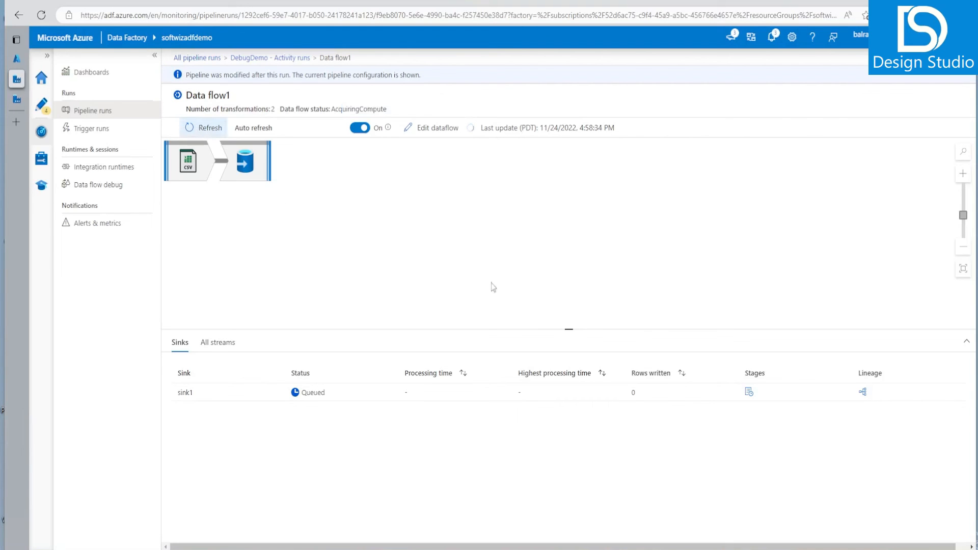
mouse_move(349, 351)
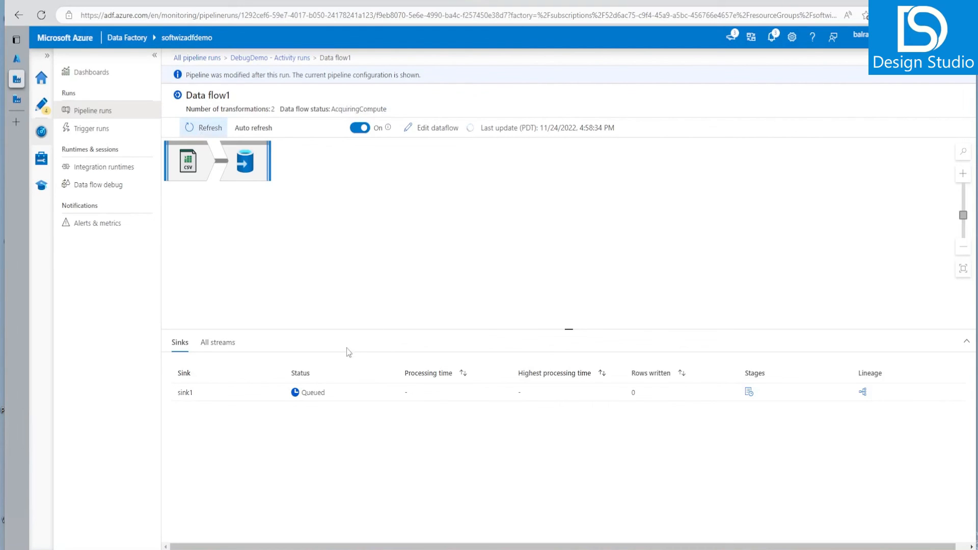
mouse_move(372, 286)
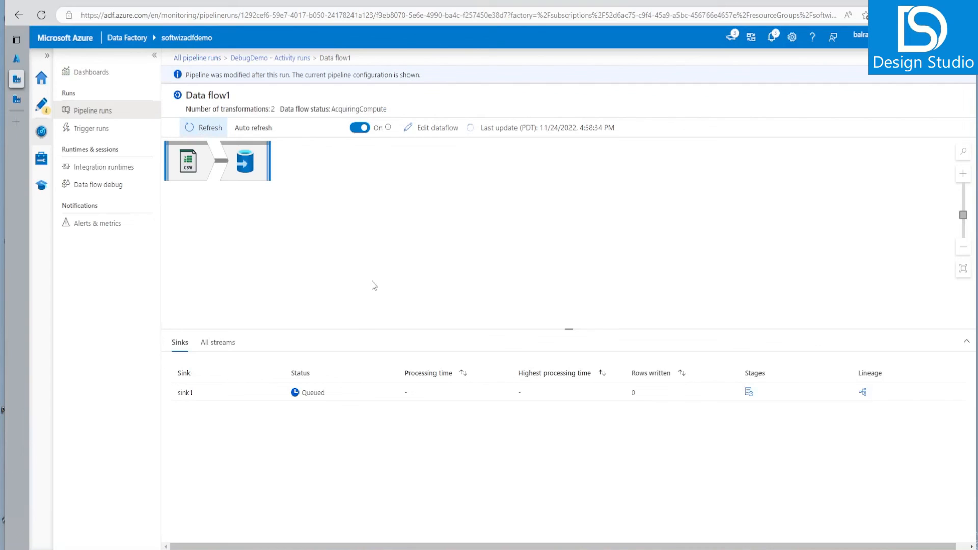
mouse_move(354, 265)
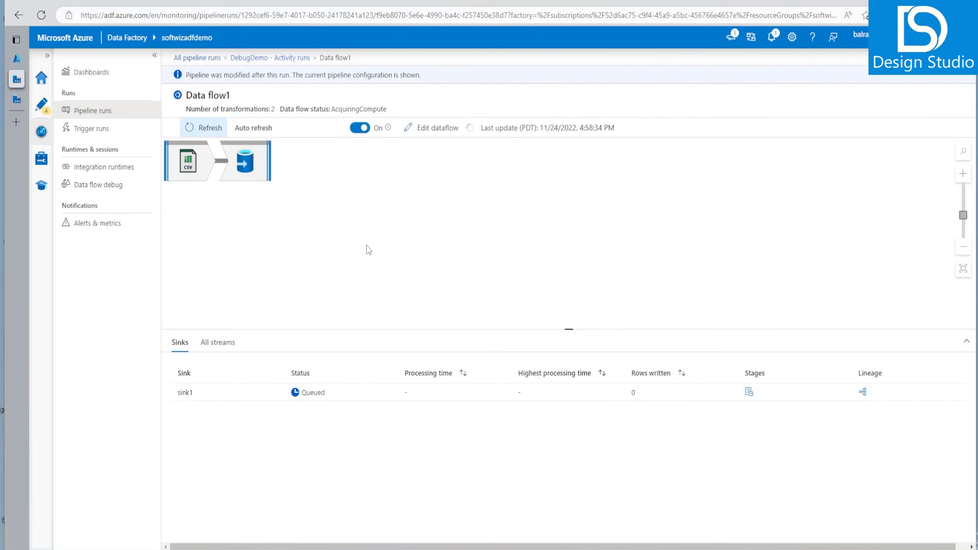
mouse_move(365, 247)
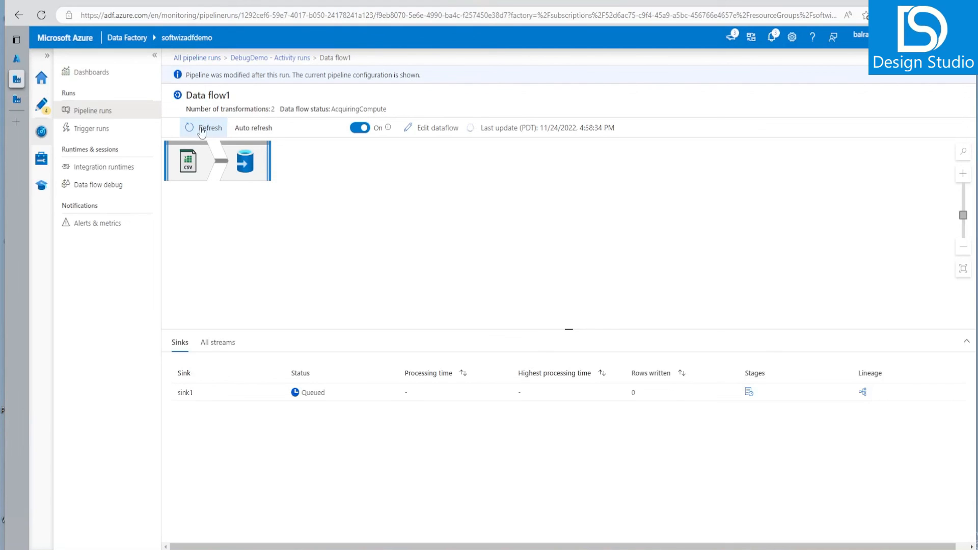
left_click(210, 128)
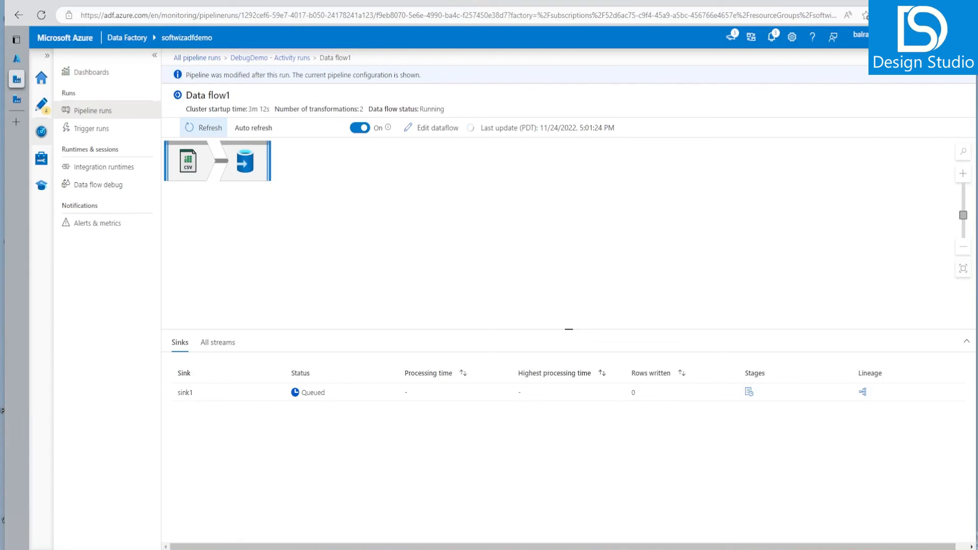
mouse_move(422, 185)
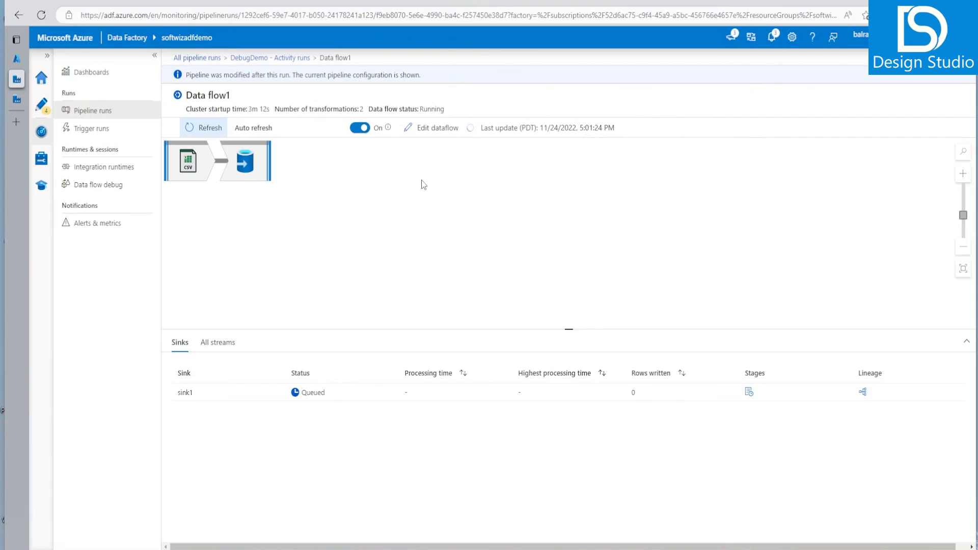
mouse_move(441, 174)
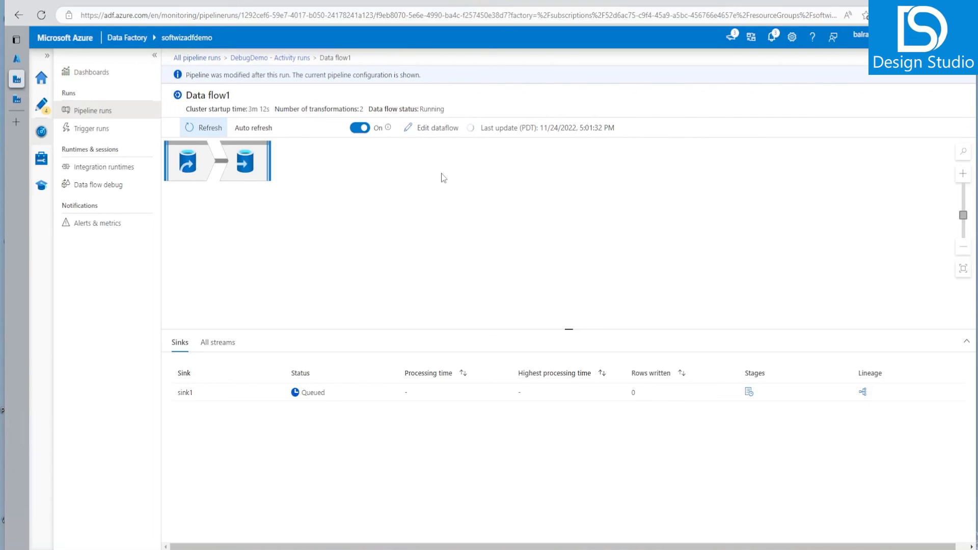
mouse_move(245, 162)
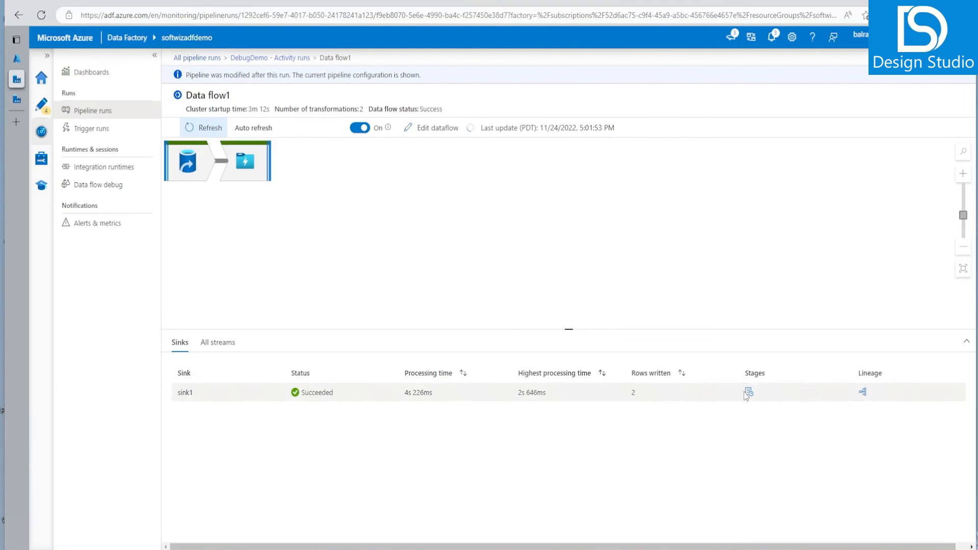
Review sink1's per-stage rows read and written, then dismiss the breakdown
left_click(748, 393)
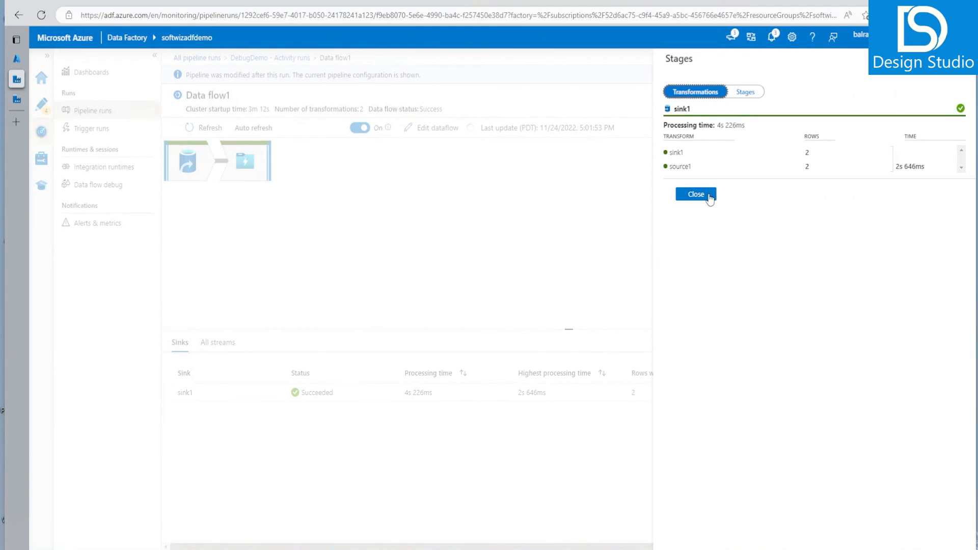
left_click(743, 92)
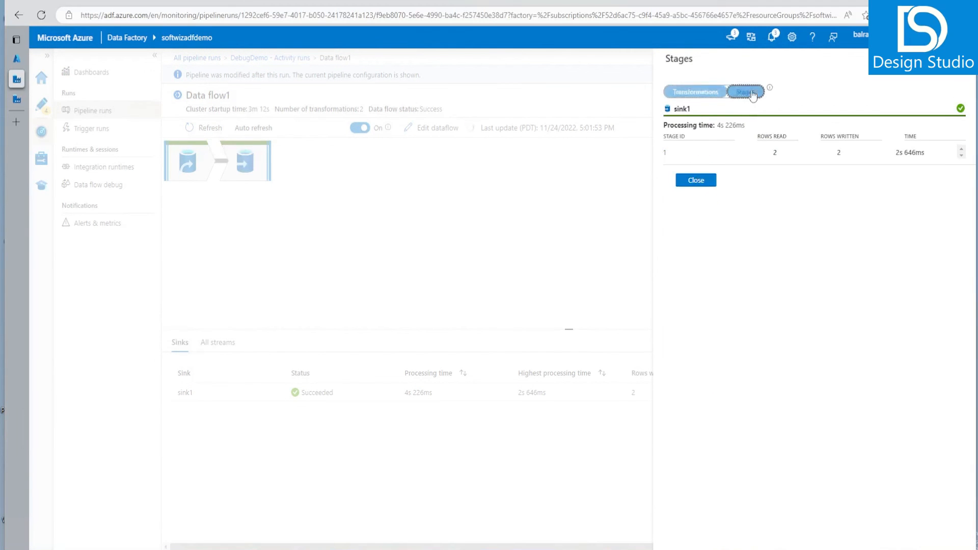
left_click(695, 179)
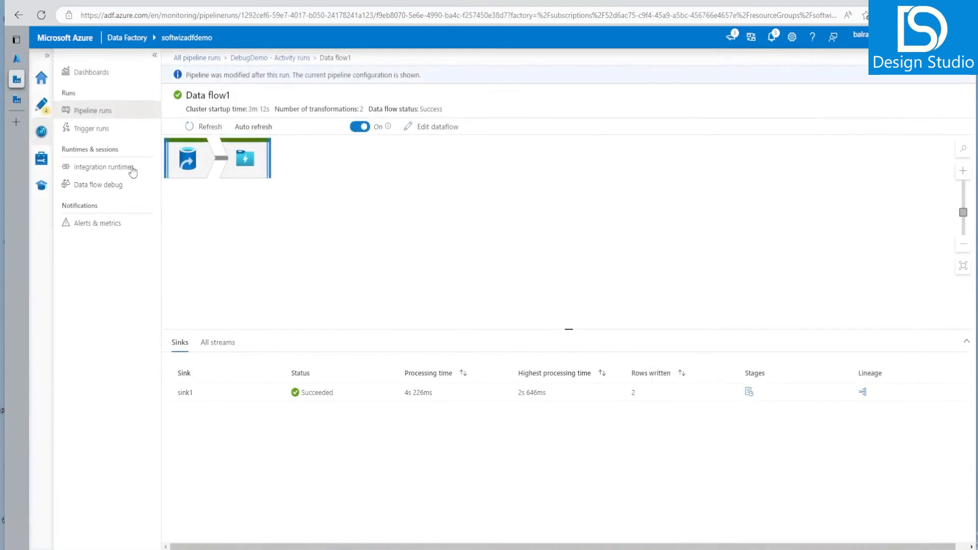
Check source1 and sink1 diagnostics and return to the DebugDemo pipeline editor
left_click(185, 158)
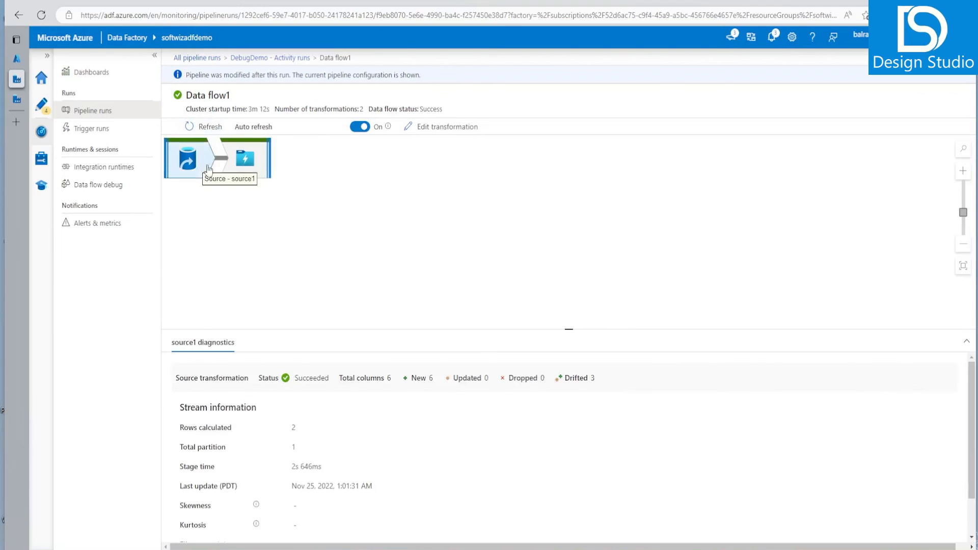
left_click(244, 158)
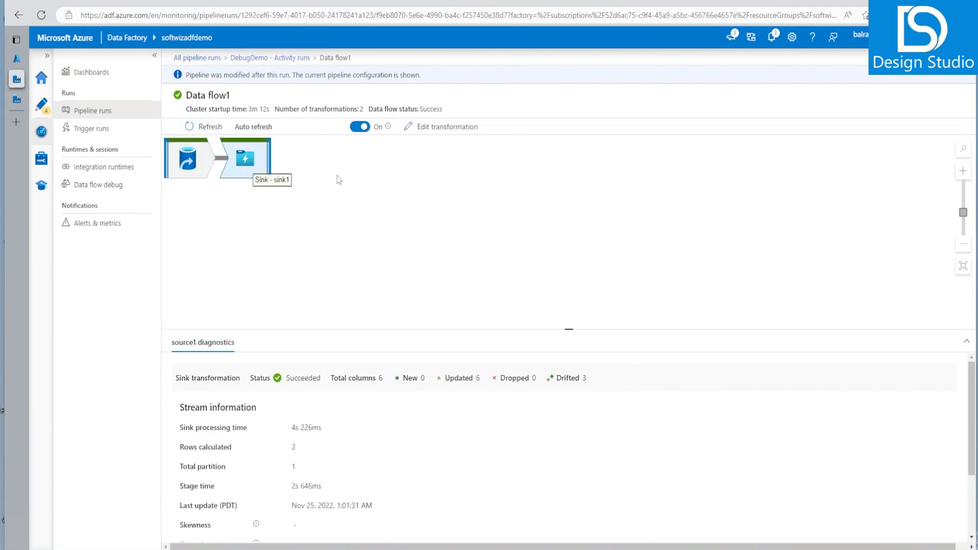
left_click(246, 157)
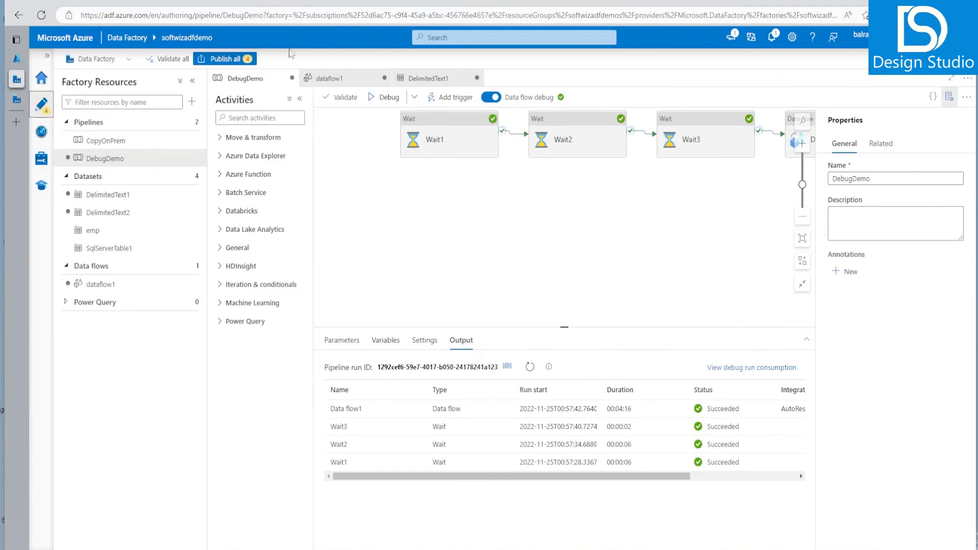
left_click(454, 96)
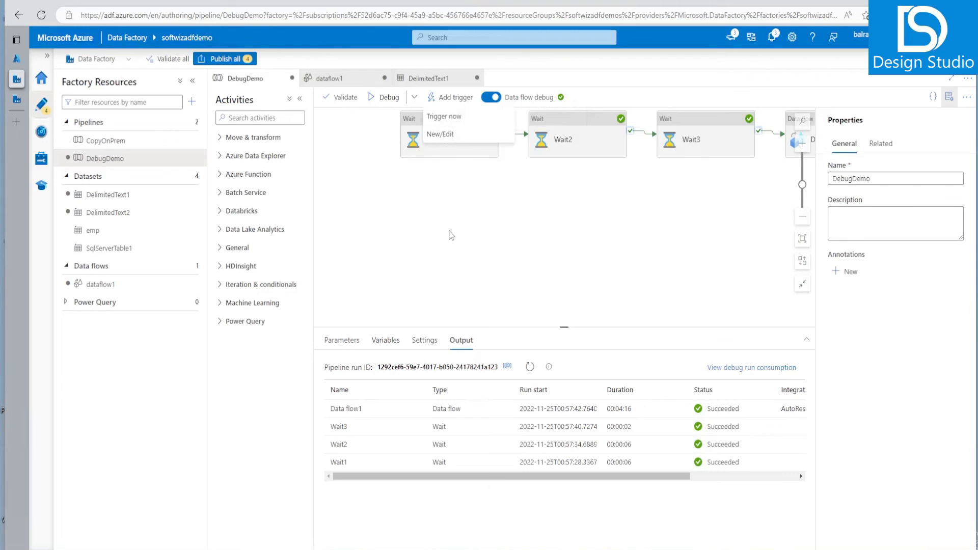
left_click(443, 116)
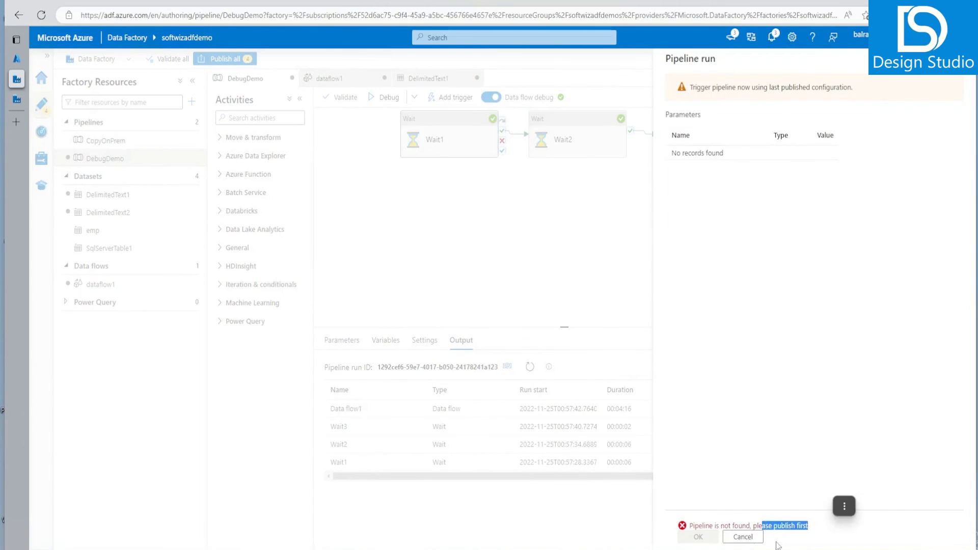
left_click(742, 537)
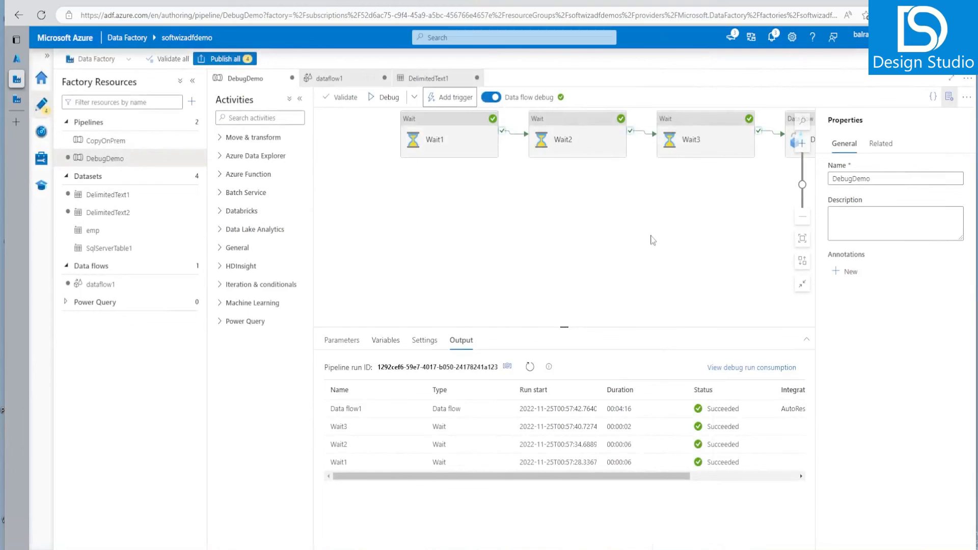
mouse_move(685, 267)
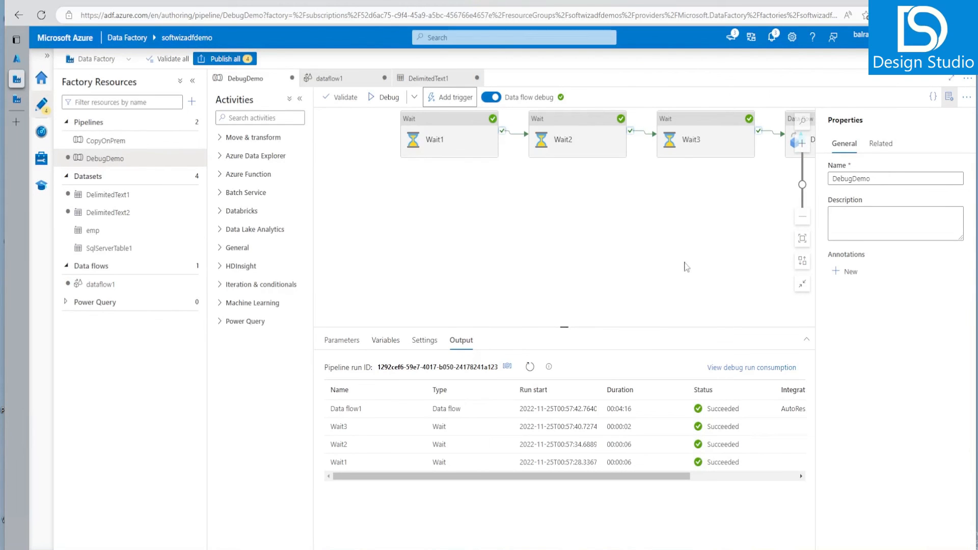
mouse_move(705, 261)
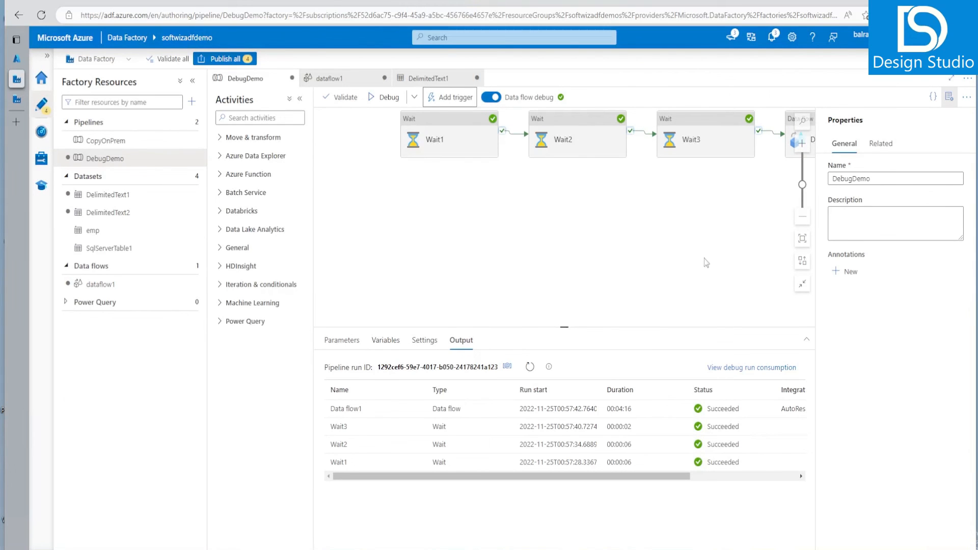